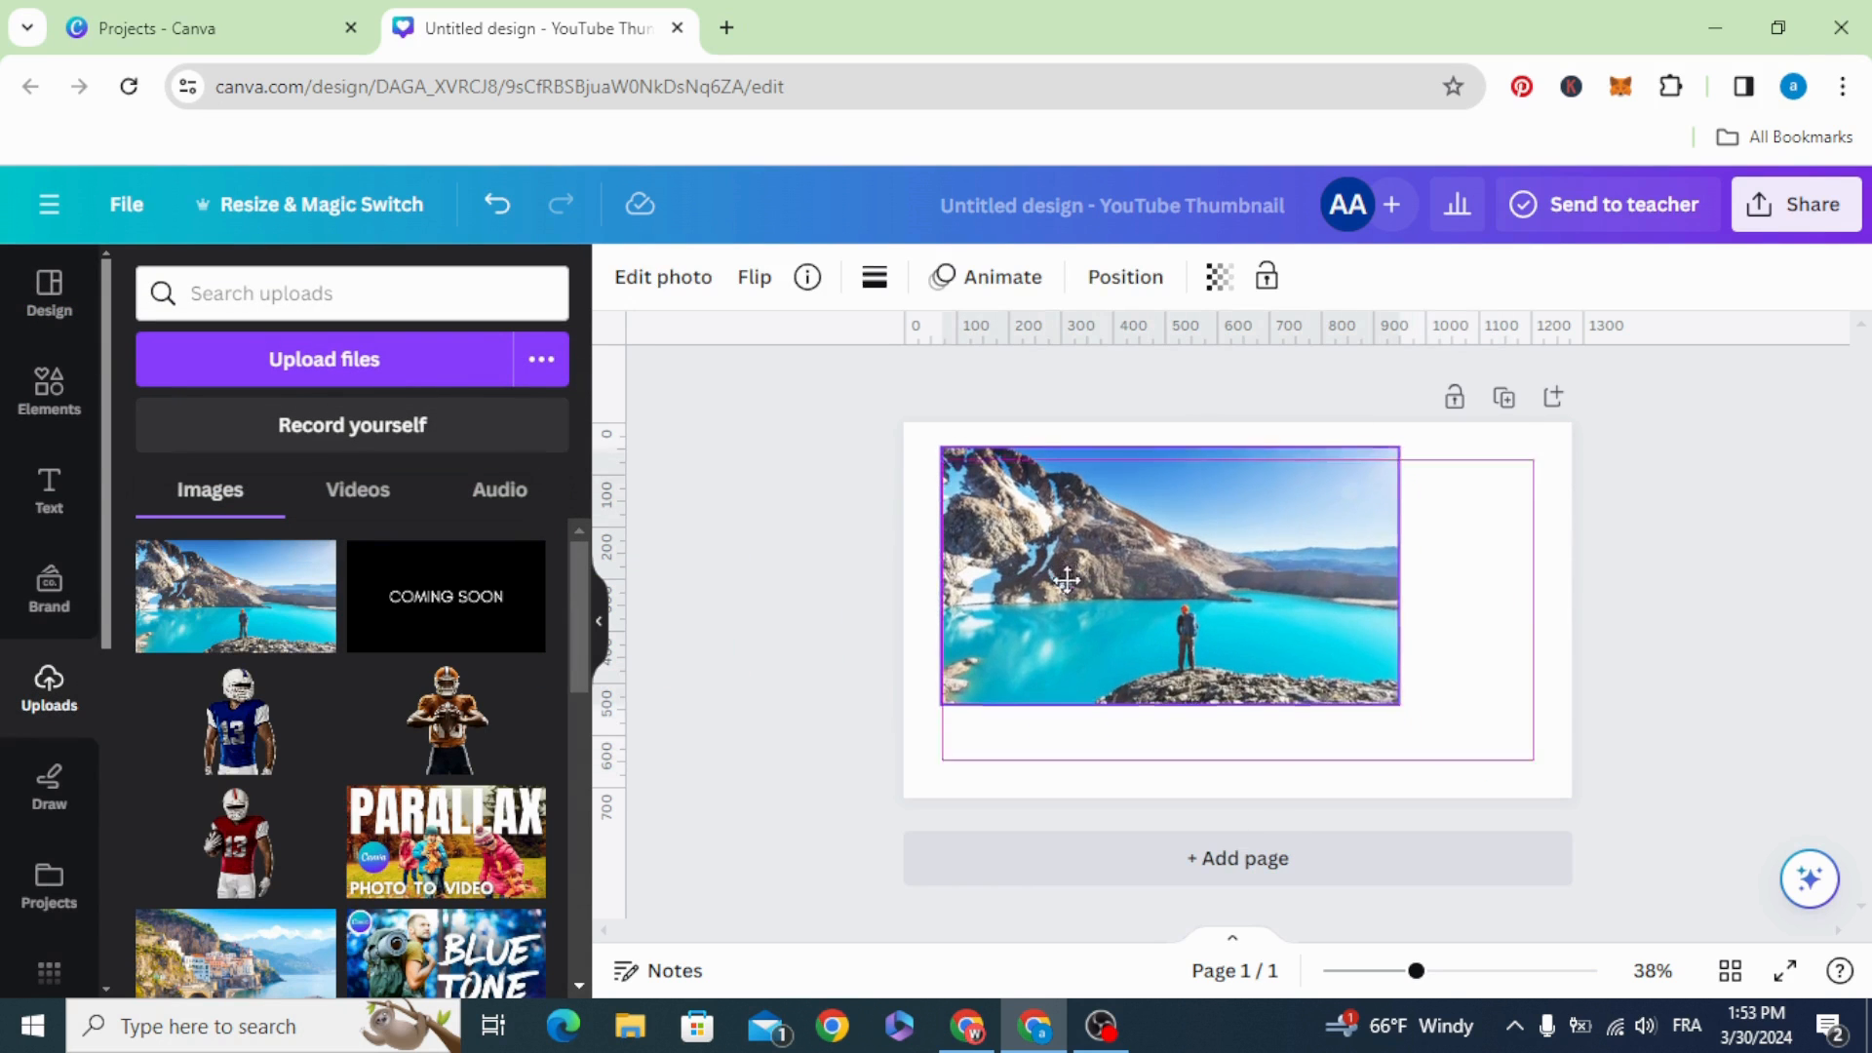
# Move the mountain lake photo to the top-left corner and enlarge it to cover the canvas.
pyautogui.moveTo(1396, 706); pyautogui.dragTo(1491, 755)
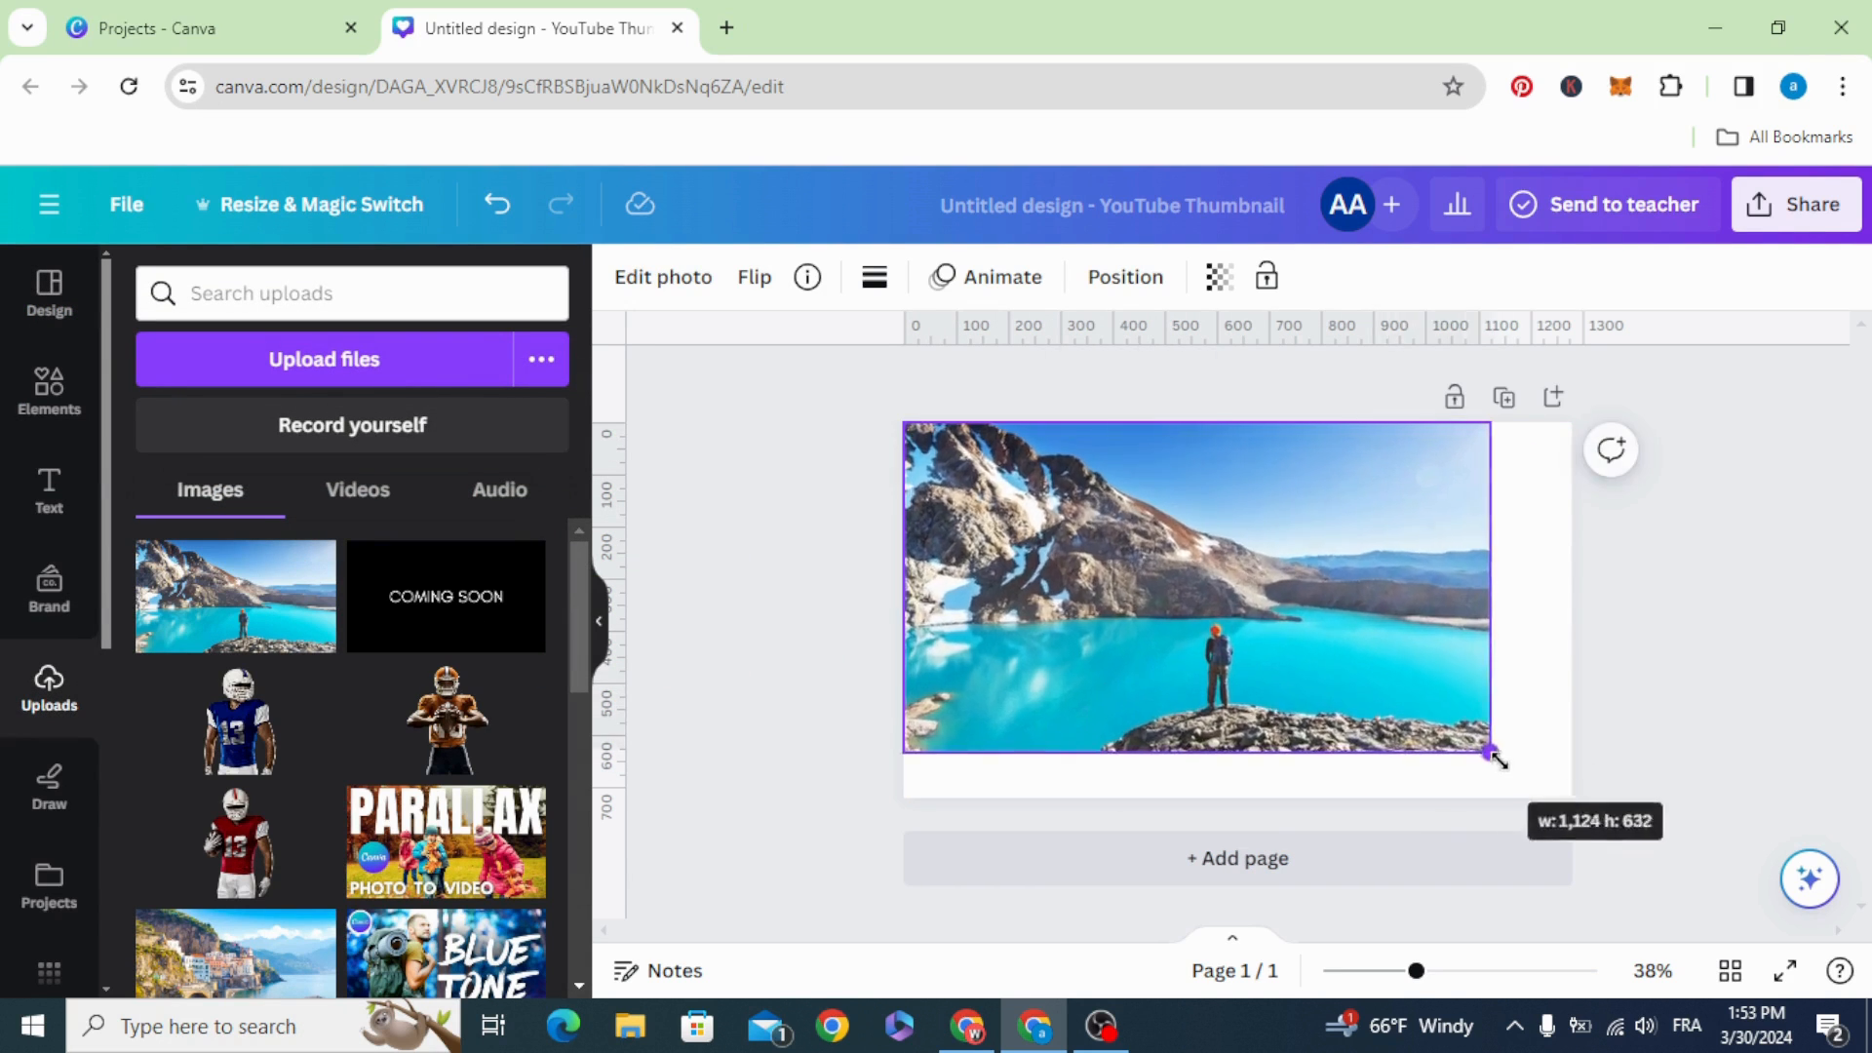
pyautogui.moveTo(1494, 757); pyautogui.dragTo(1571, 796)
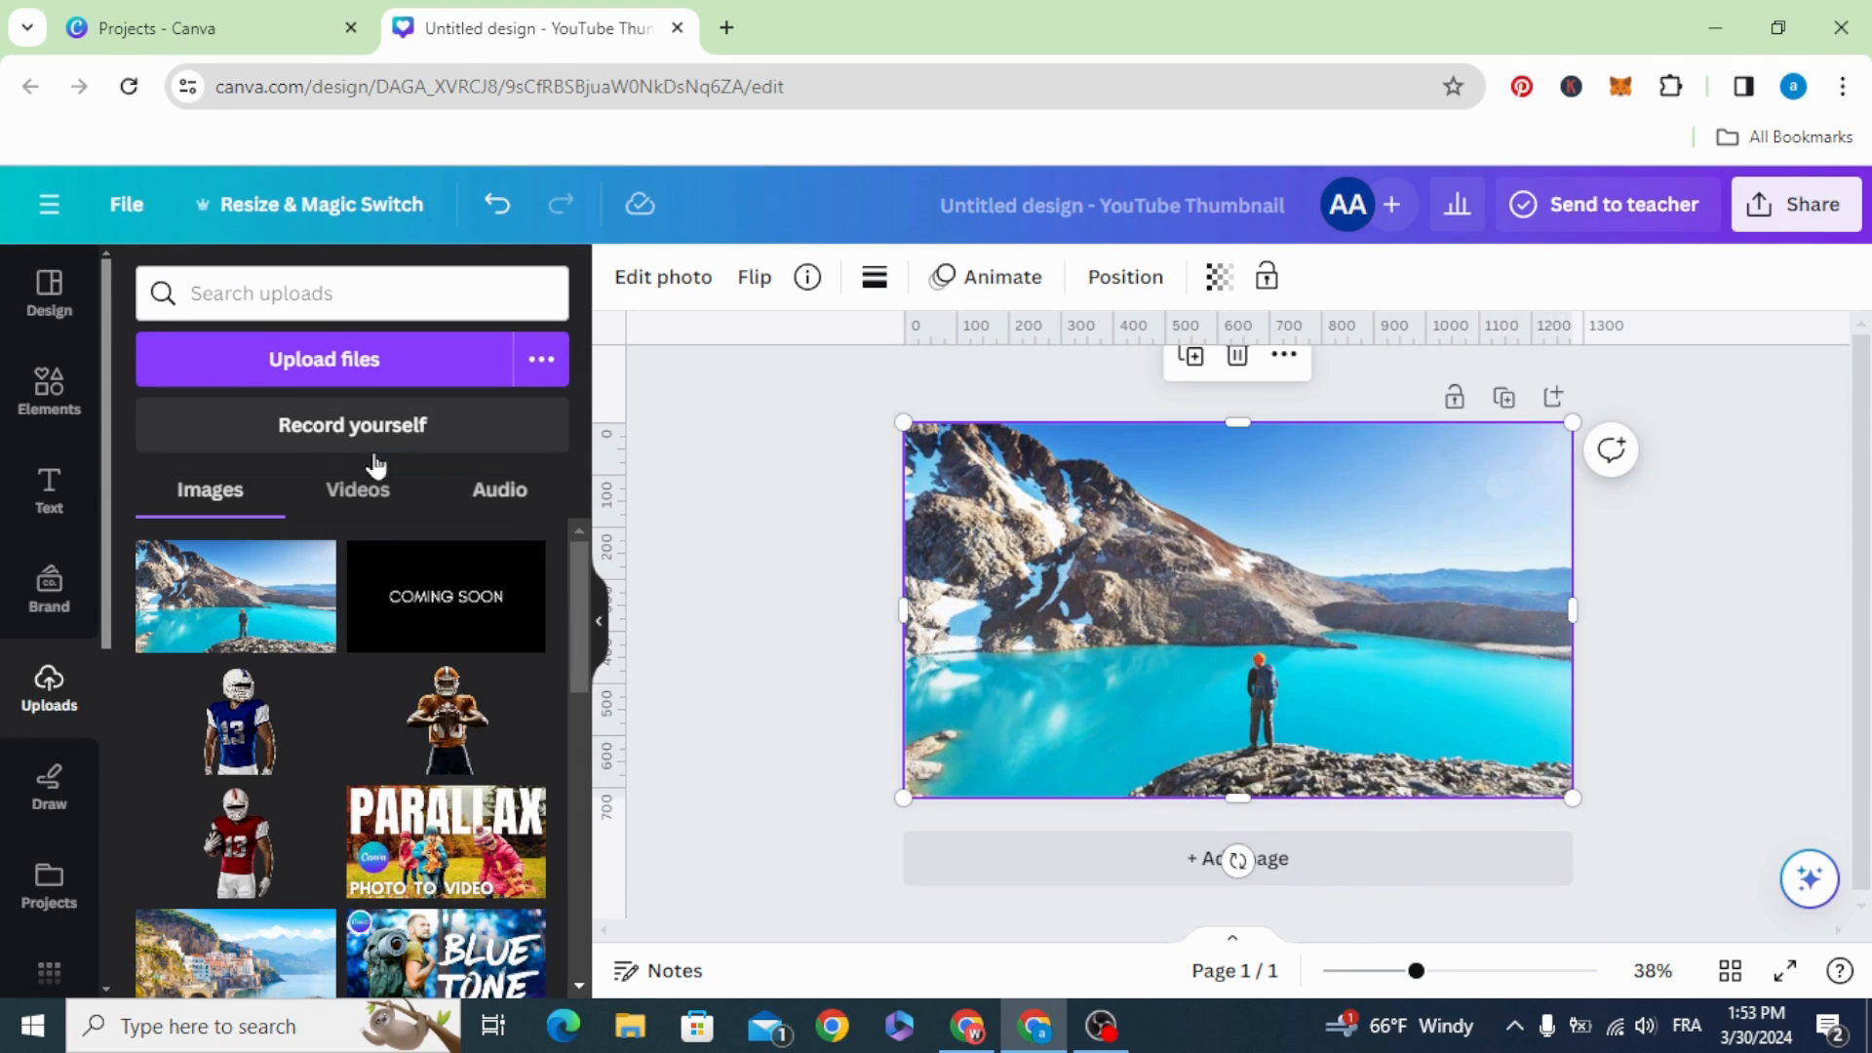
# Add custom guides with 200 px column margins and 120 px row margins.
pyautogui.click(126, 204)
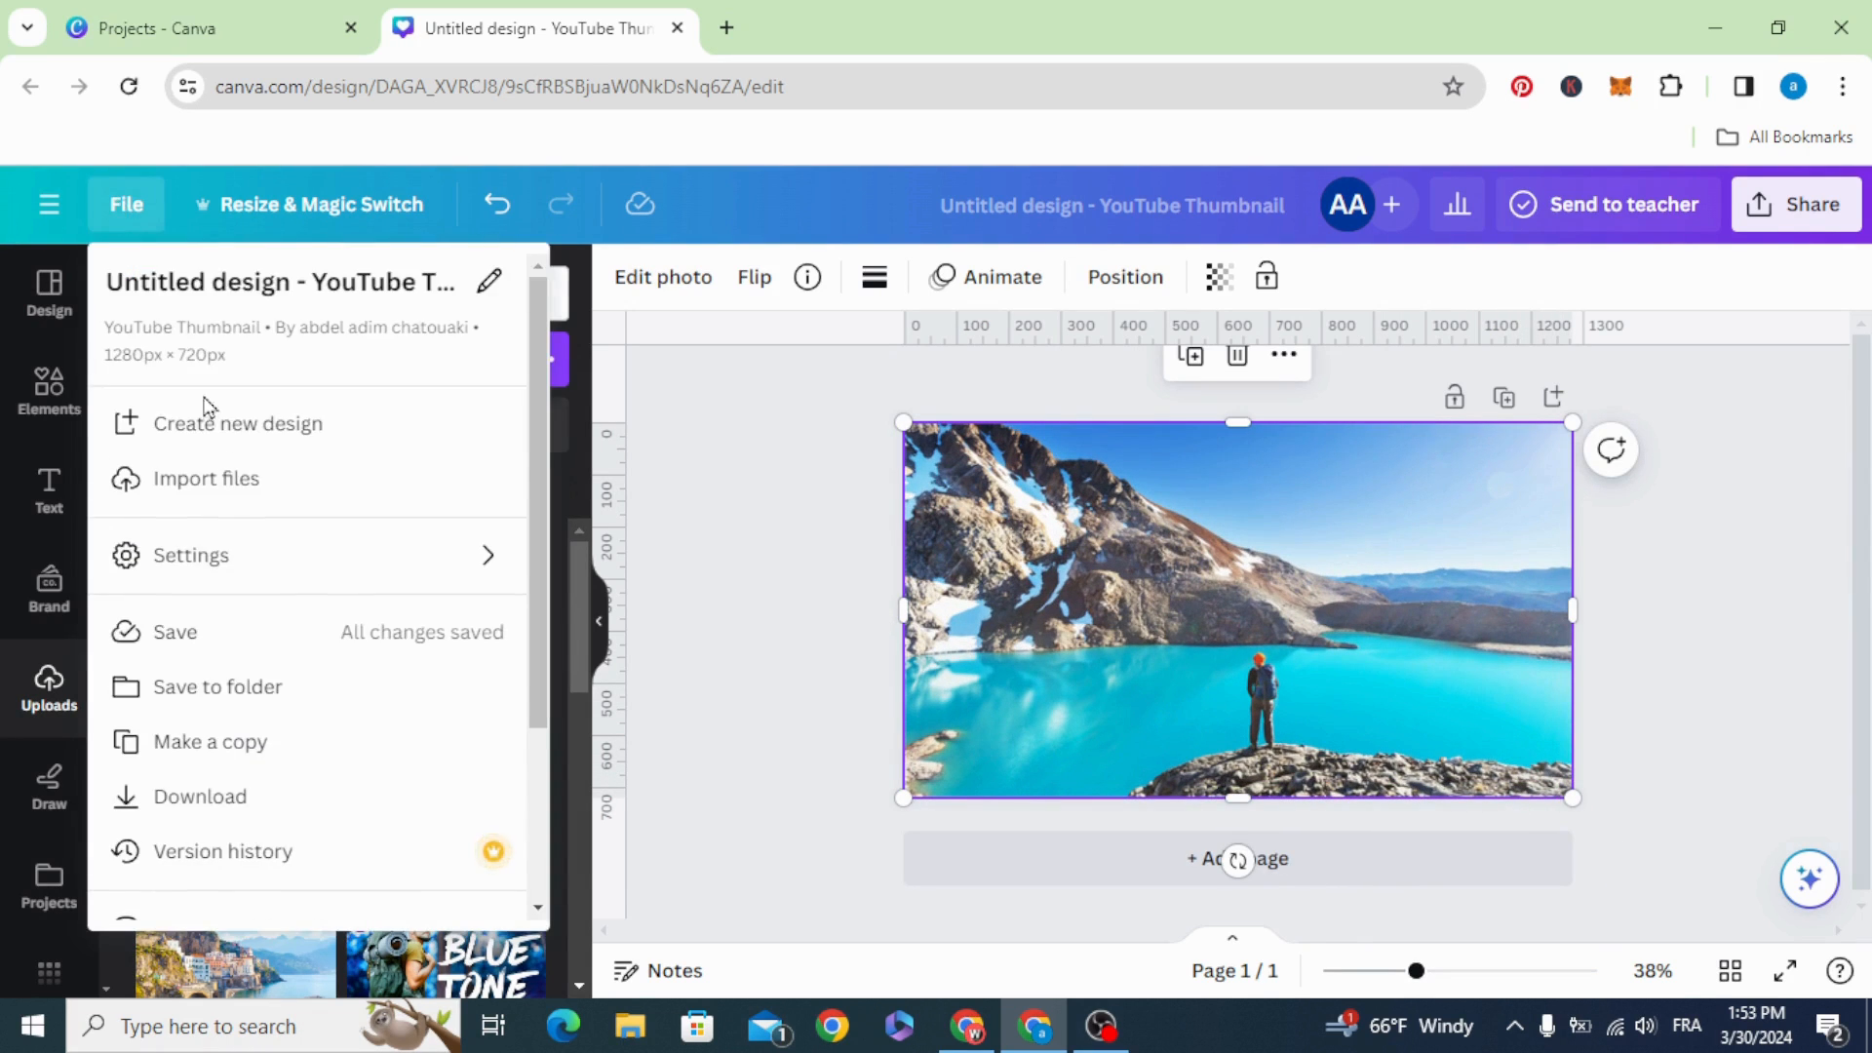
pyautogui.click(191, 555)
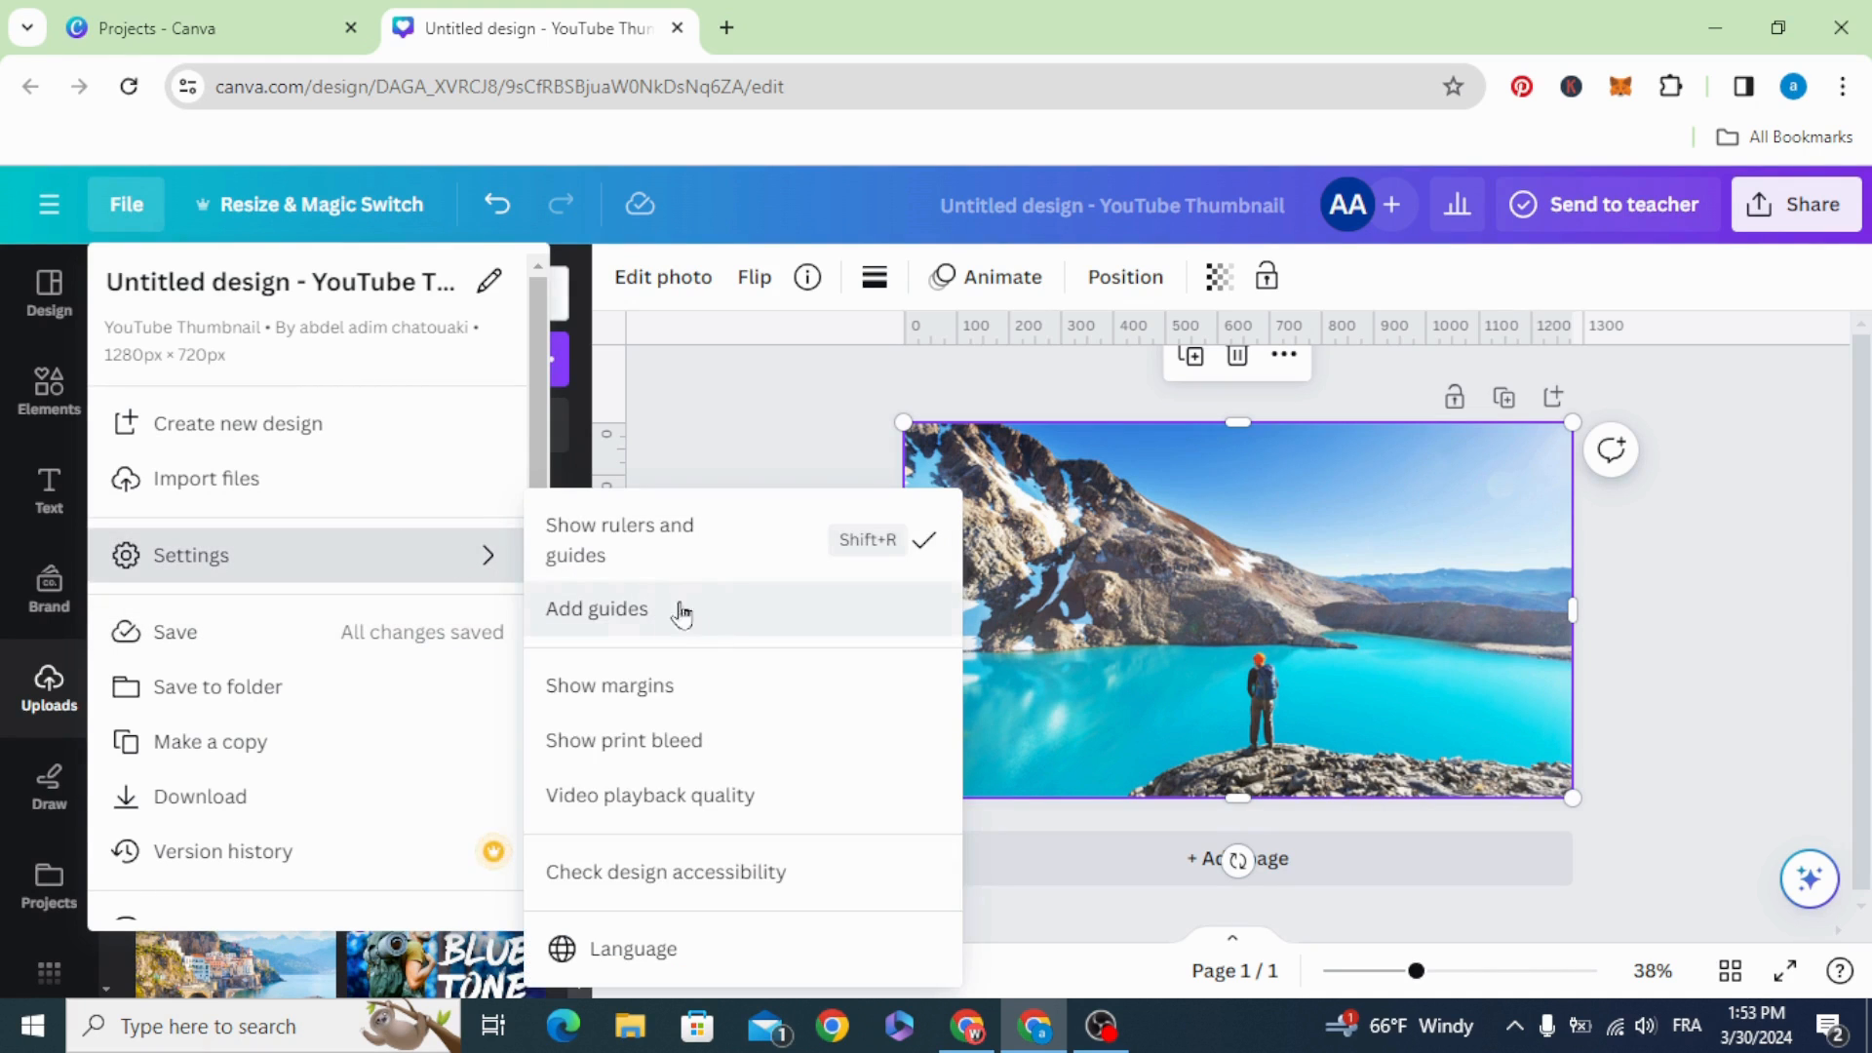
pyautogui.click(596, 608)
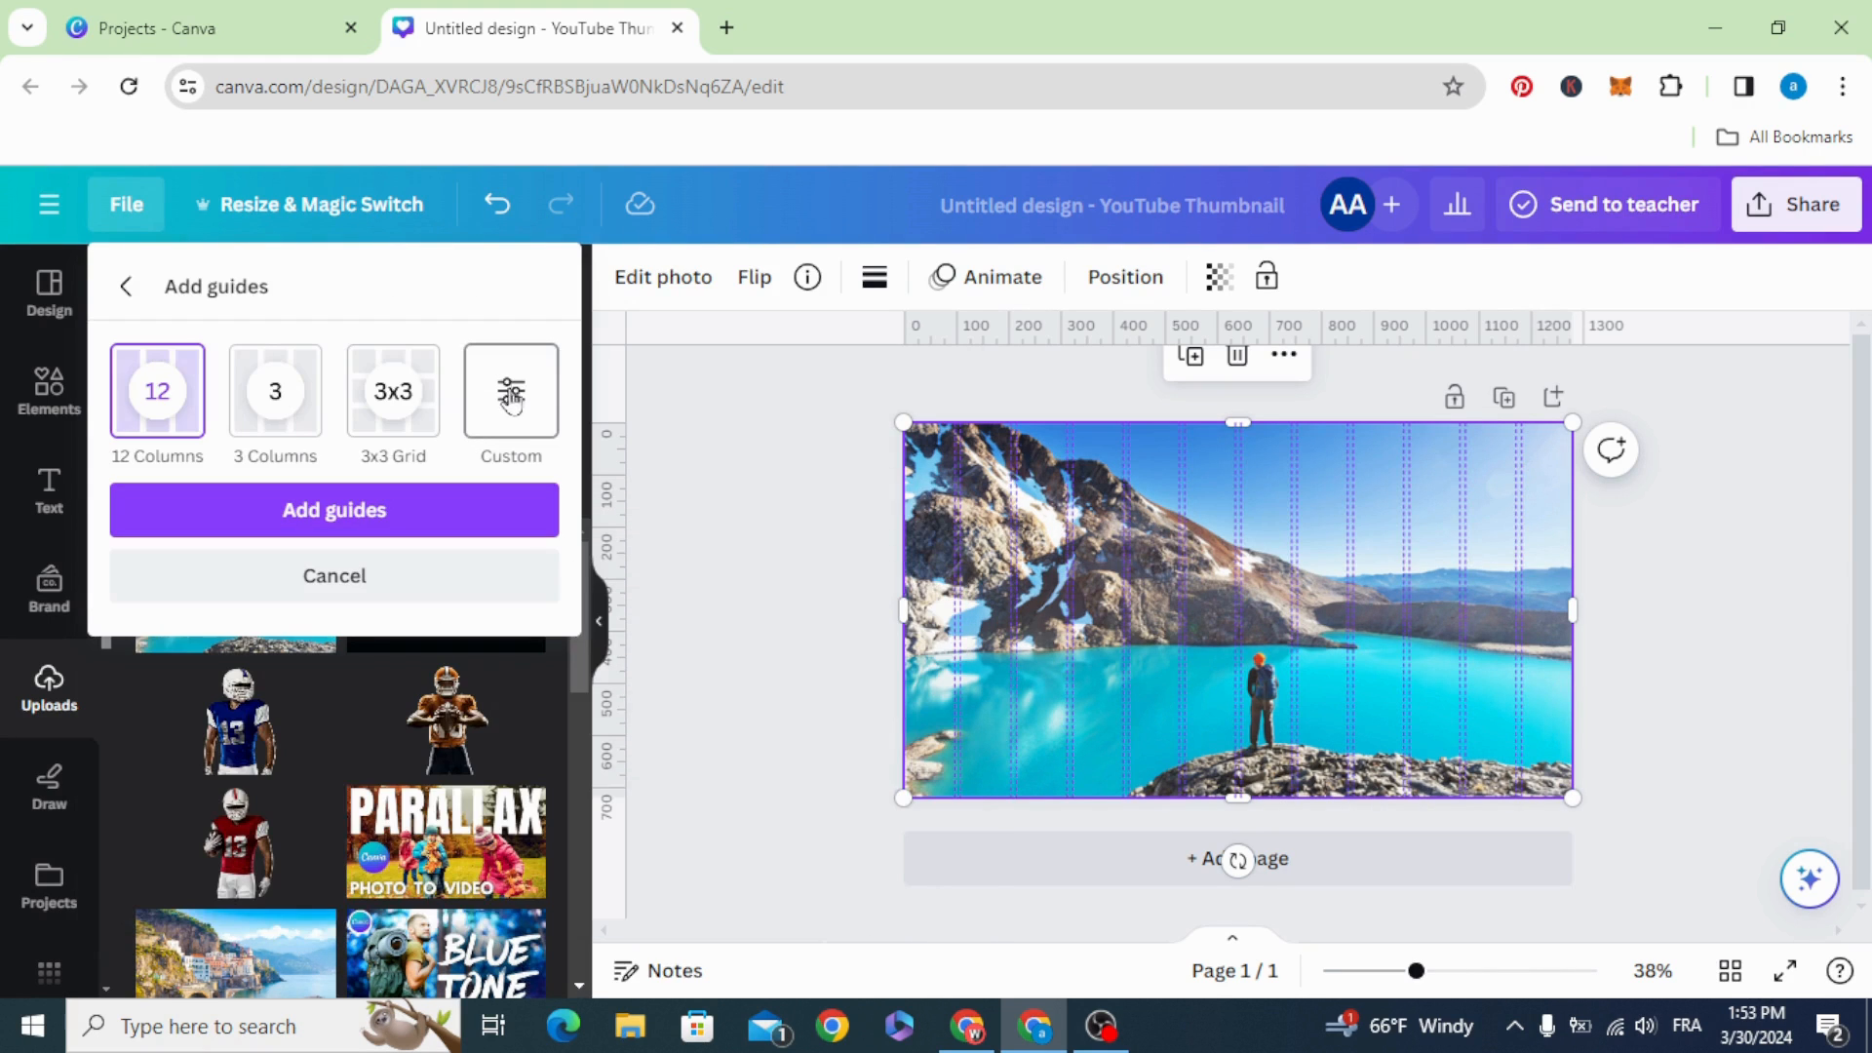
pyautogui.click(511, 391)
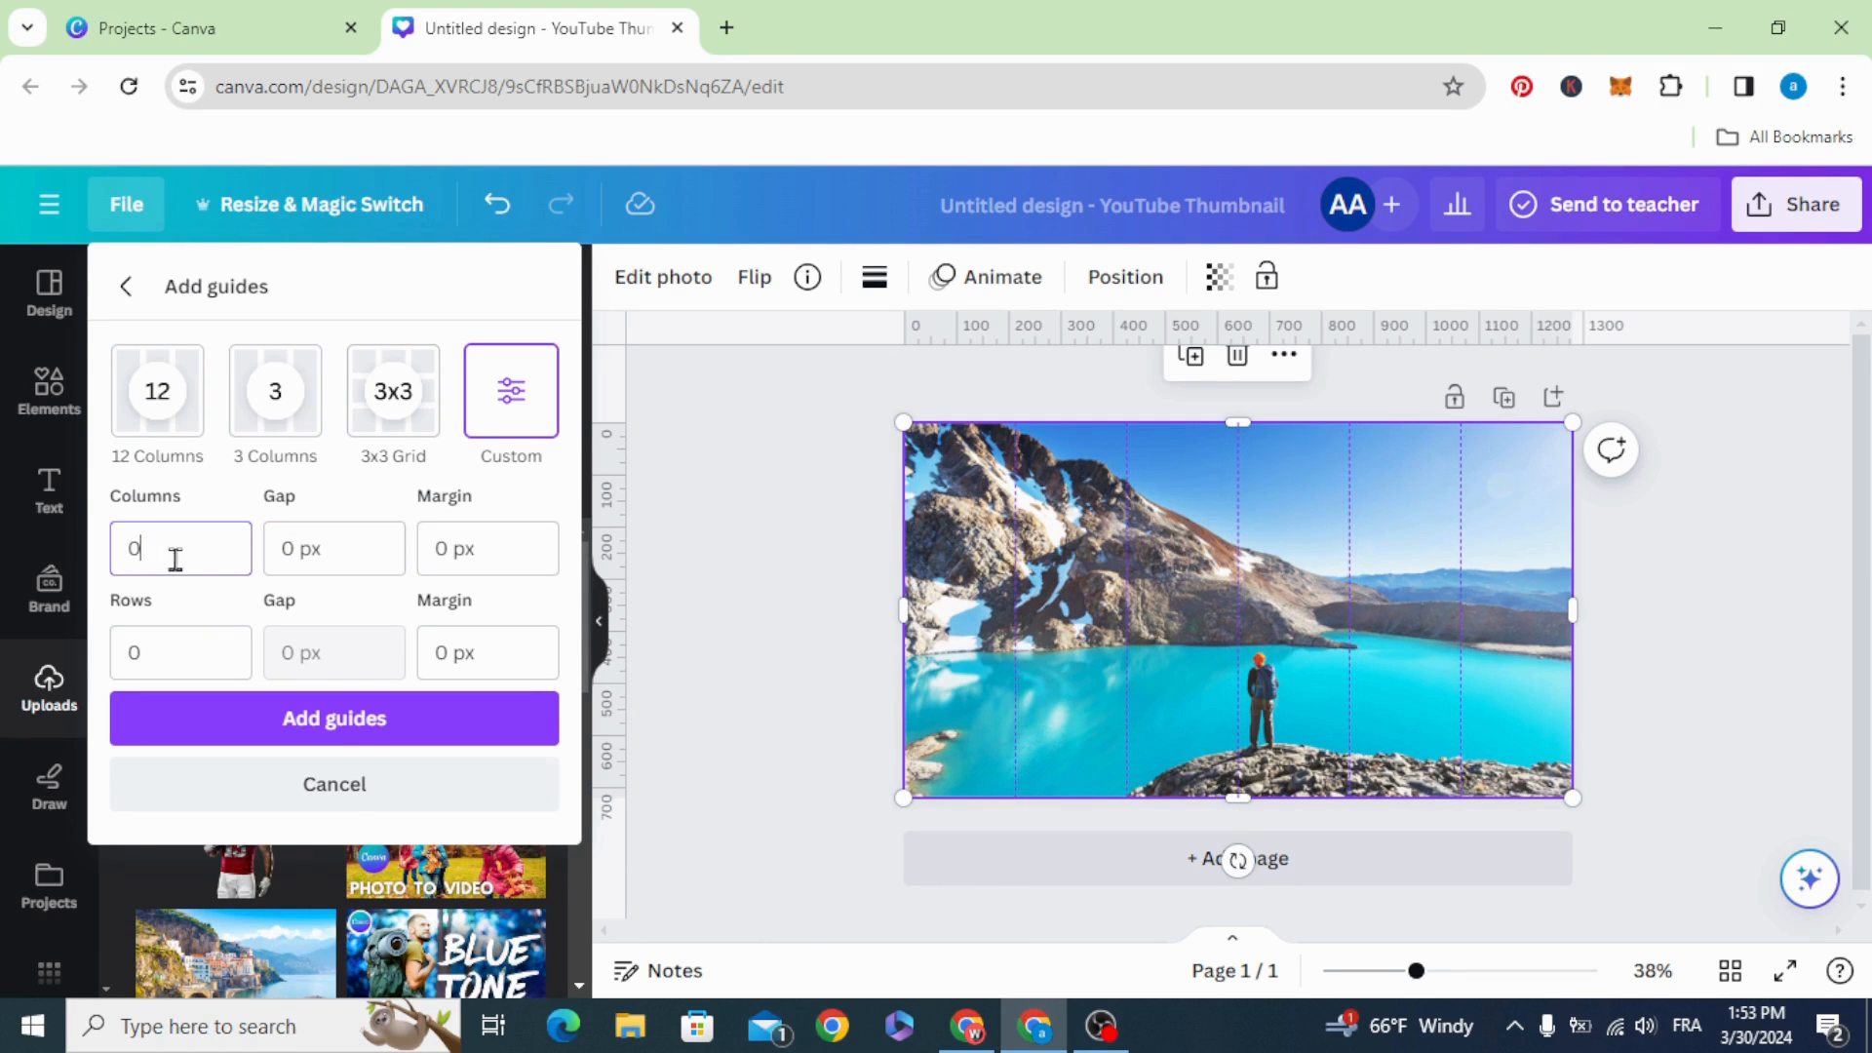
pyautogui.click(487, 548)
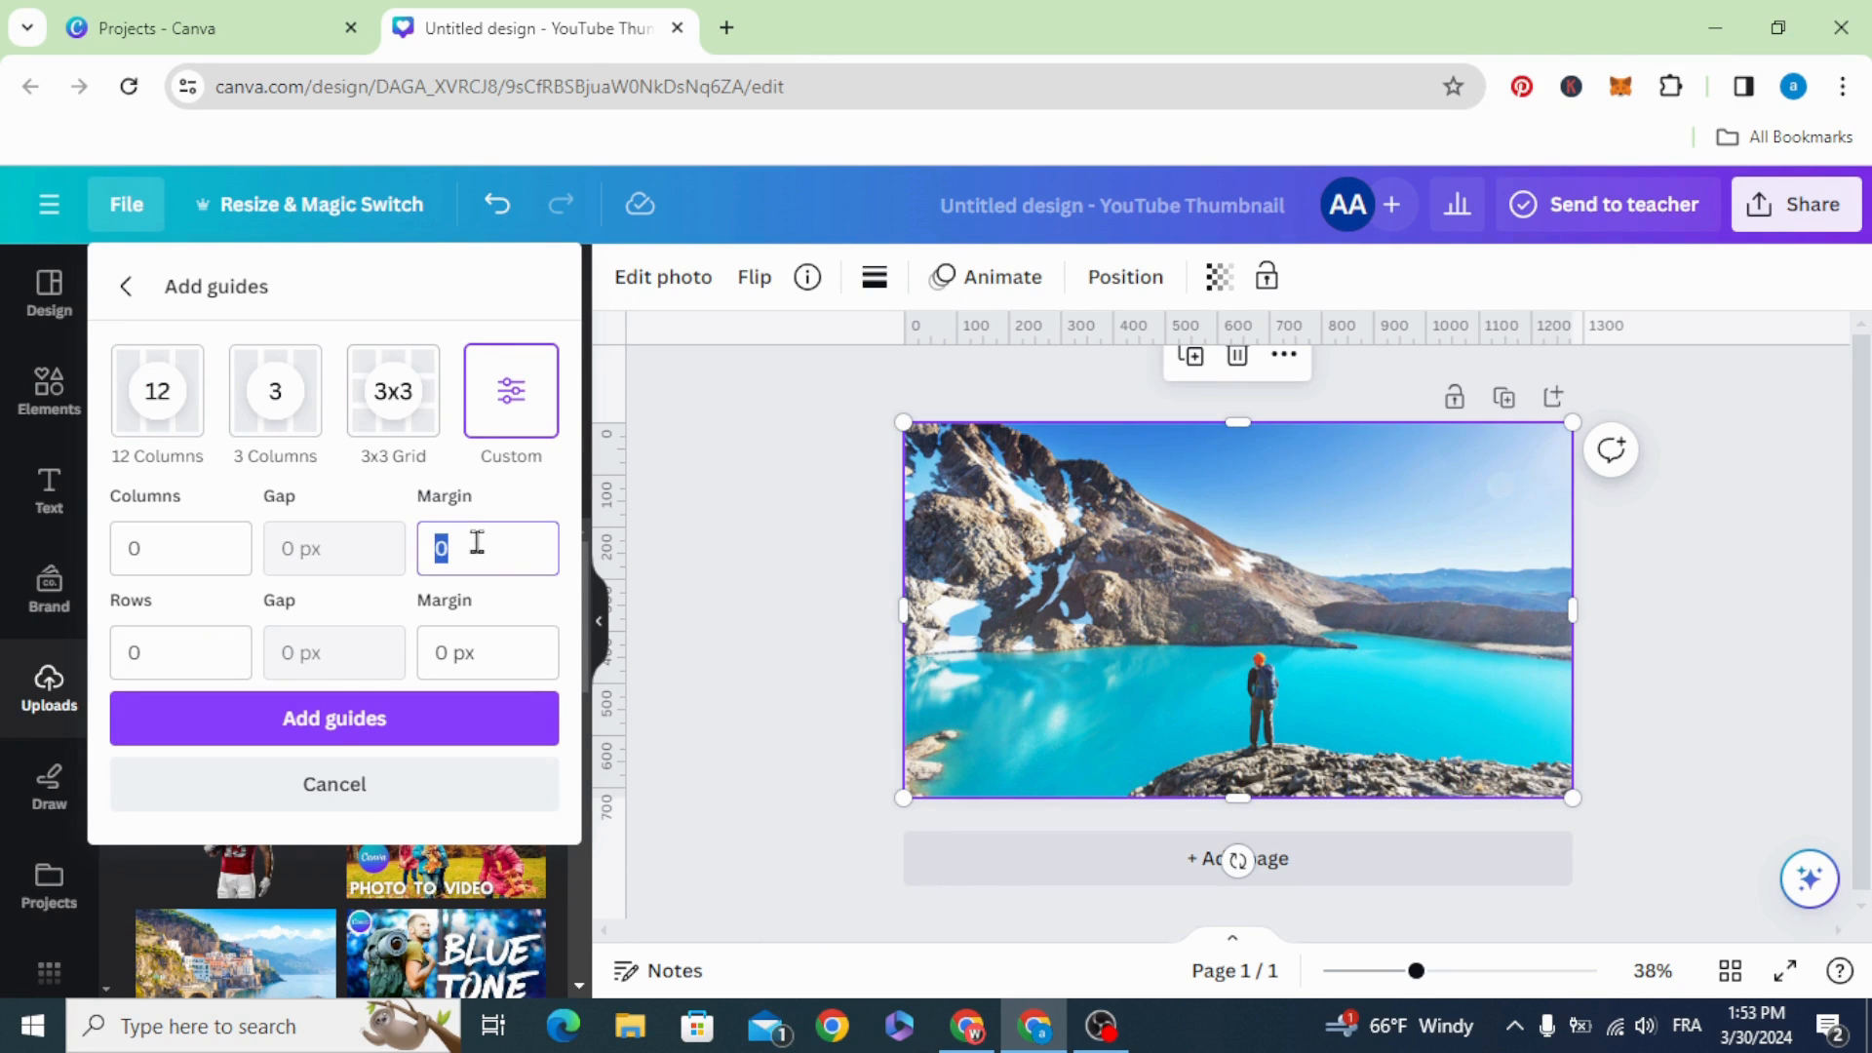
pyautogui.write('200 px')
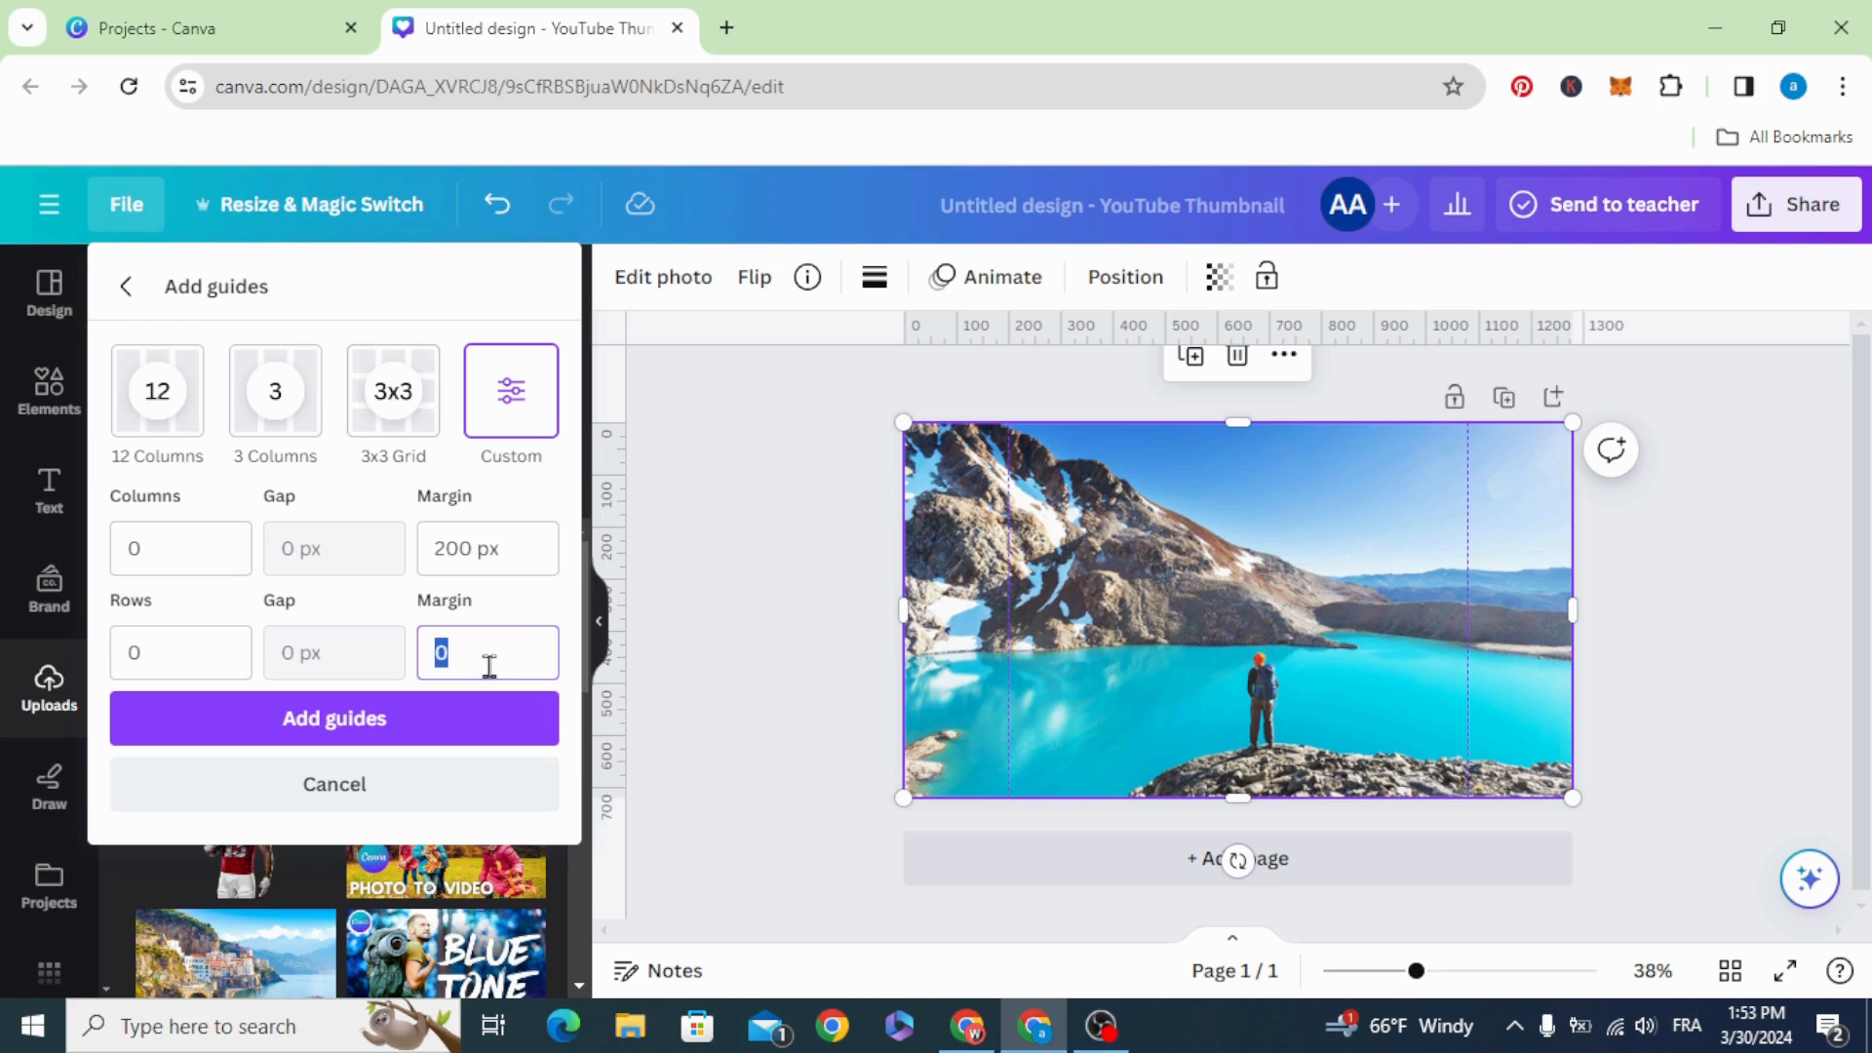
pyautogui.write('120')
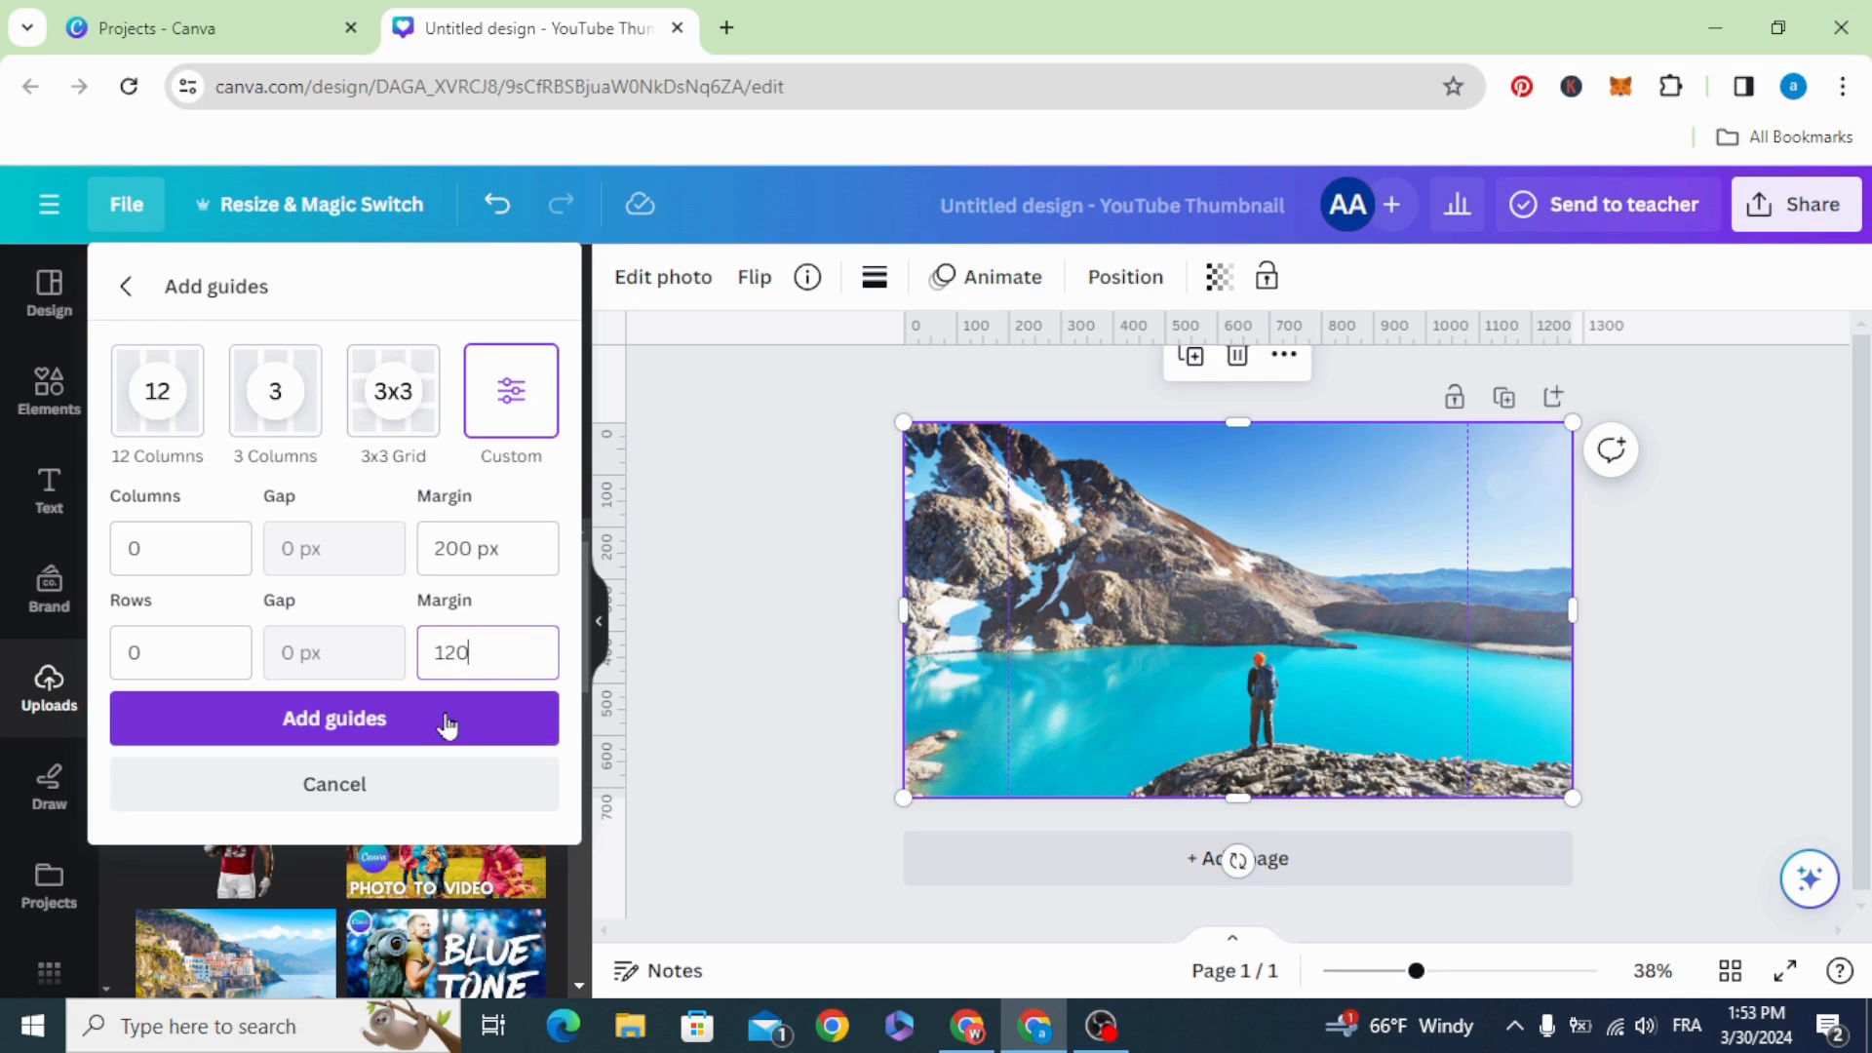
pyautogui.click(335, 718)
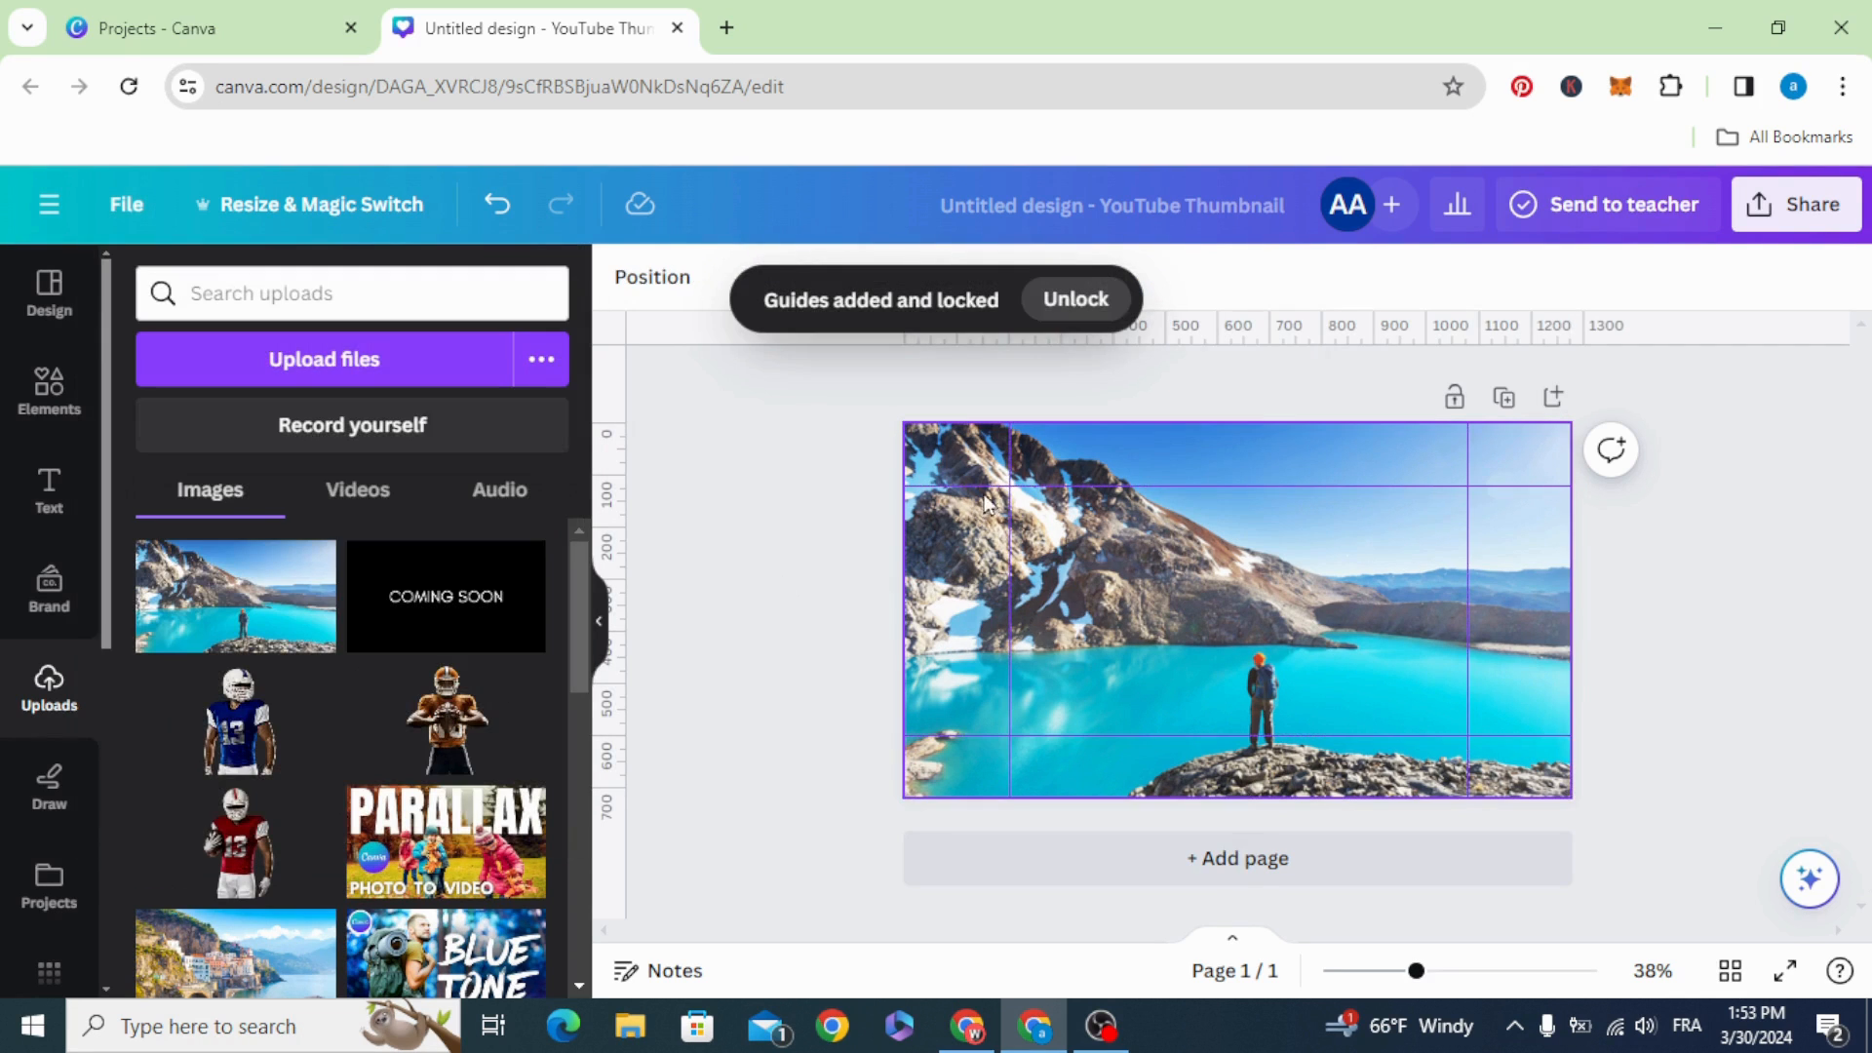
# Trim the photo's left and top edges to snap inside the guide margins.
pyautogui.click(1236, 618)
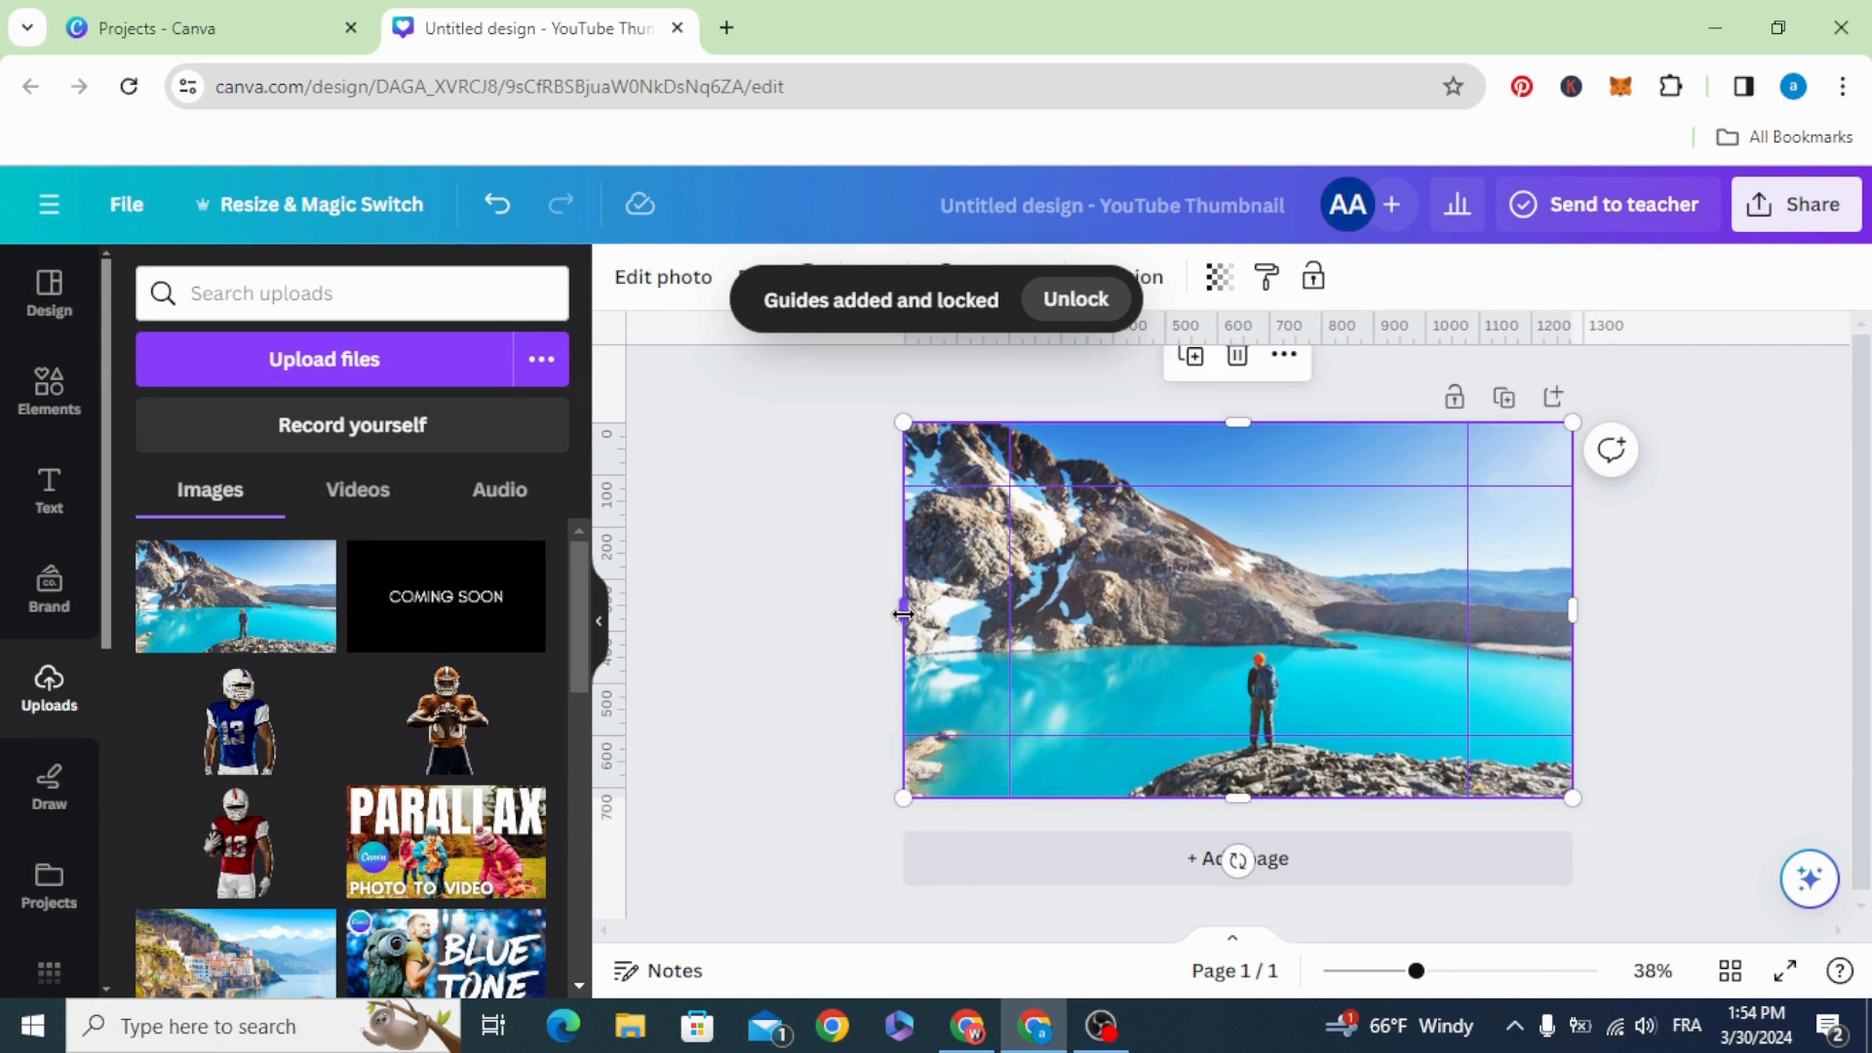
pyautogui.moveTo(904, 611); pyautogui.dragTo(1009, 611)
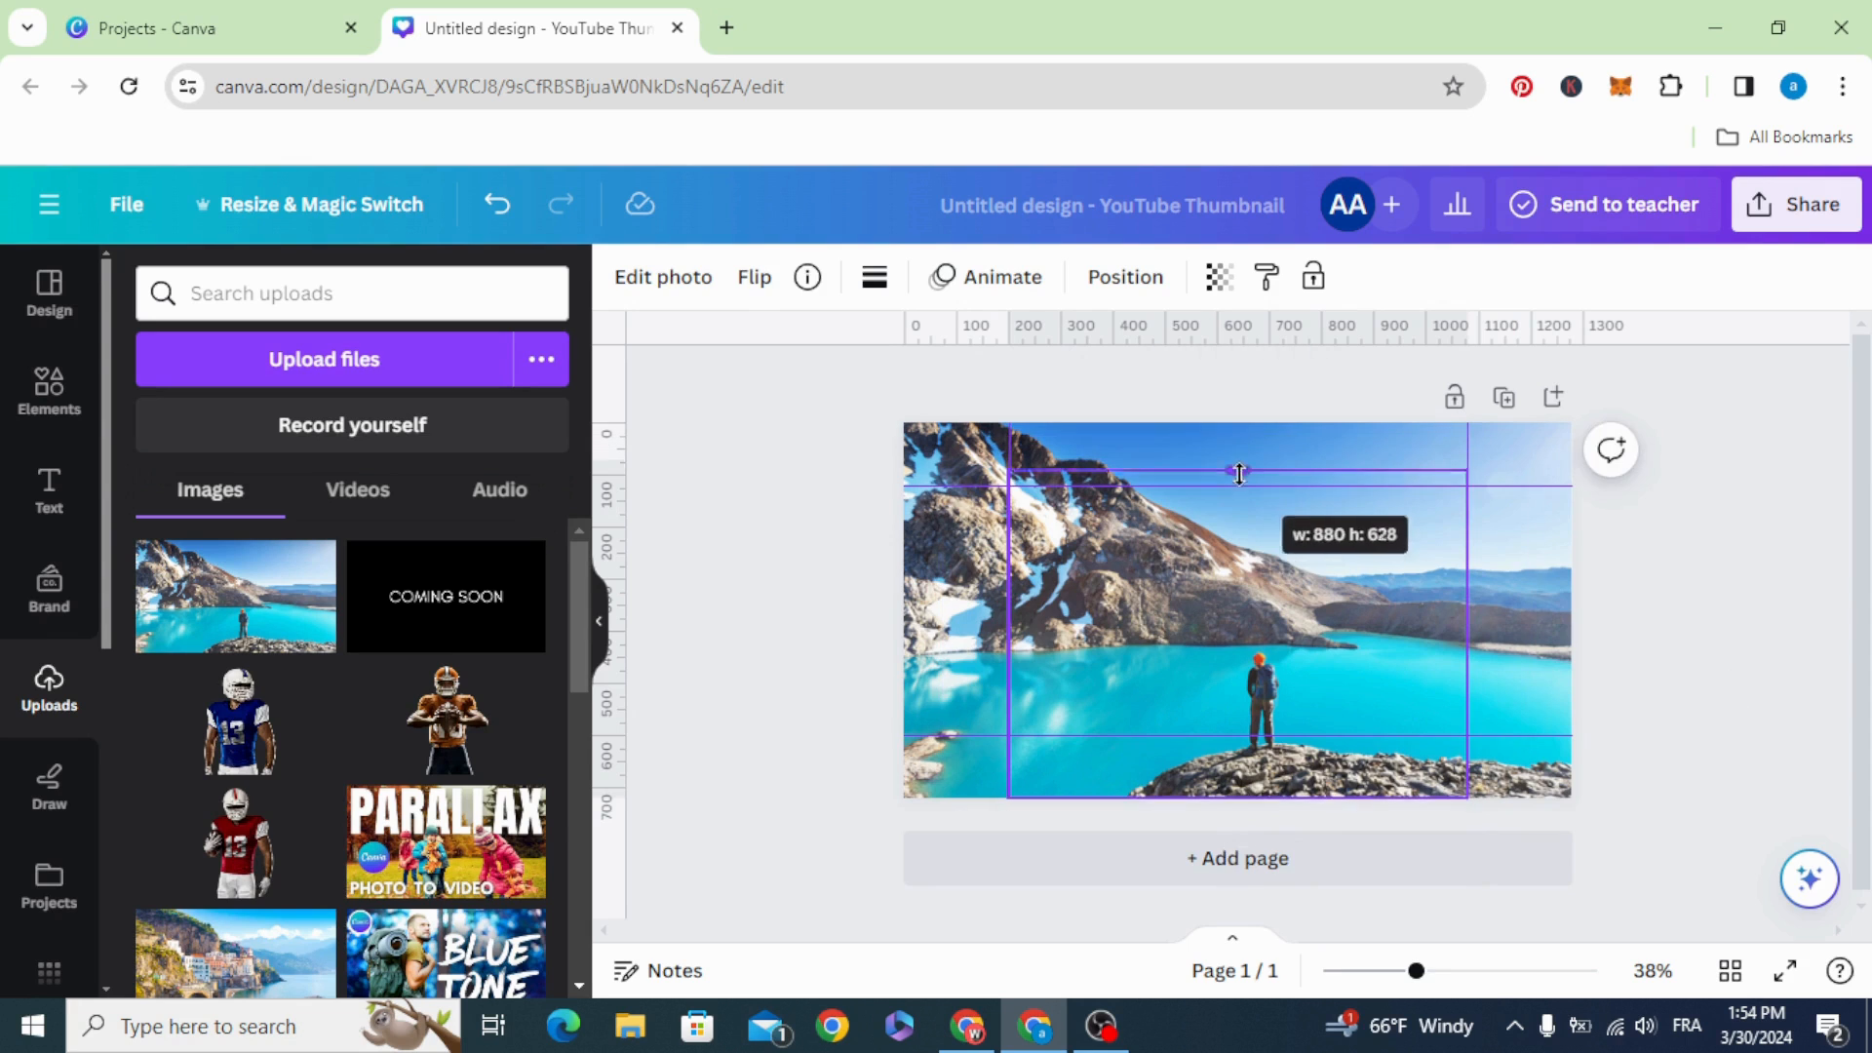
pyautogui.moveTo(1238, 474); pyautogui.dragTo(1249, 736)
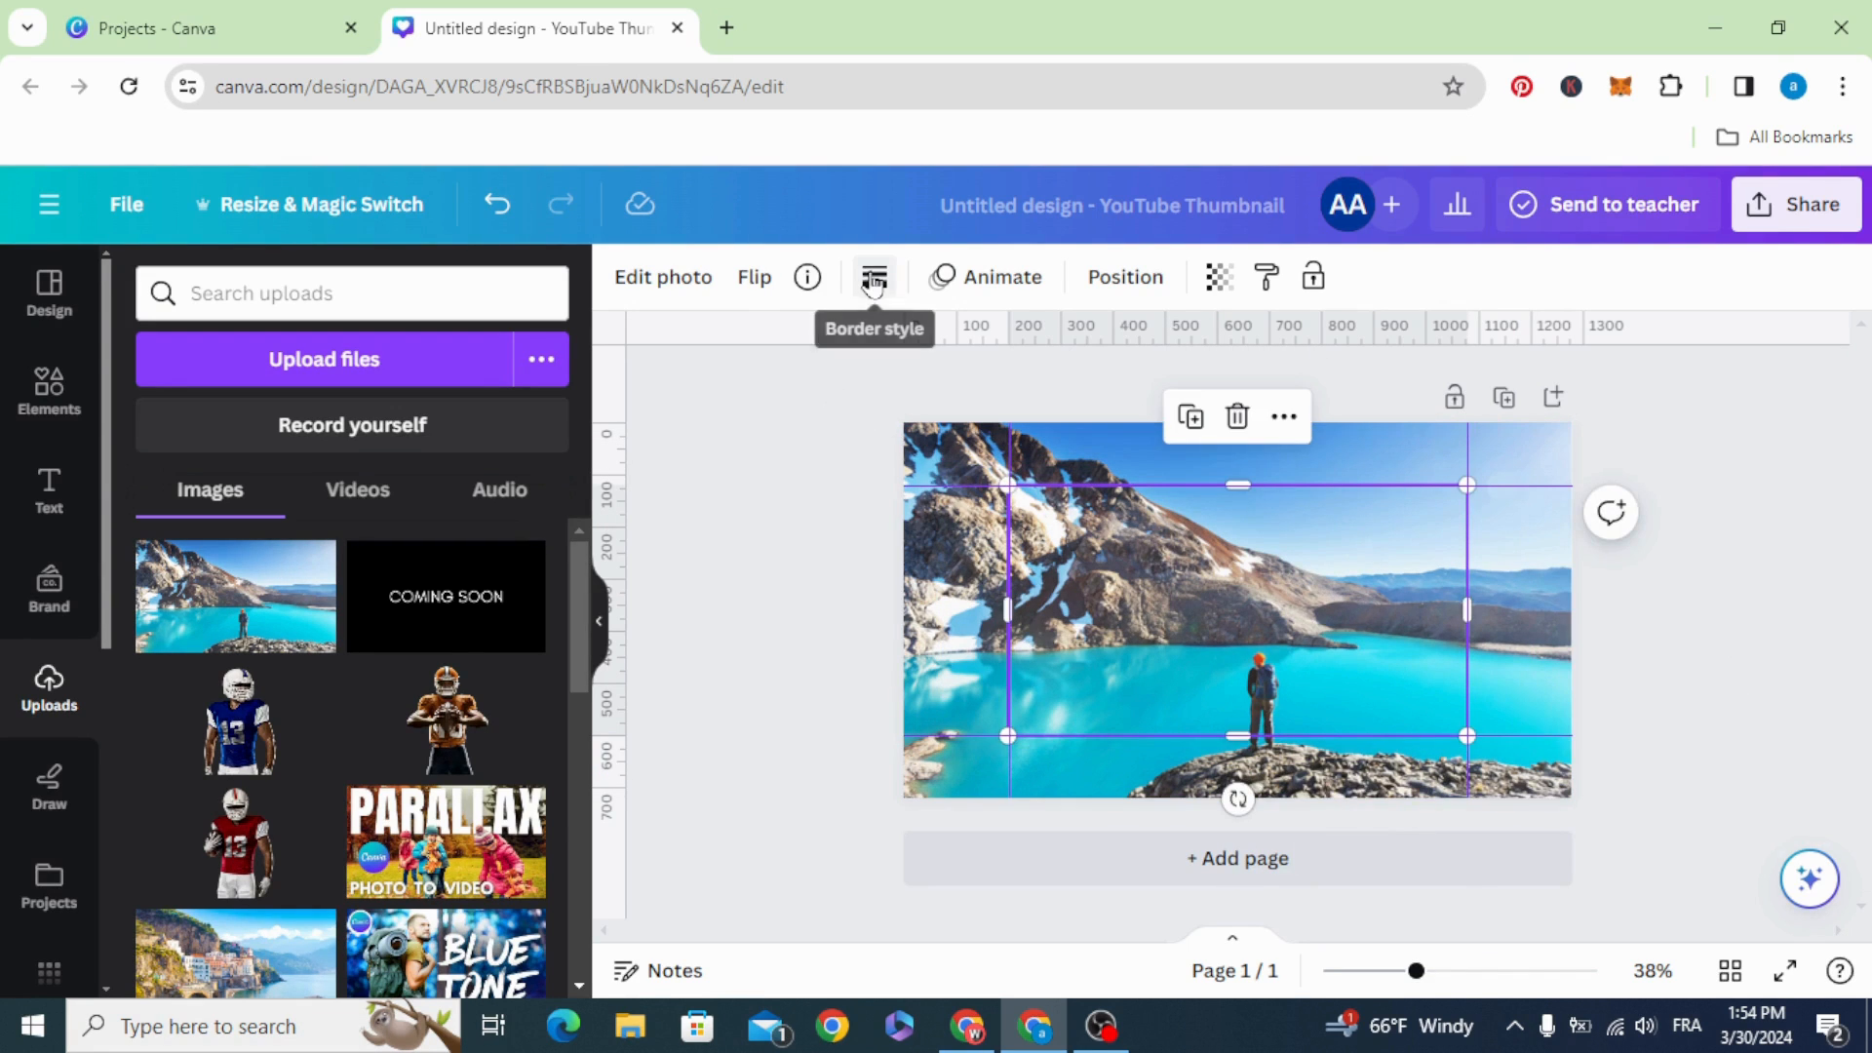
# Set the centred photo's corner rounding to 68 without adding a border.
pyautogui.click(873, 277)
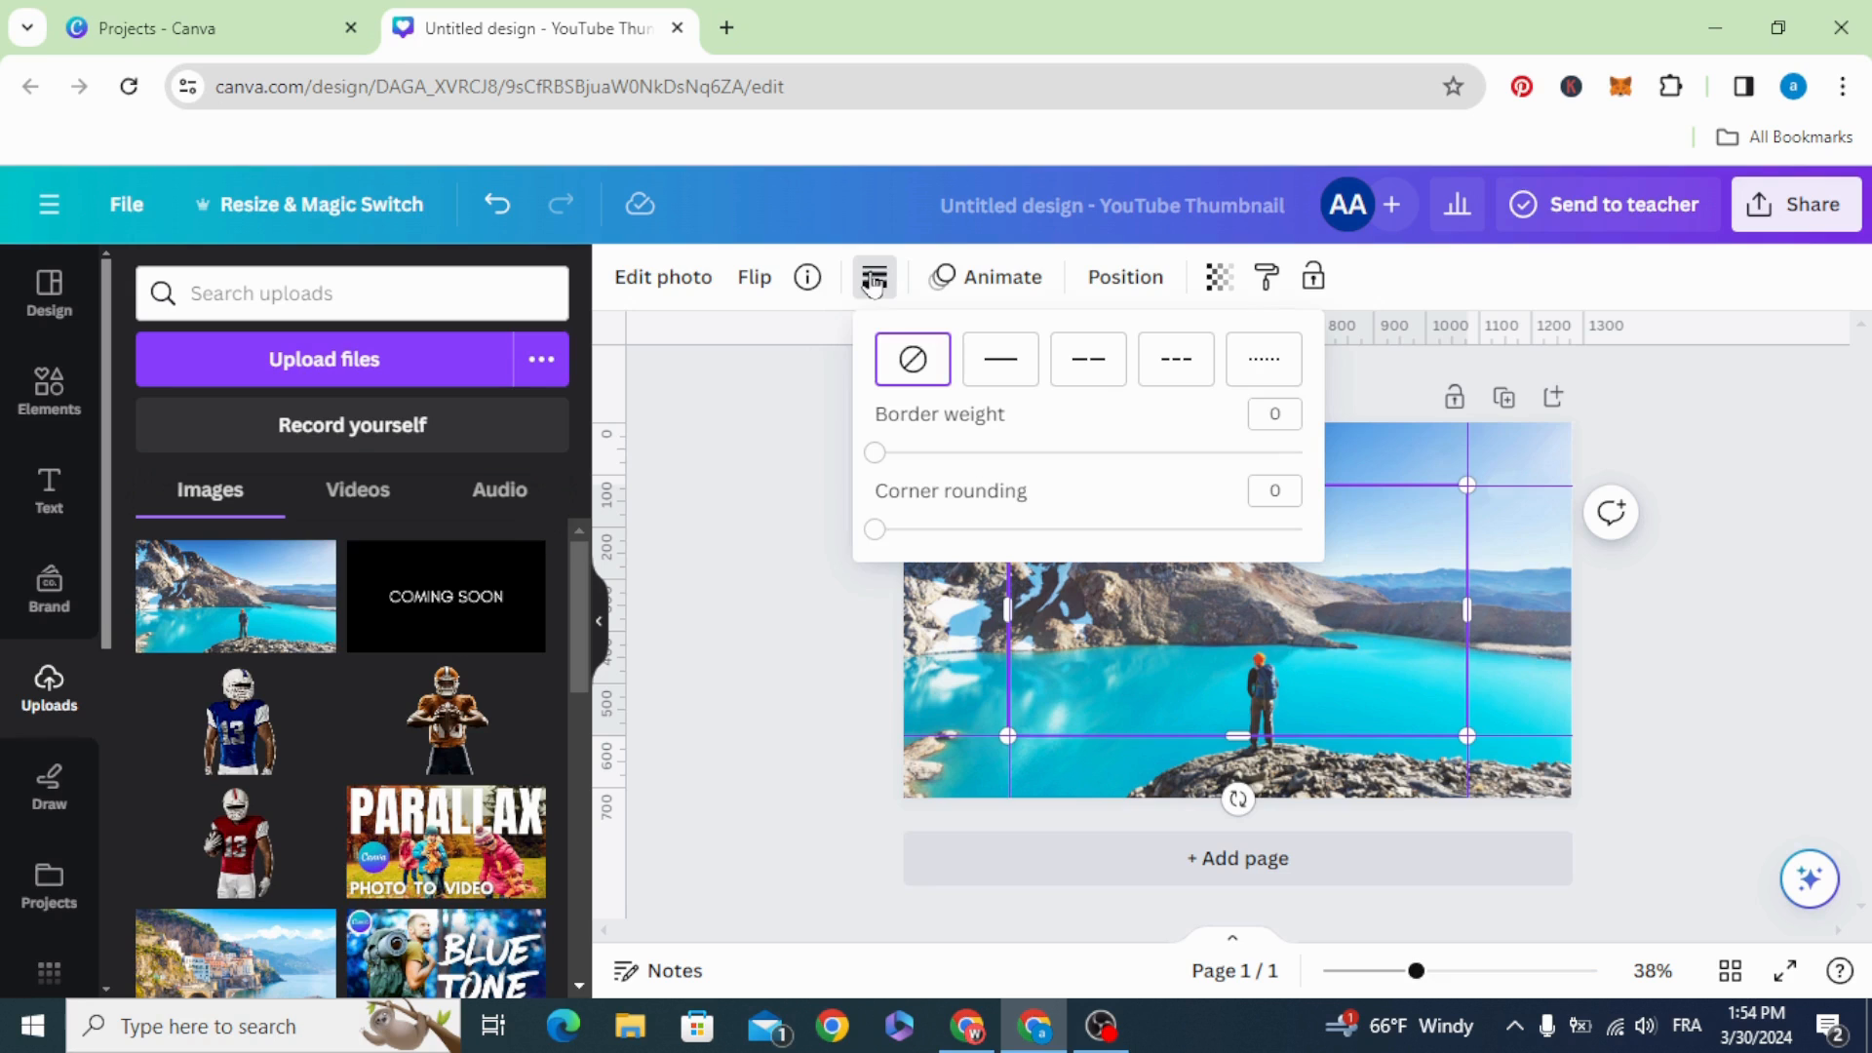
pyautogui.moveTo(872, 528); pyautogui.dragTo(964, 528)
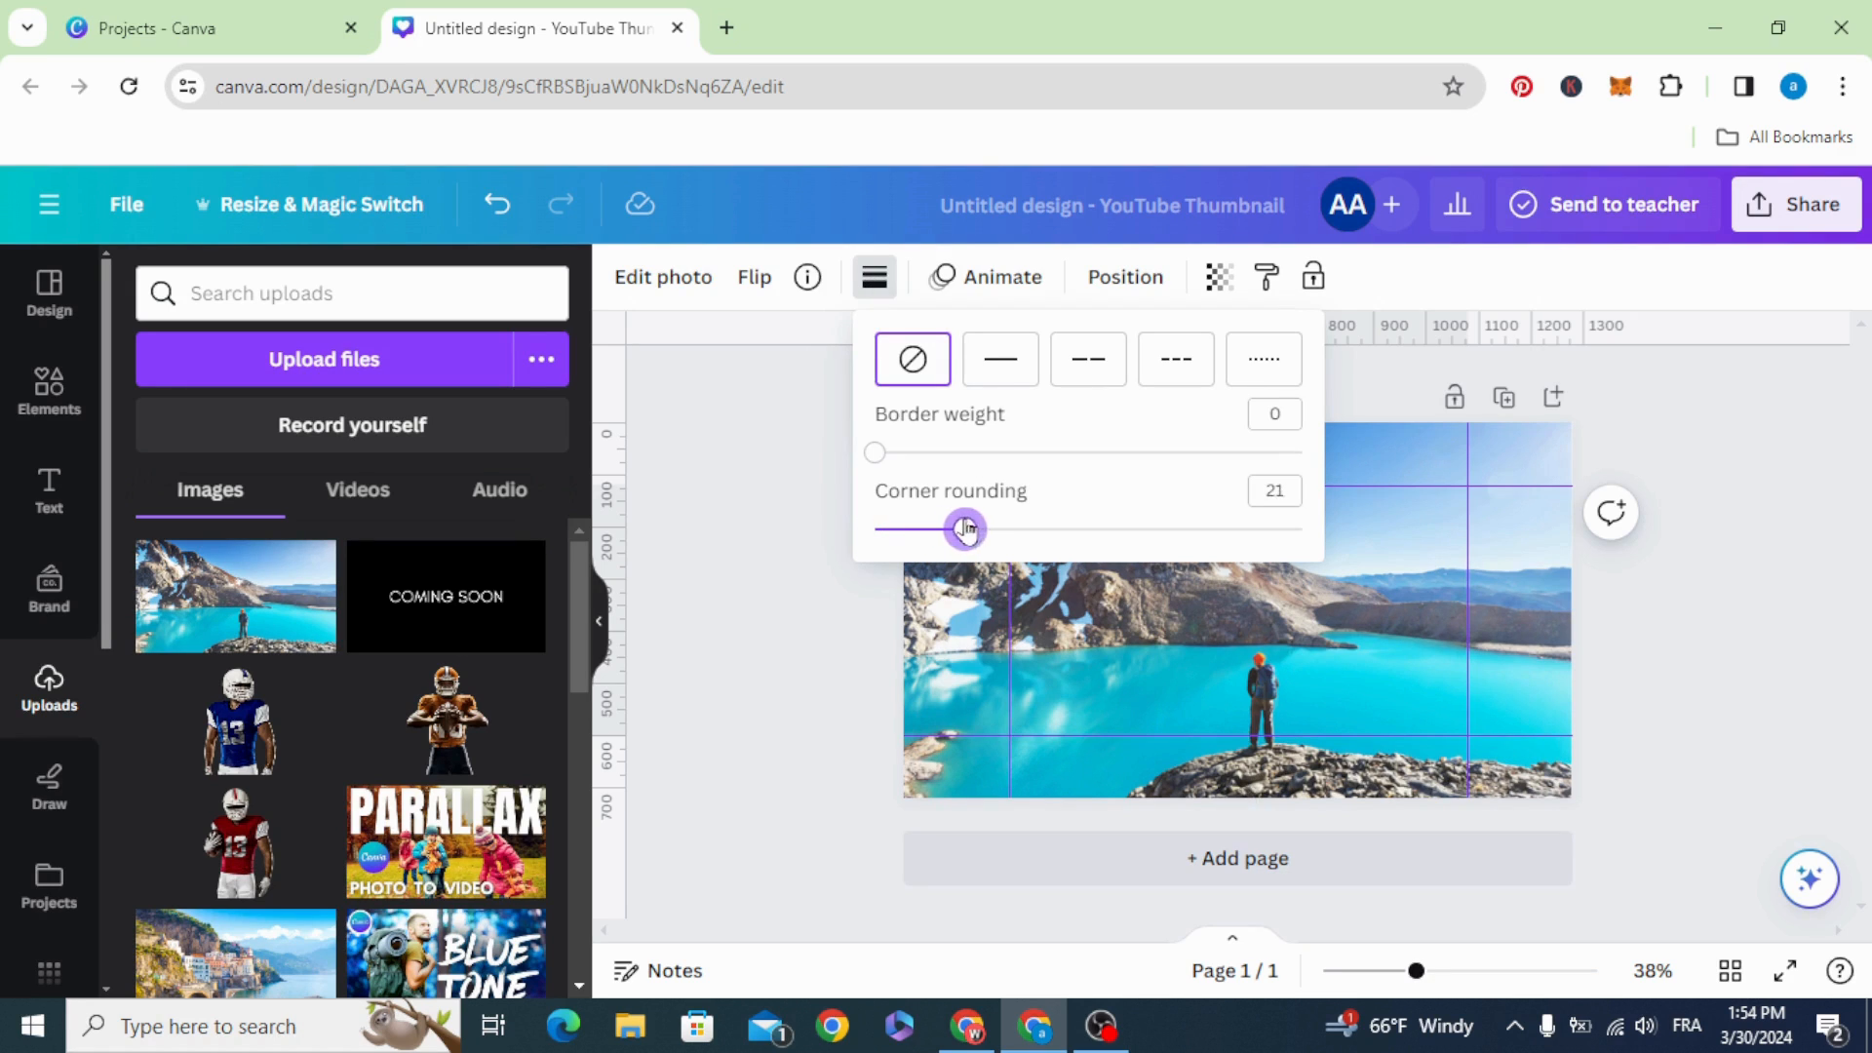
pyautogui.moveTo(965, 528); pyautogui.dragTo(1032, 532)
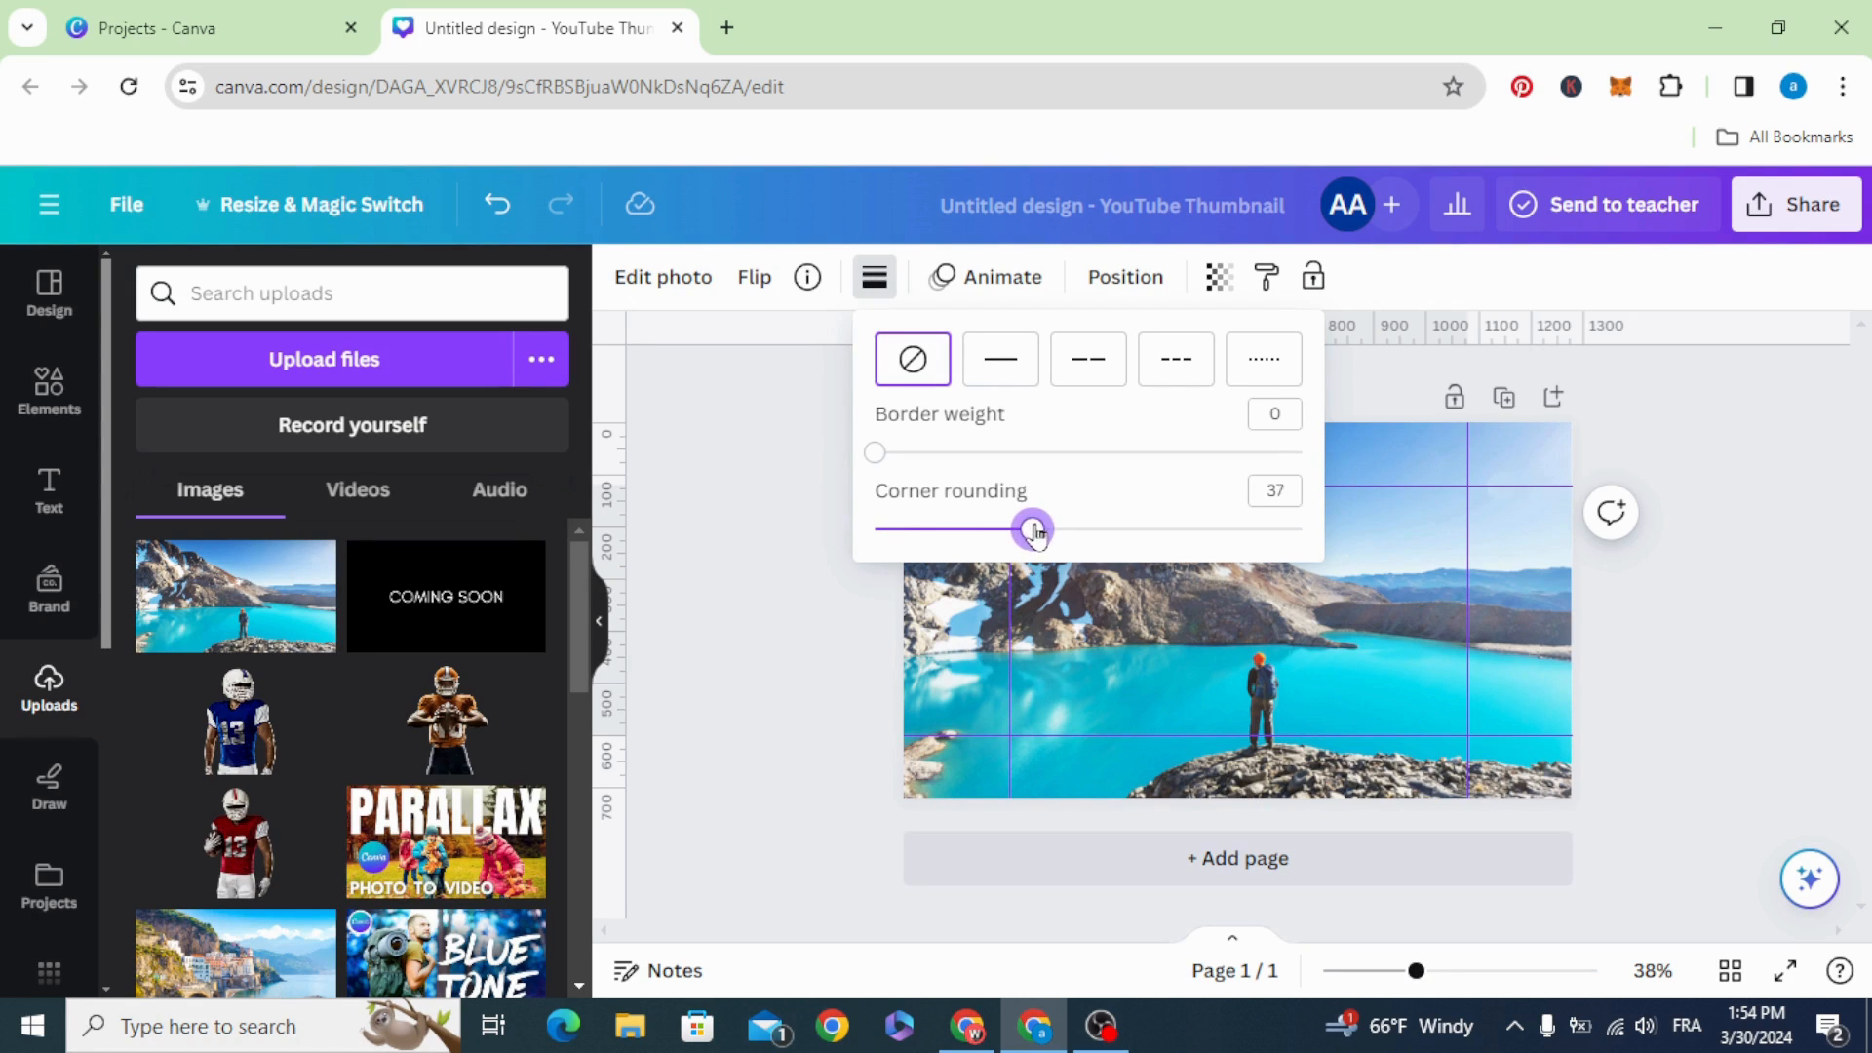
pyautogui.moveTo(1031, 528); pyautogui.dragTo(1147, 528)
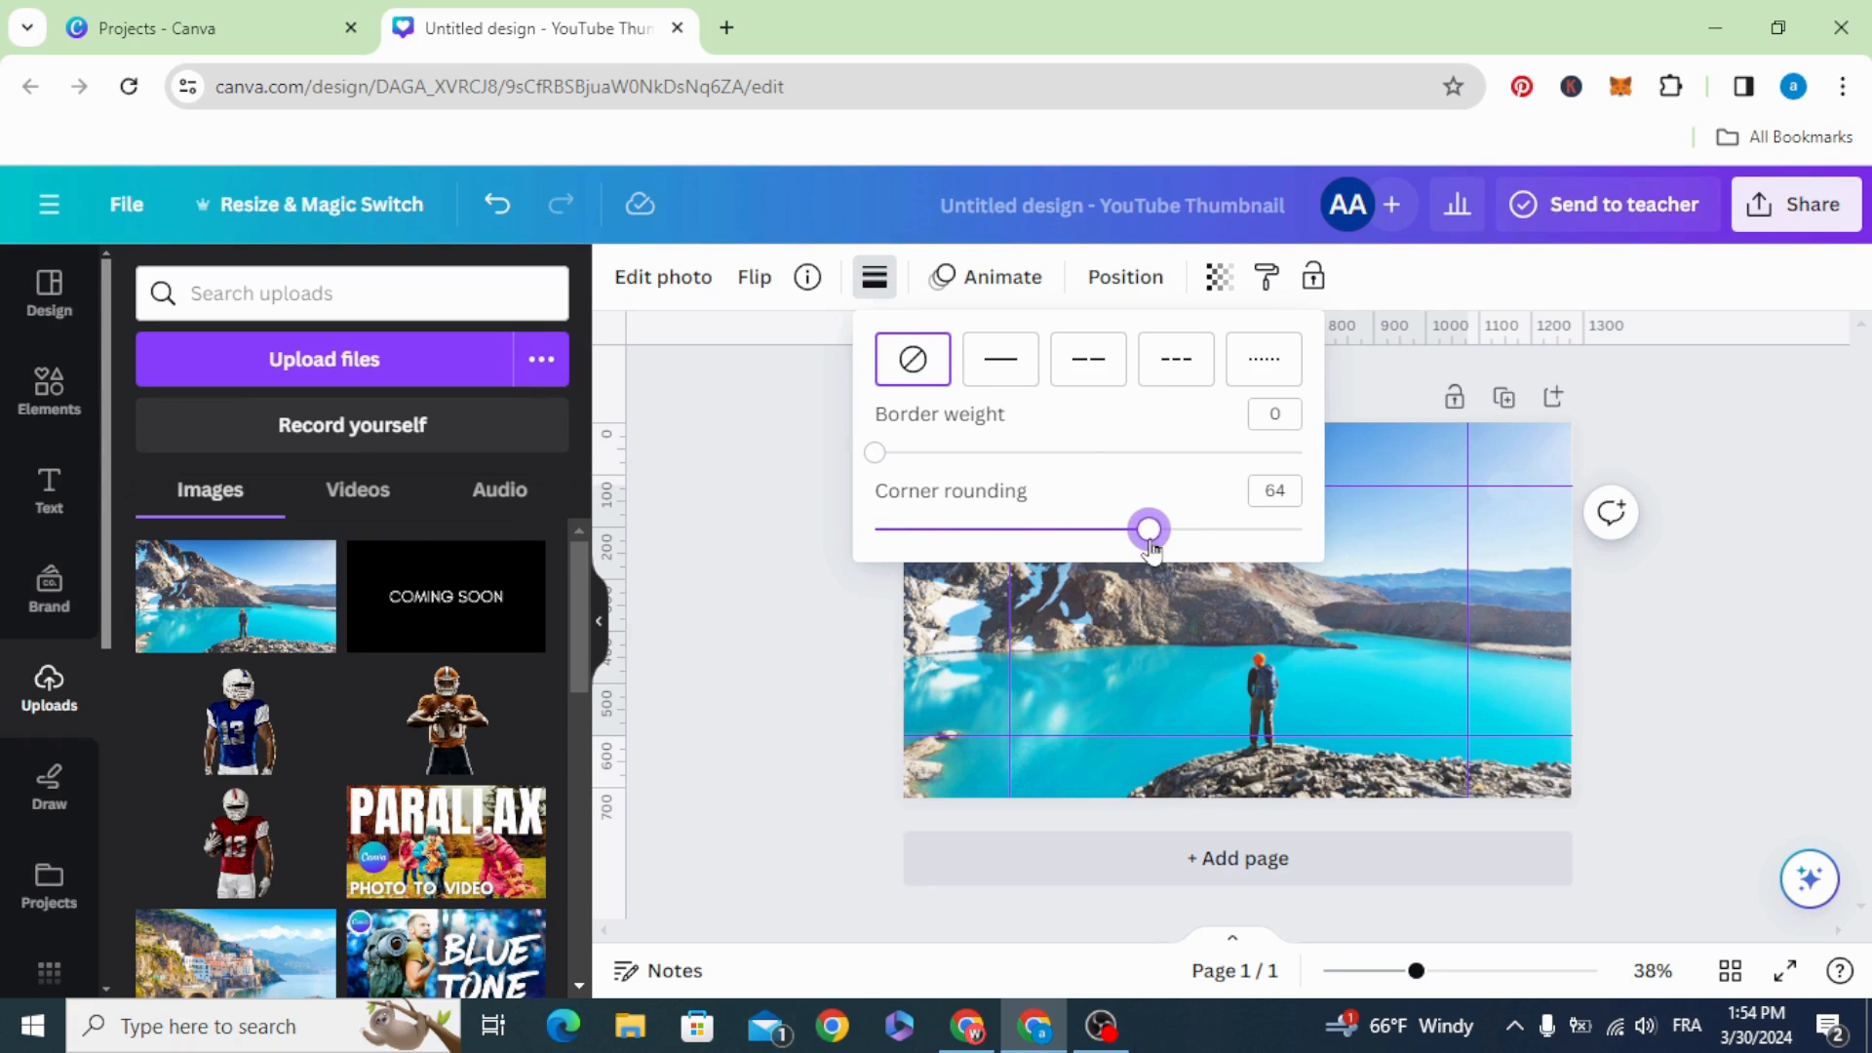
pyautogui.moveTo(1149, 528); pyautogui.dragTo(1165, 528)
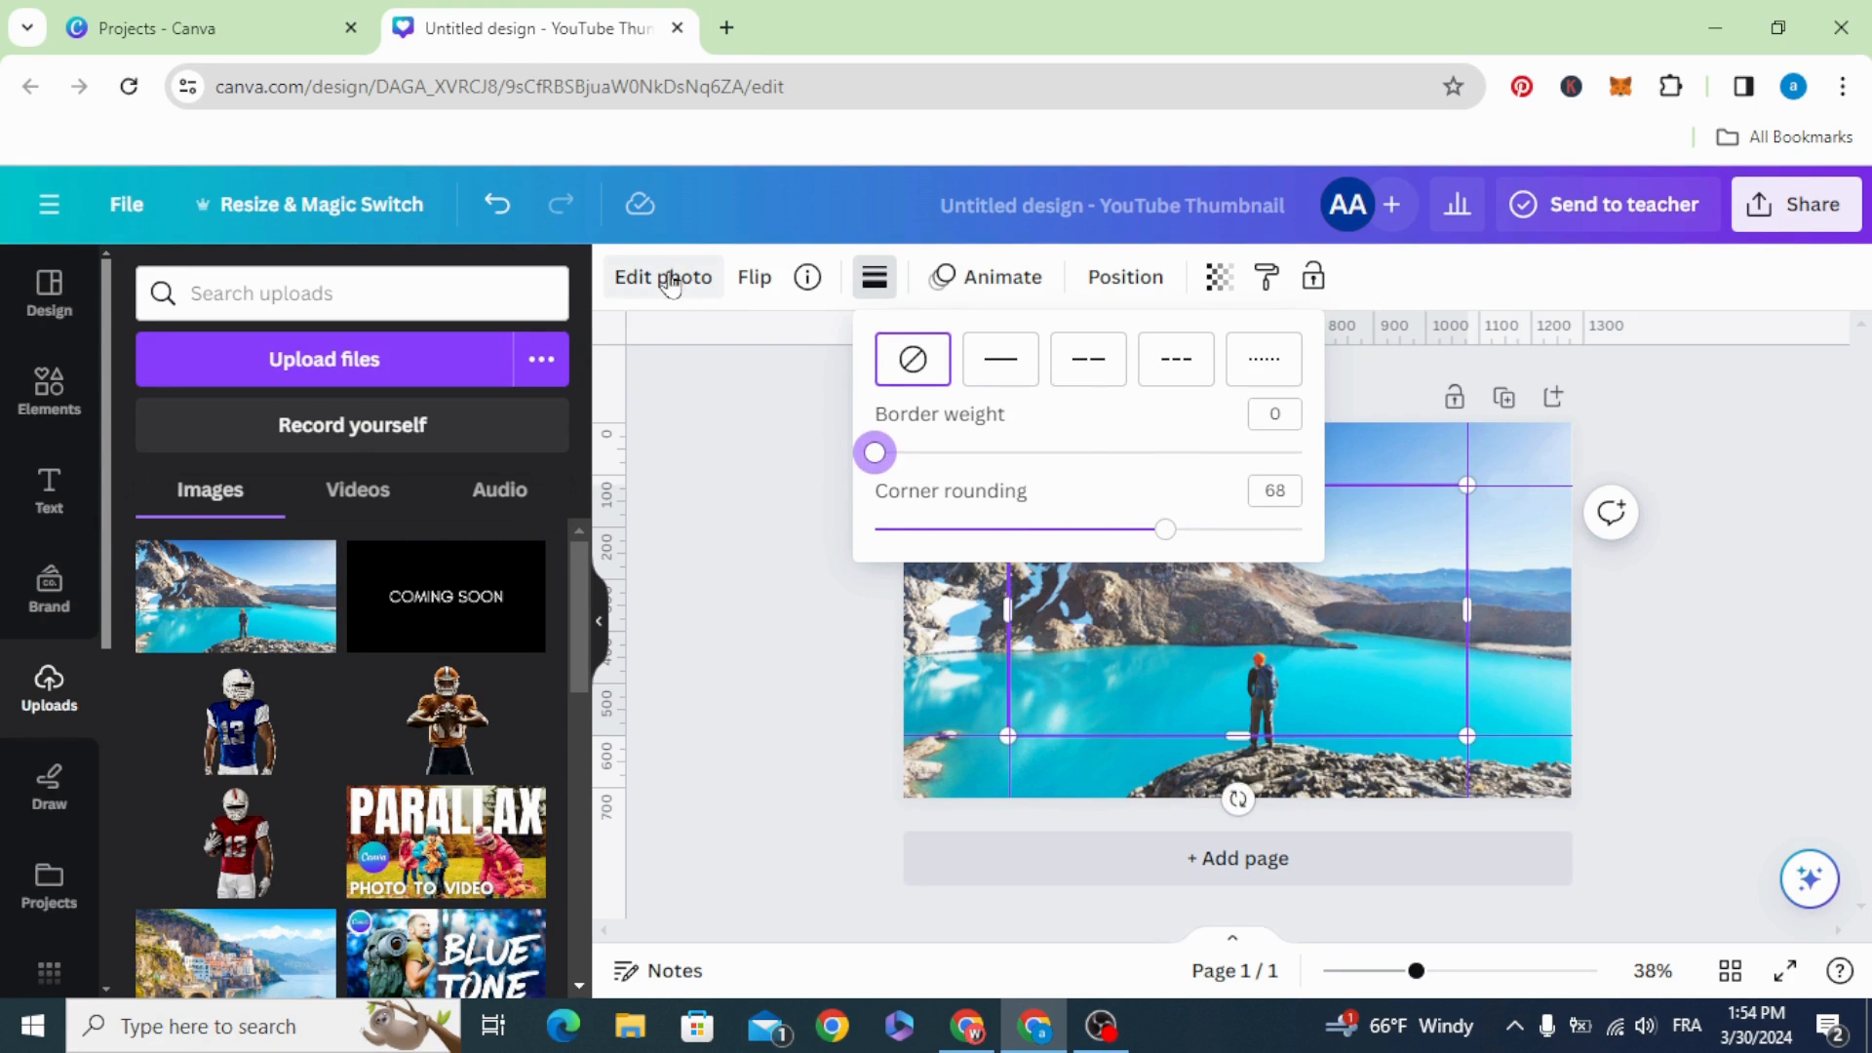
# Apply a Whole image blur at intensity 60 to the centred photo.
pyautogui.click(663, 277)
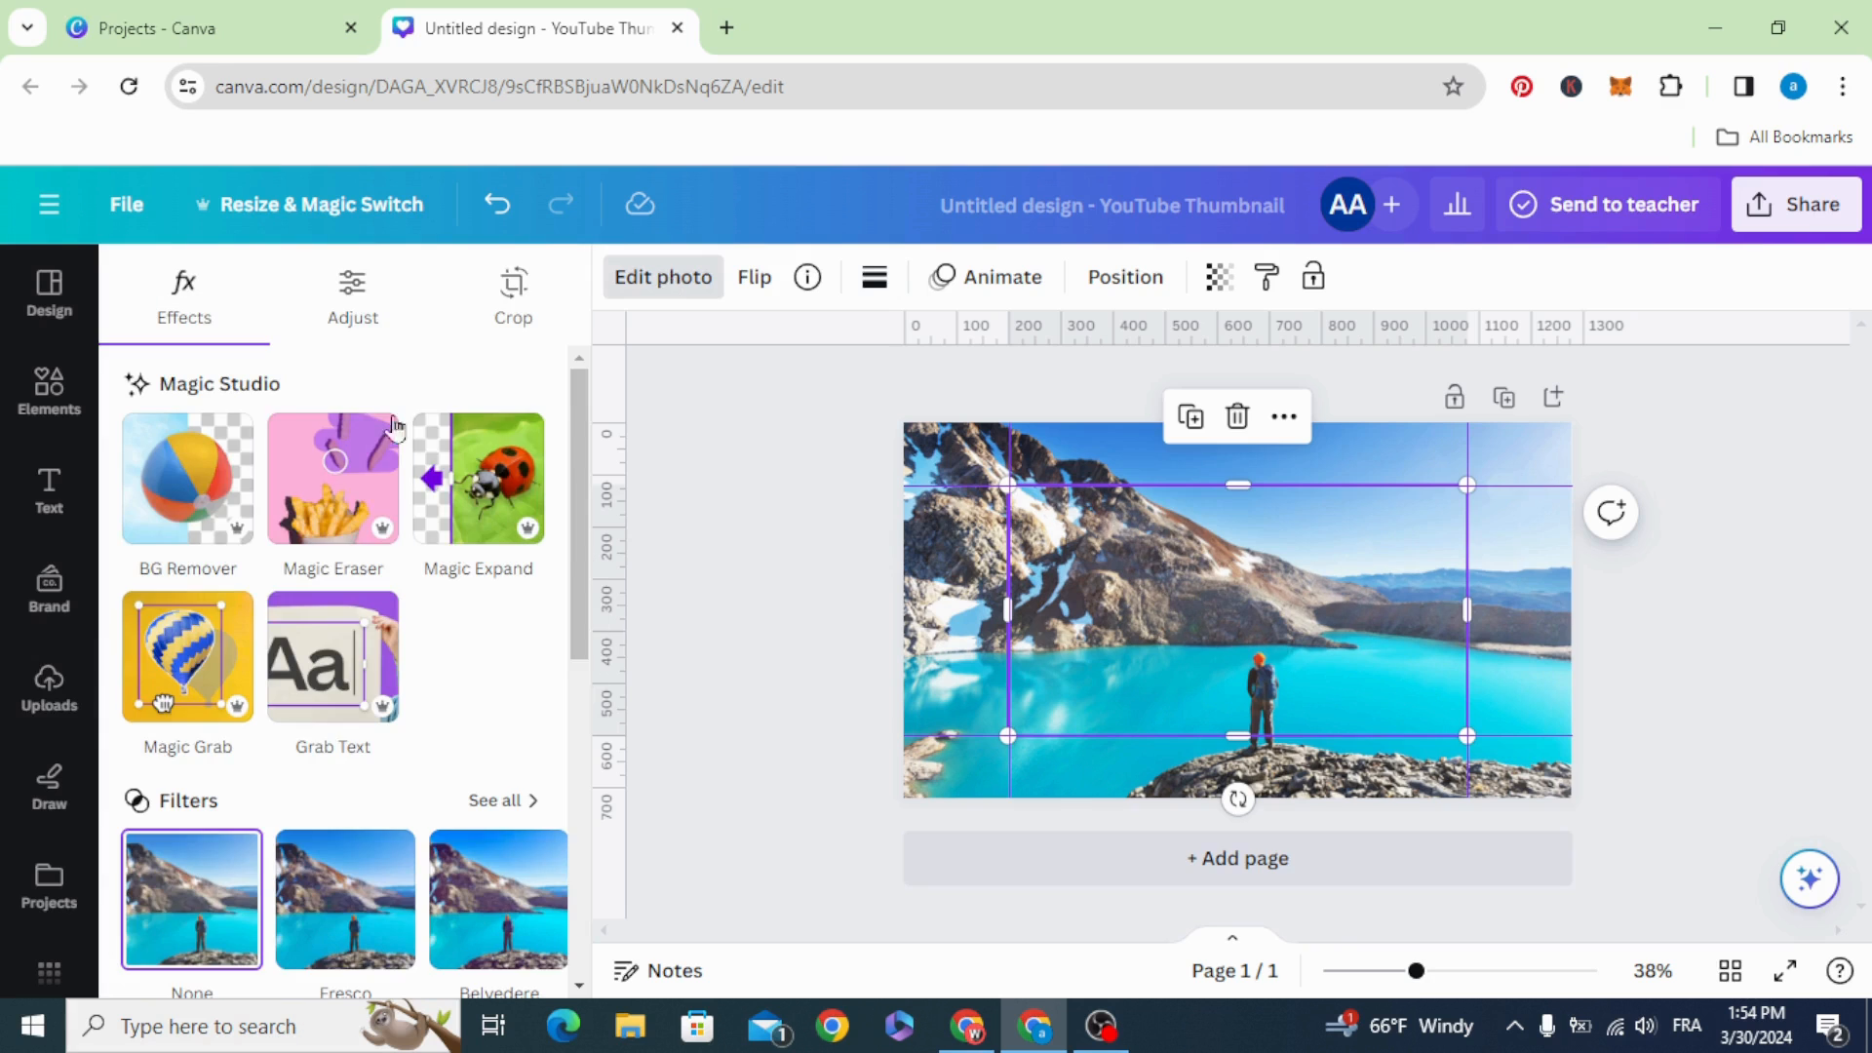
pyautogui.scroll(-3)
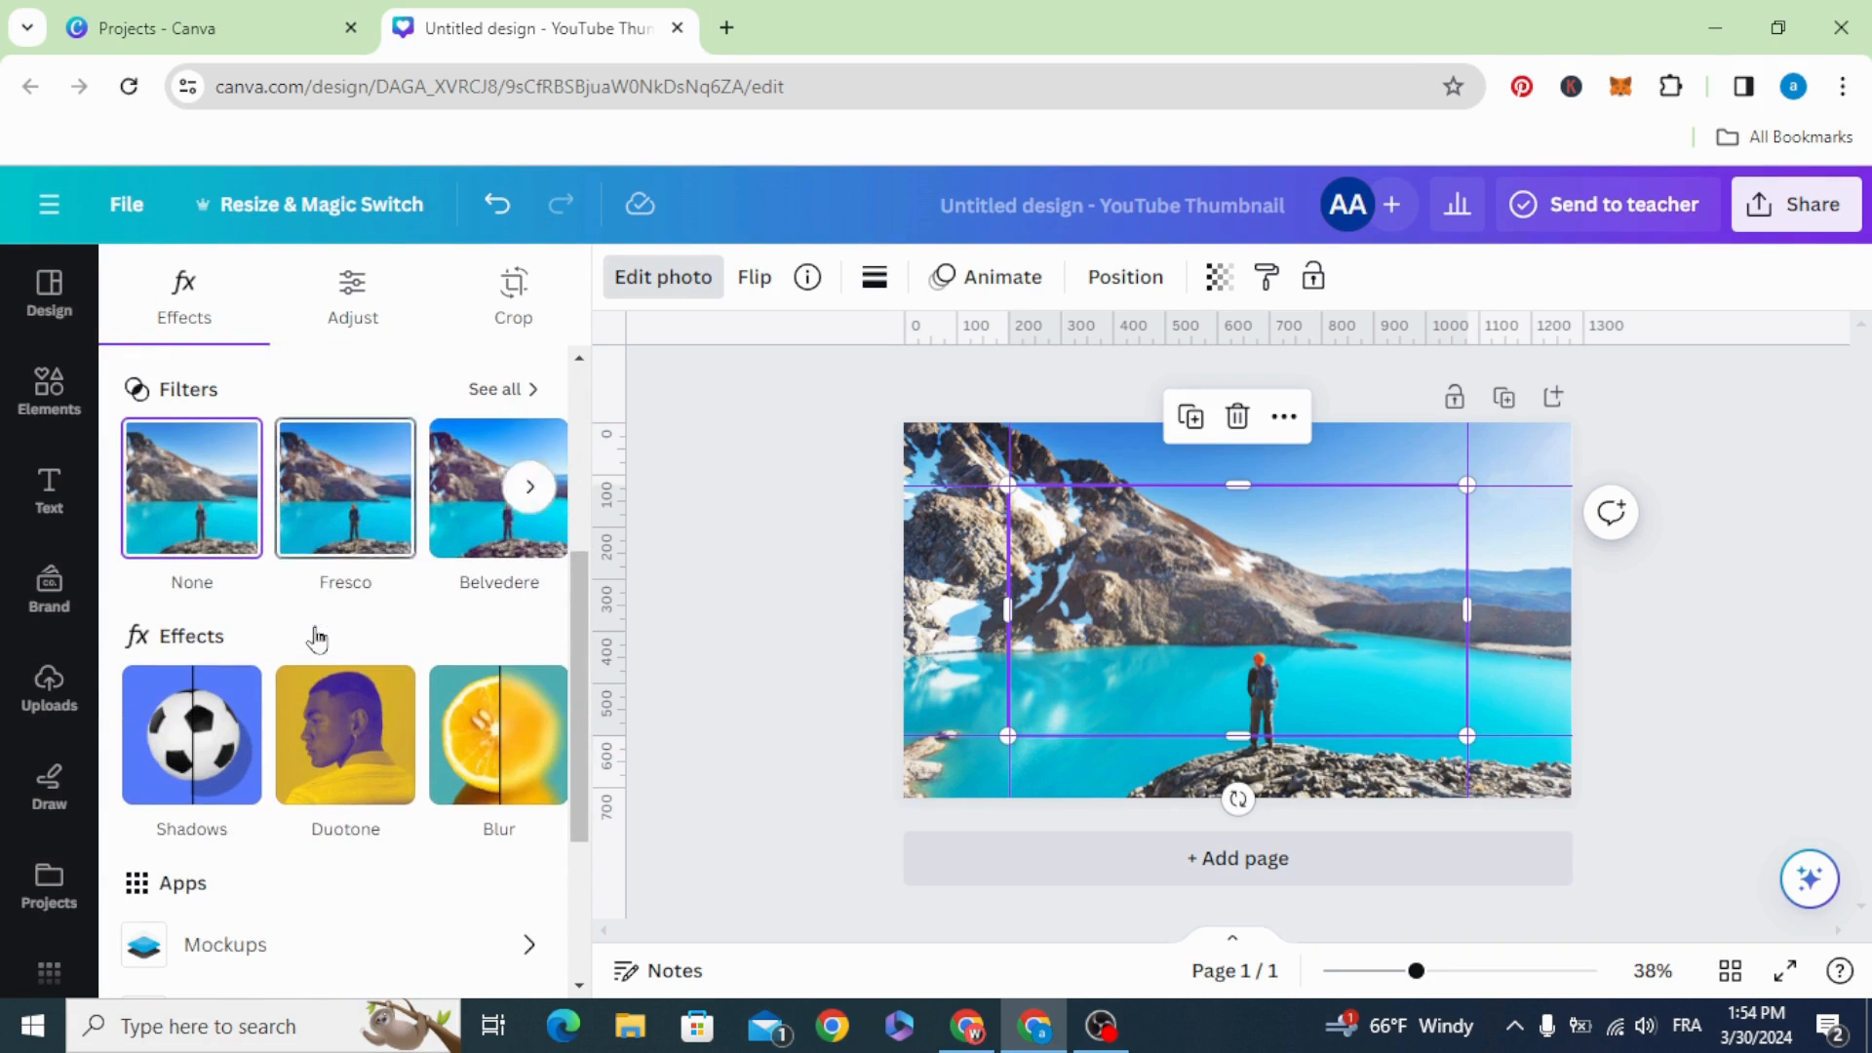
pyautogui.click(498, 735)
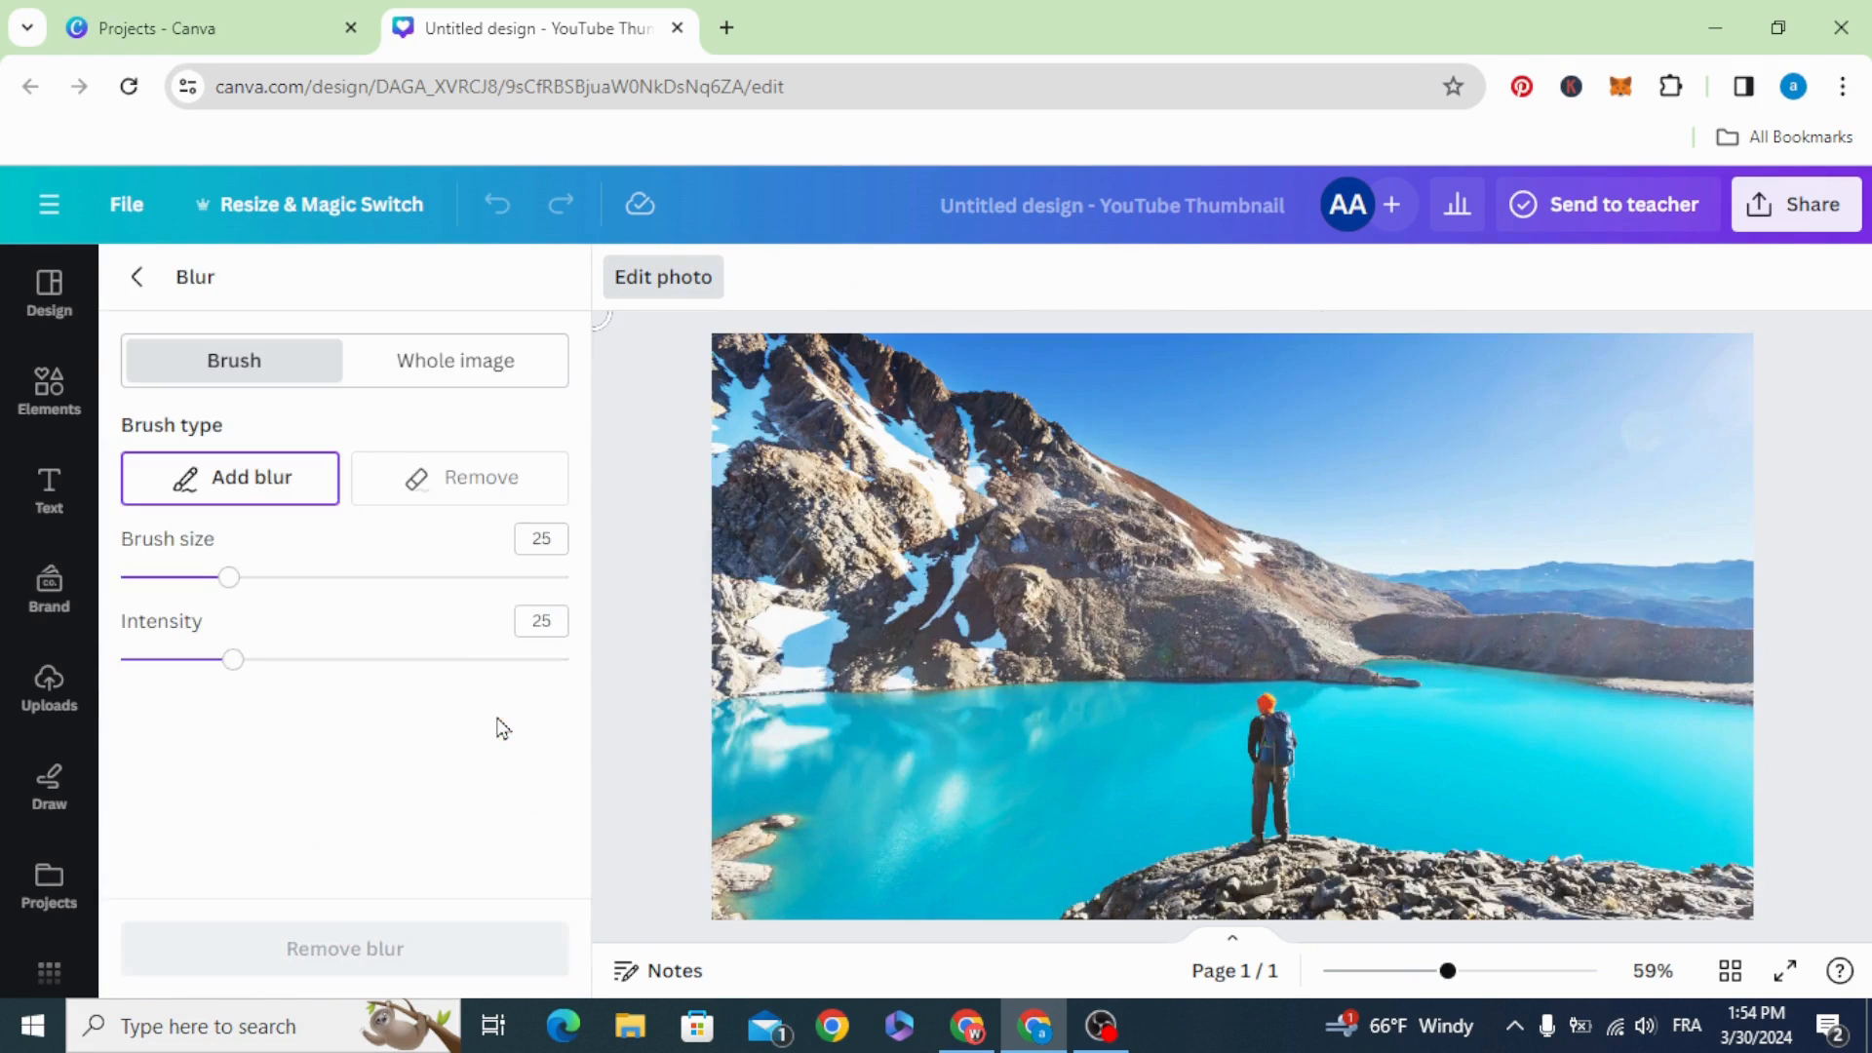
pyautogui.click(454, 361)
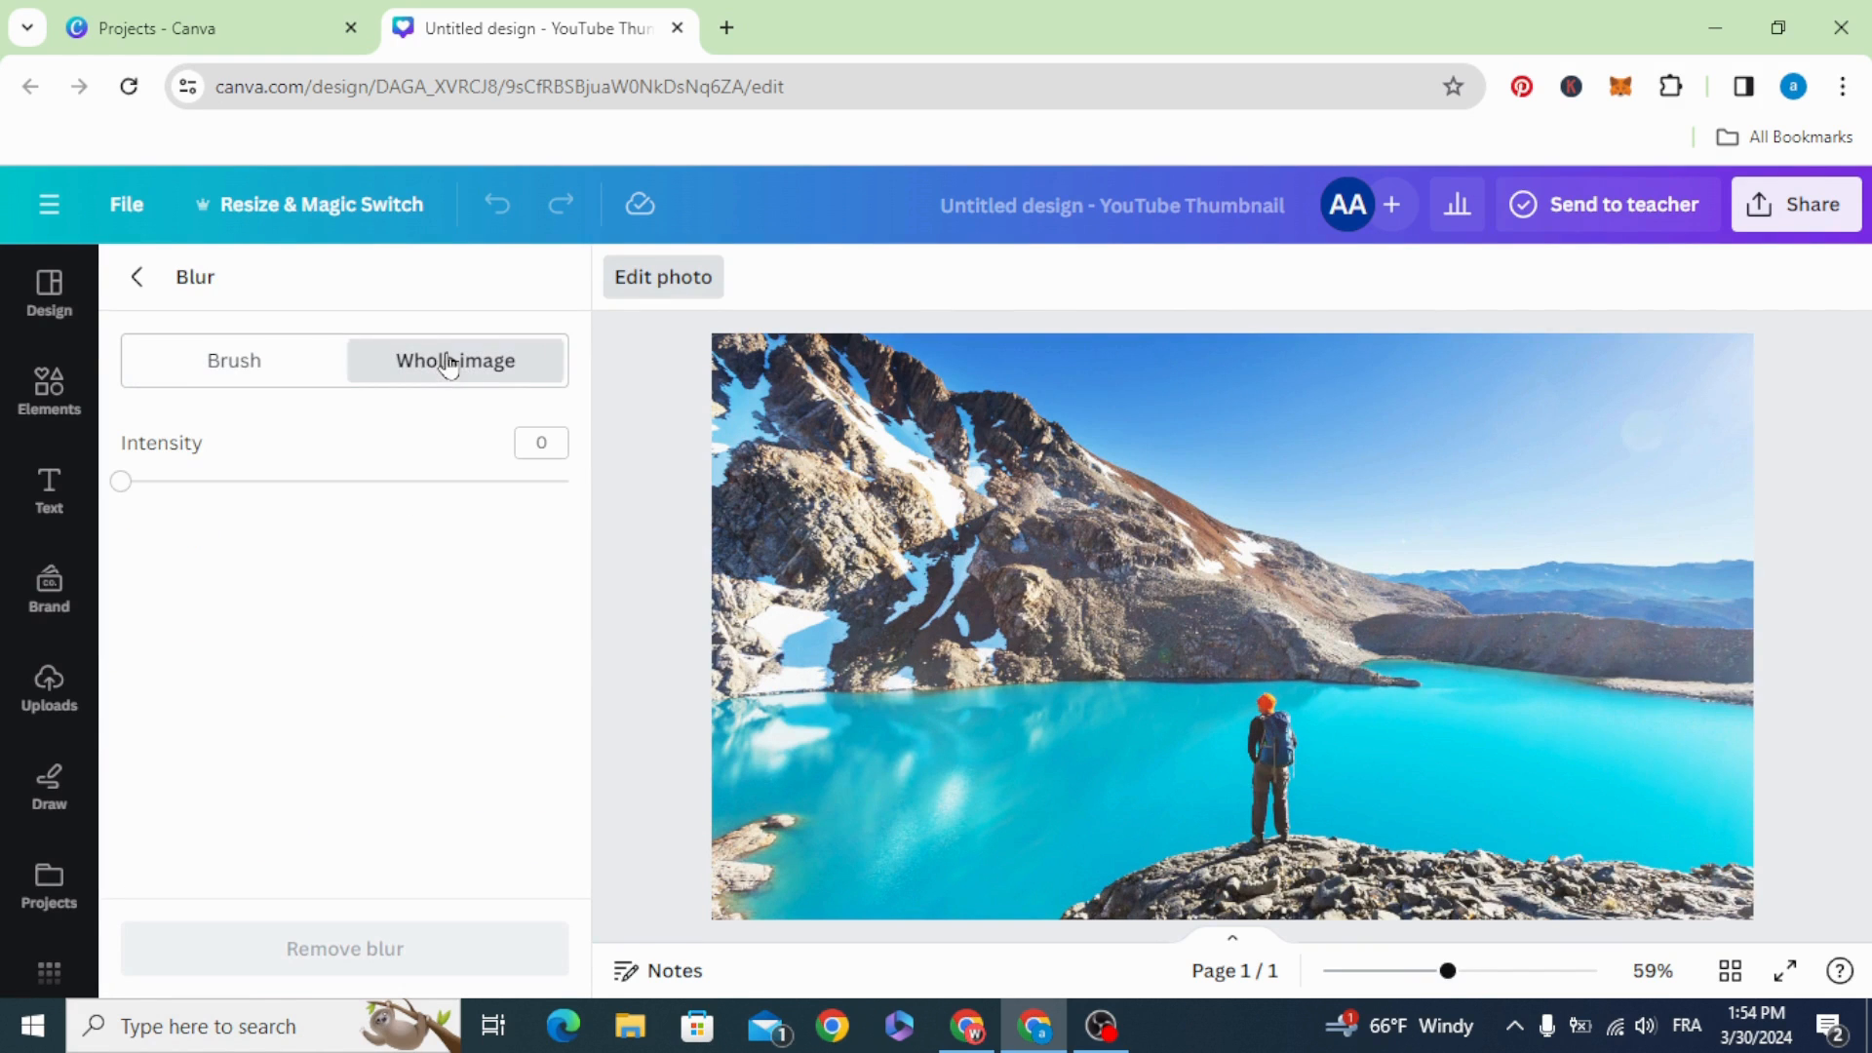
pyautogui.moveTo(121, 481); pyautogui.dragTo(397, 481)
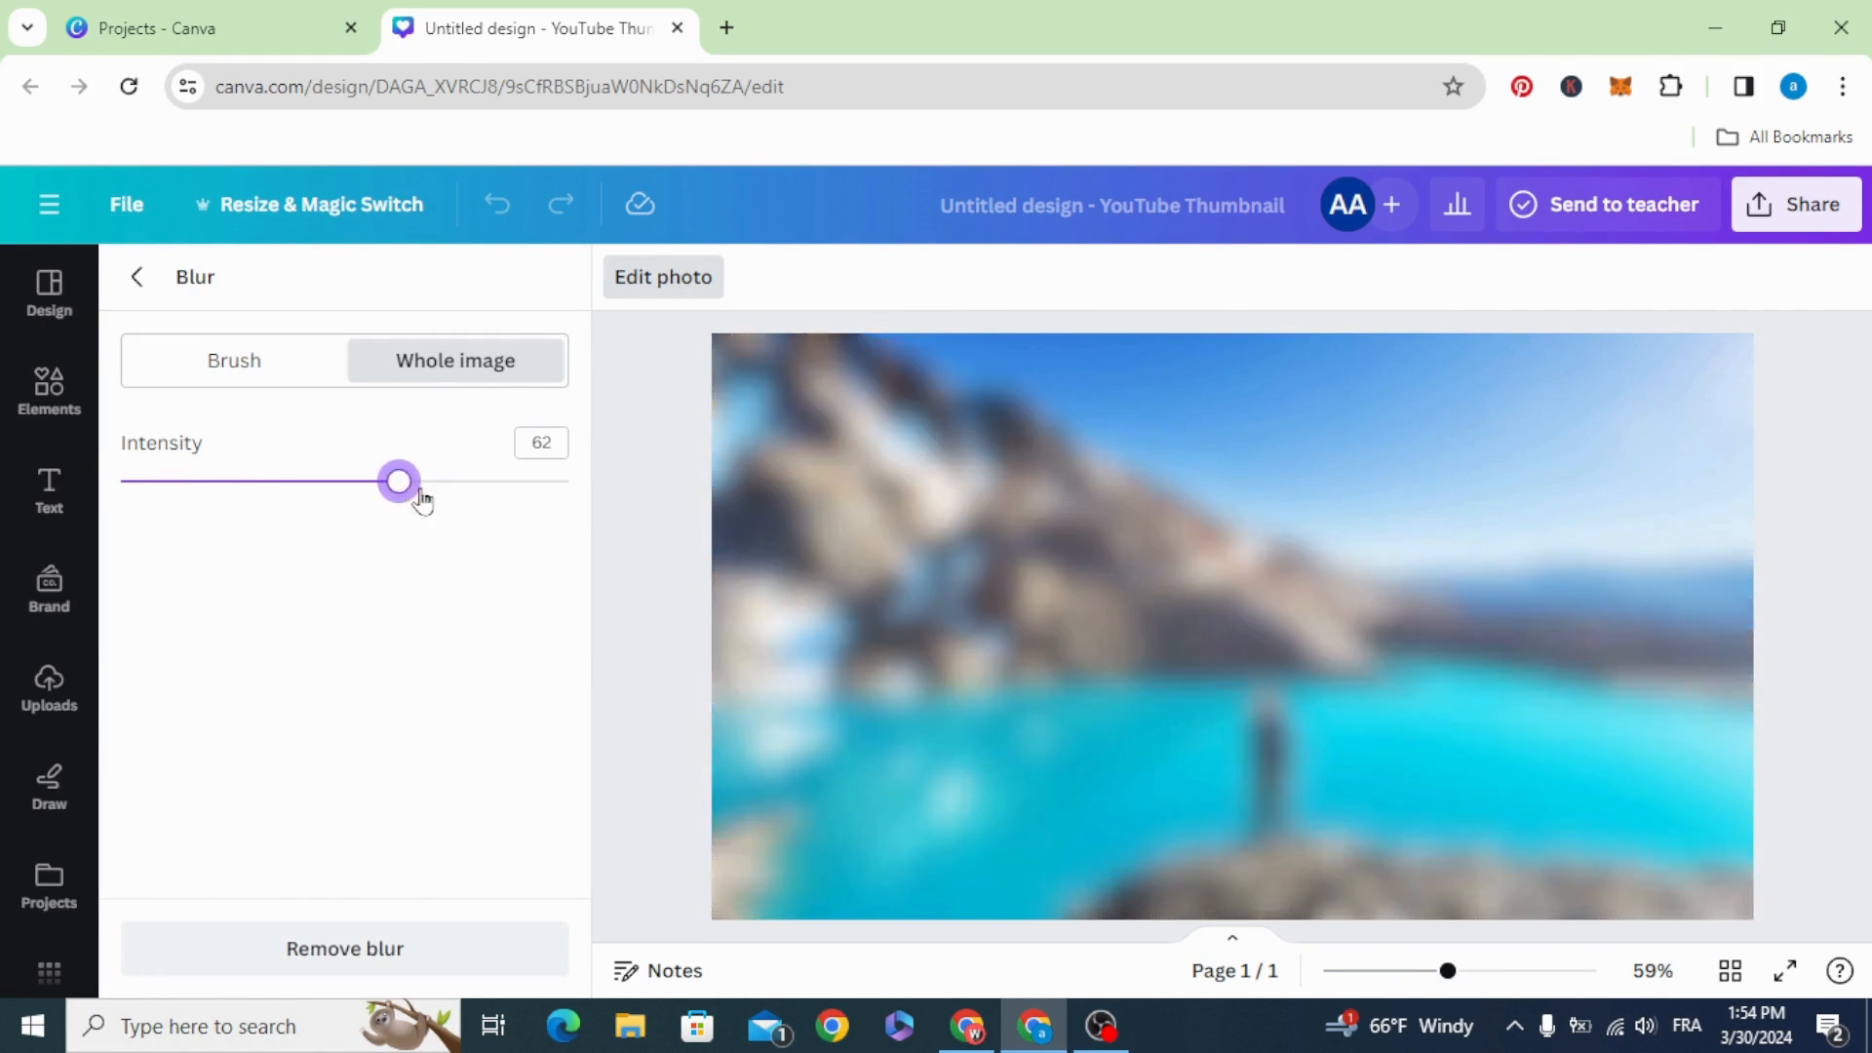
pyautogui.moveTo(399, 481); pyautogui.dragTo(413, 480)
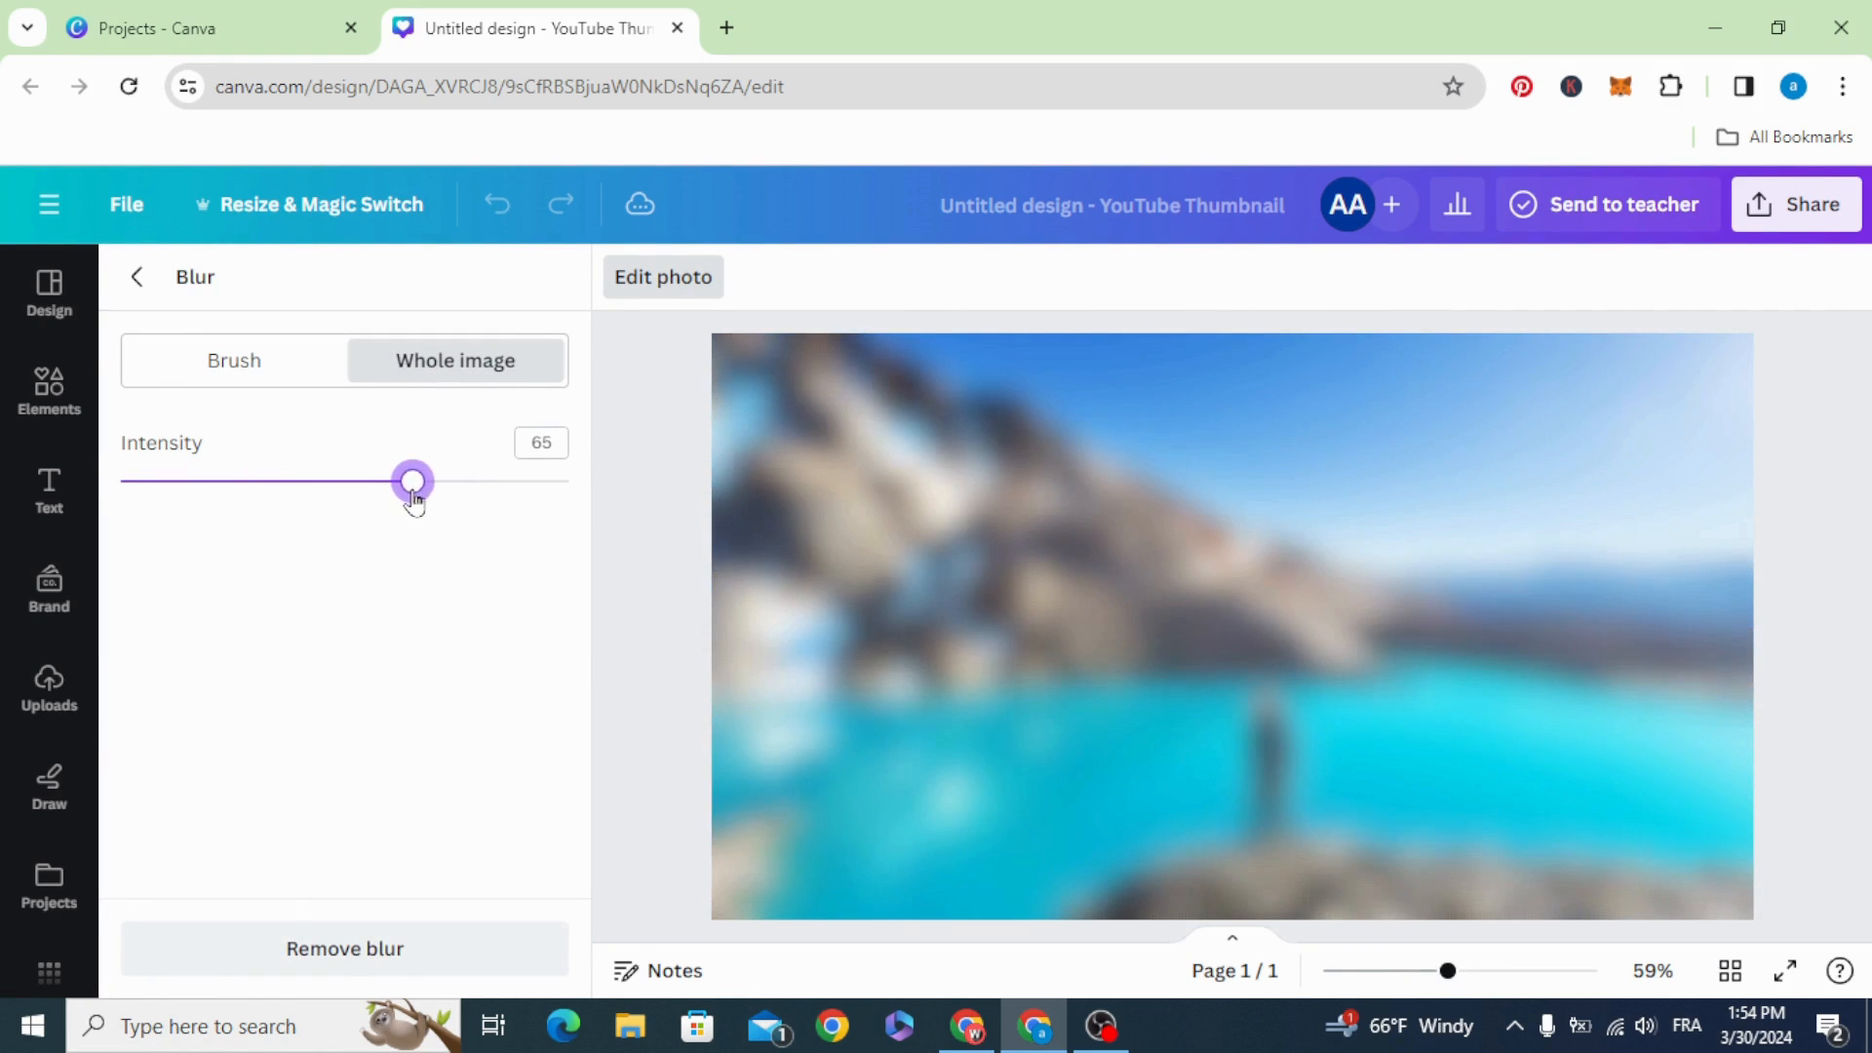
pyautogui.moveTo(412, 481); pyautogui.dragTo(388, 480)
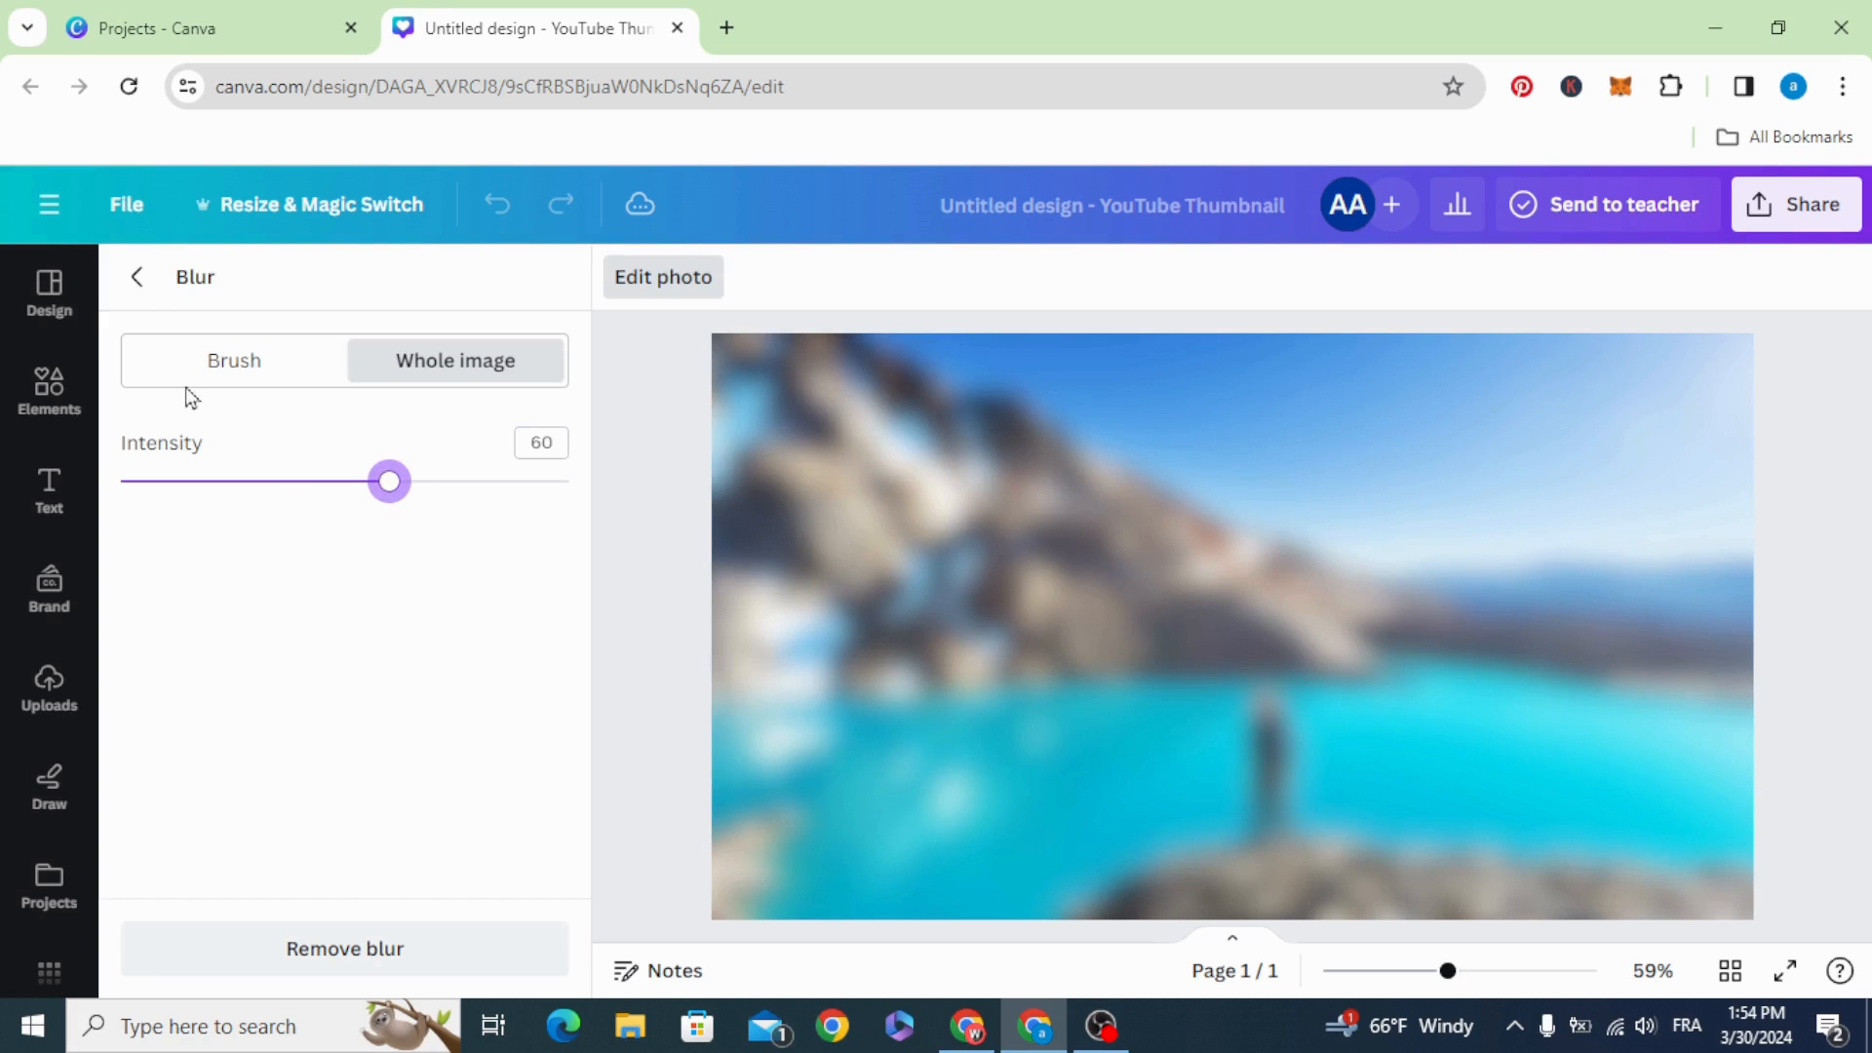
# Give the blurred rounded frame a solid weight-5 border.
pyautogui.click(137, 277)
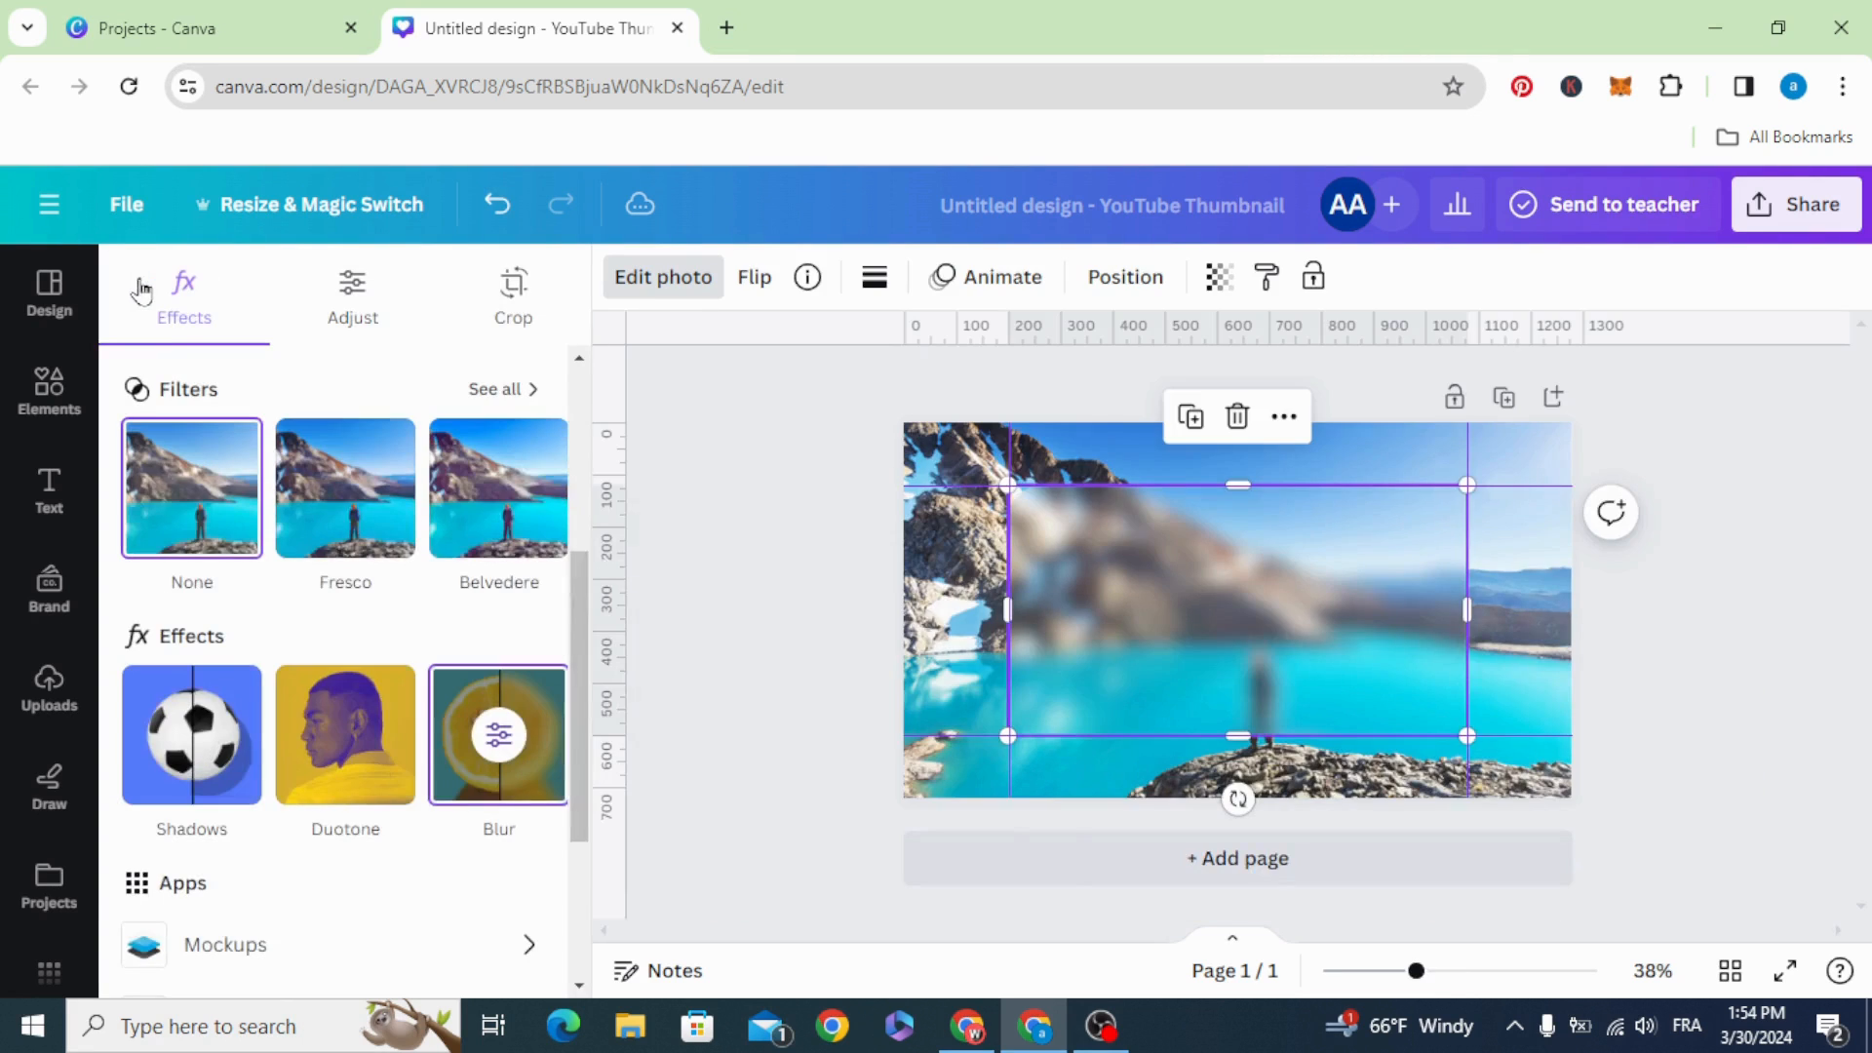
pyautogui.click(49, 691)
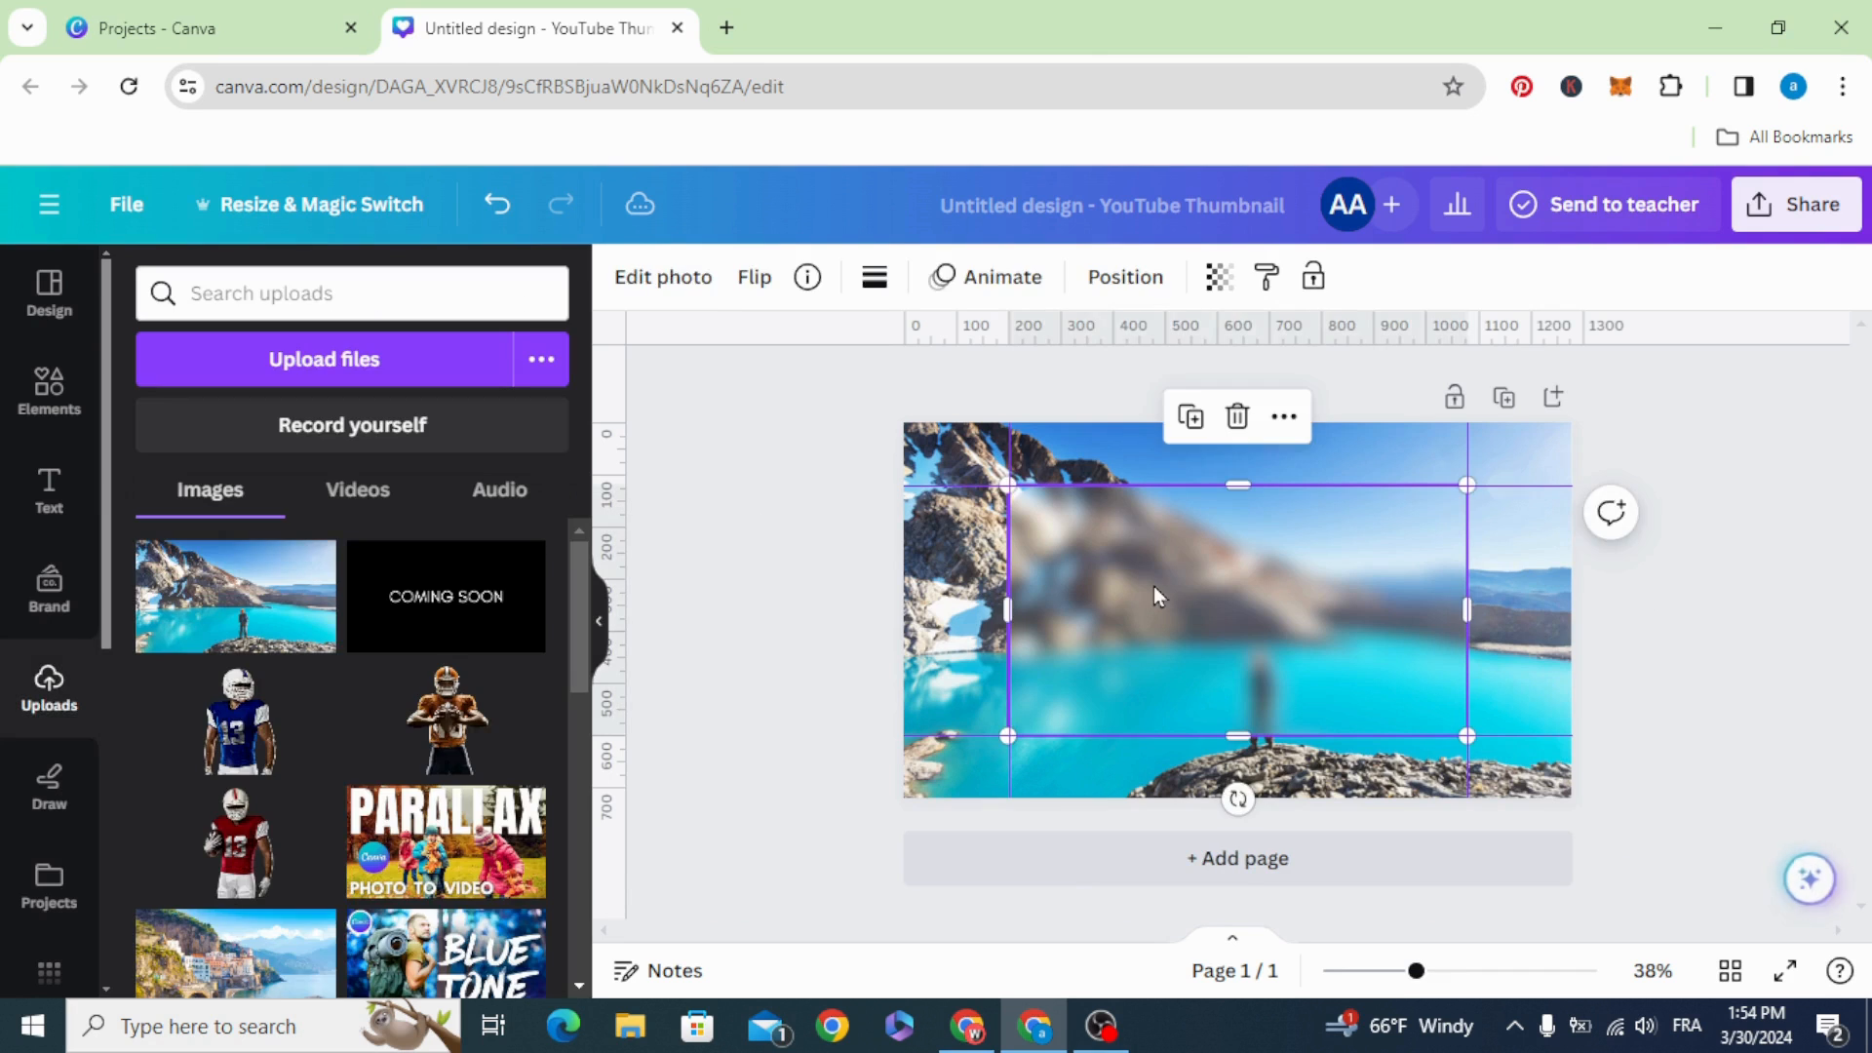
pyautogui.moveTo(873, 278)
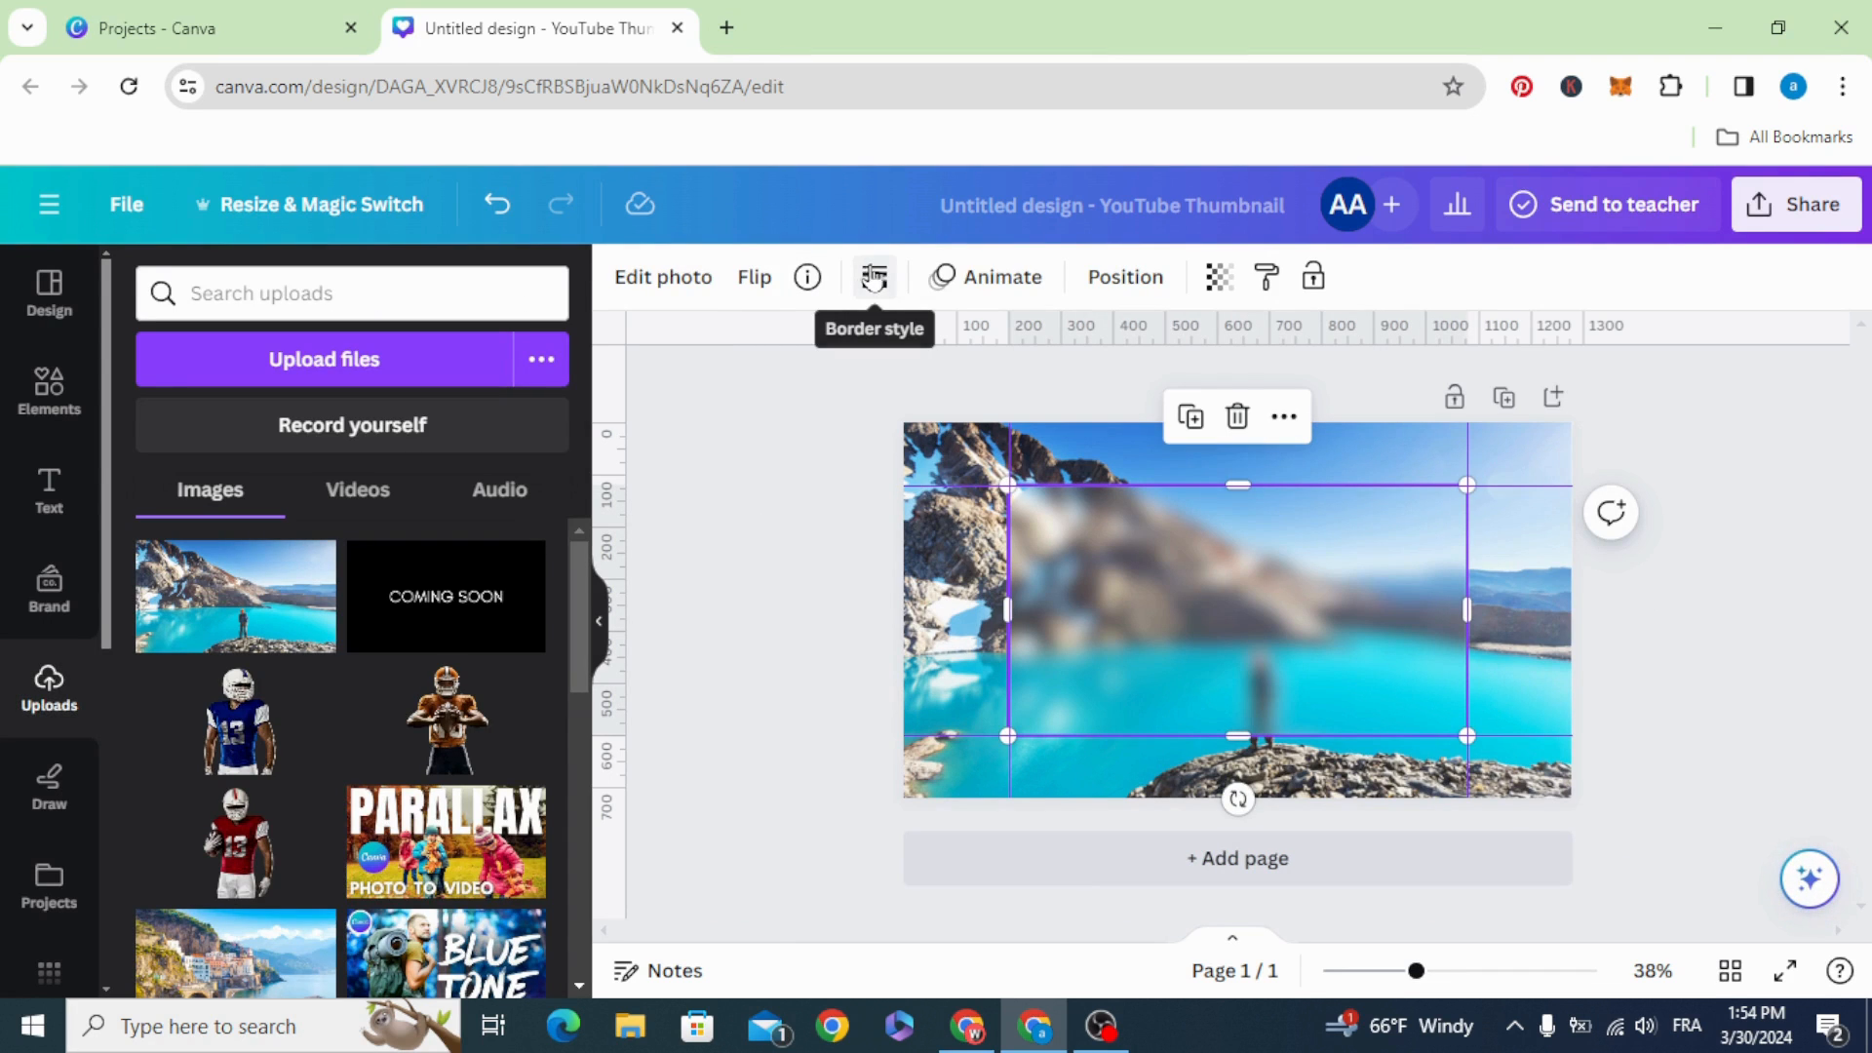
pyautogui.click(873, 277)
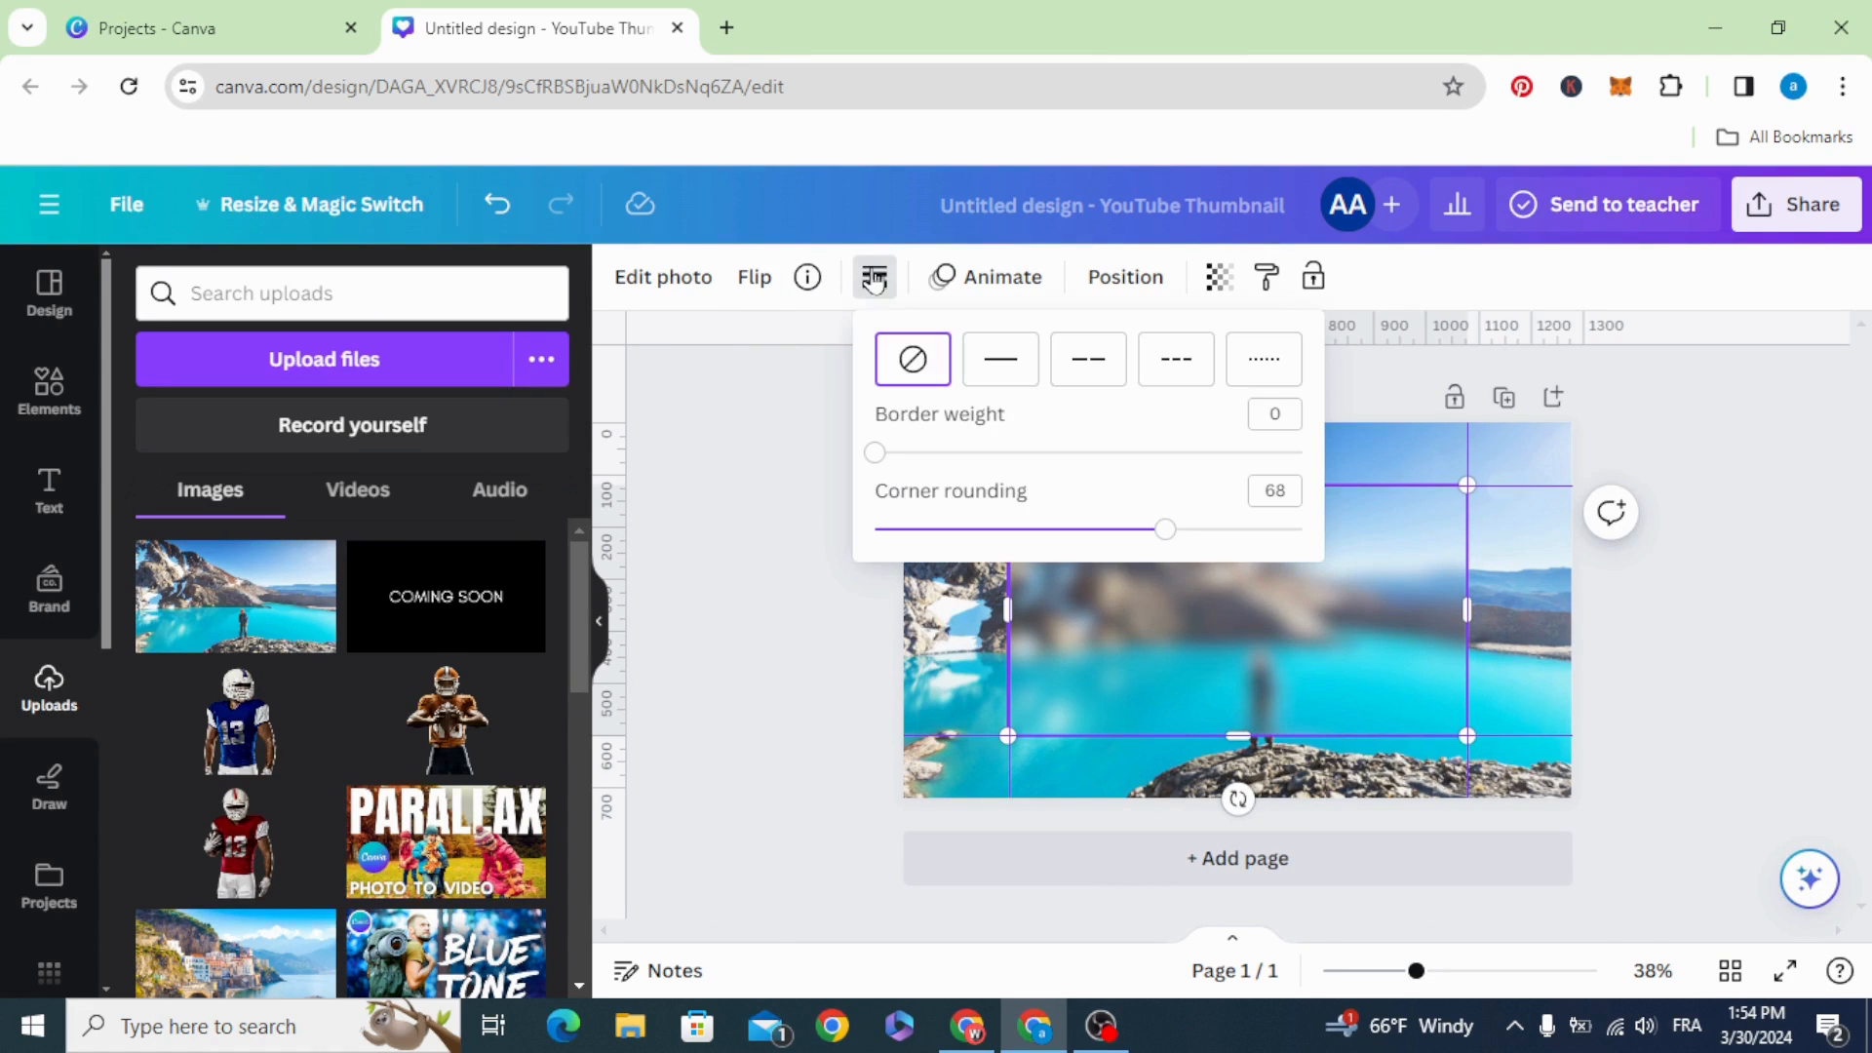
pyautogui.click(999, 359)
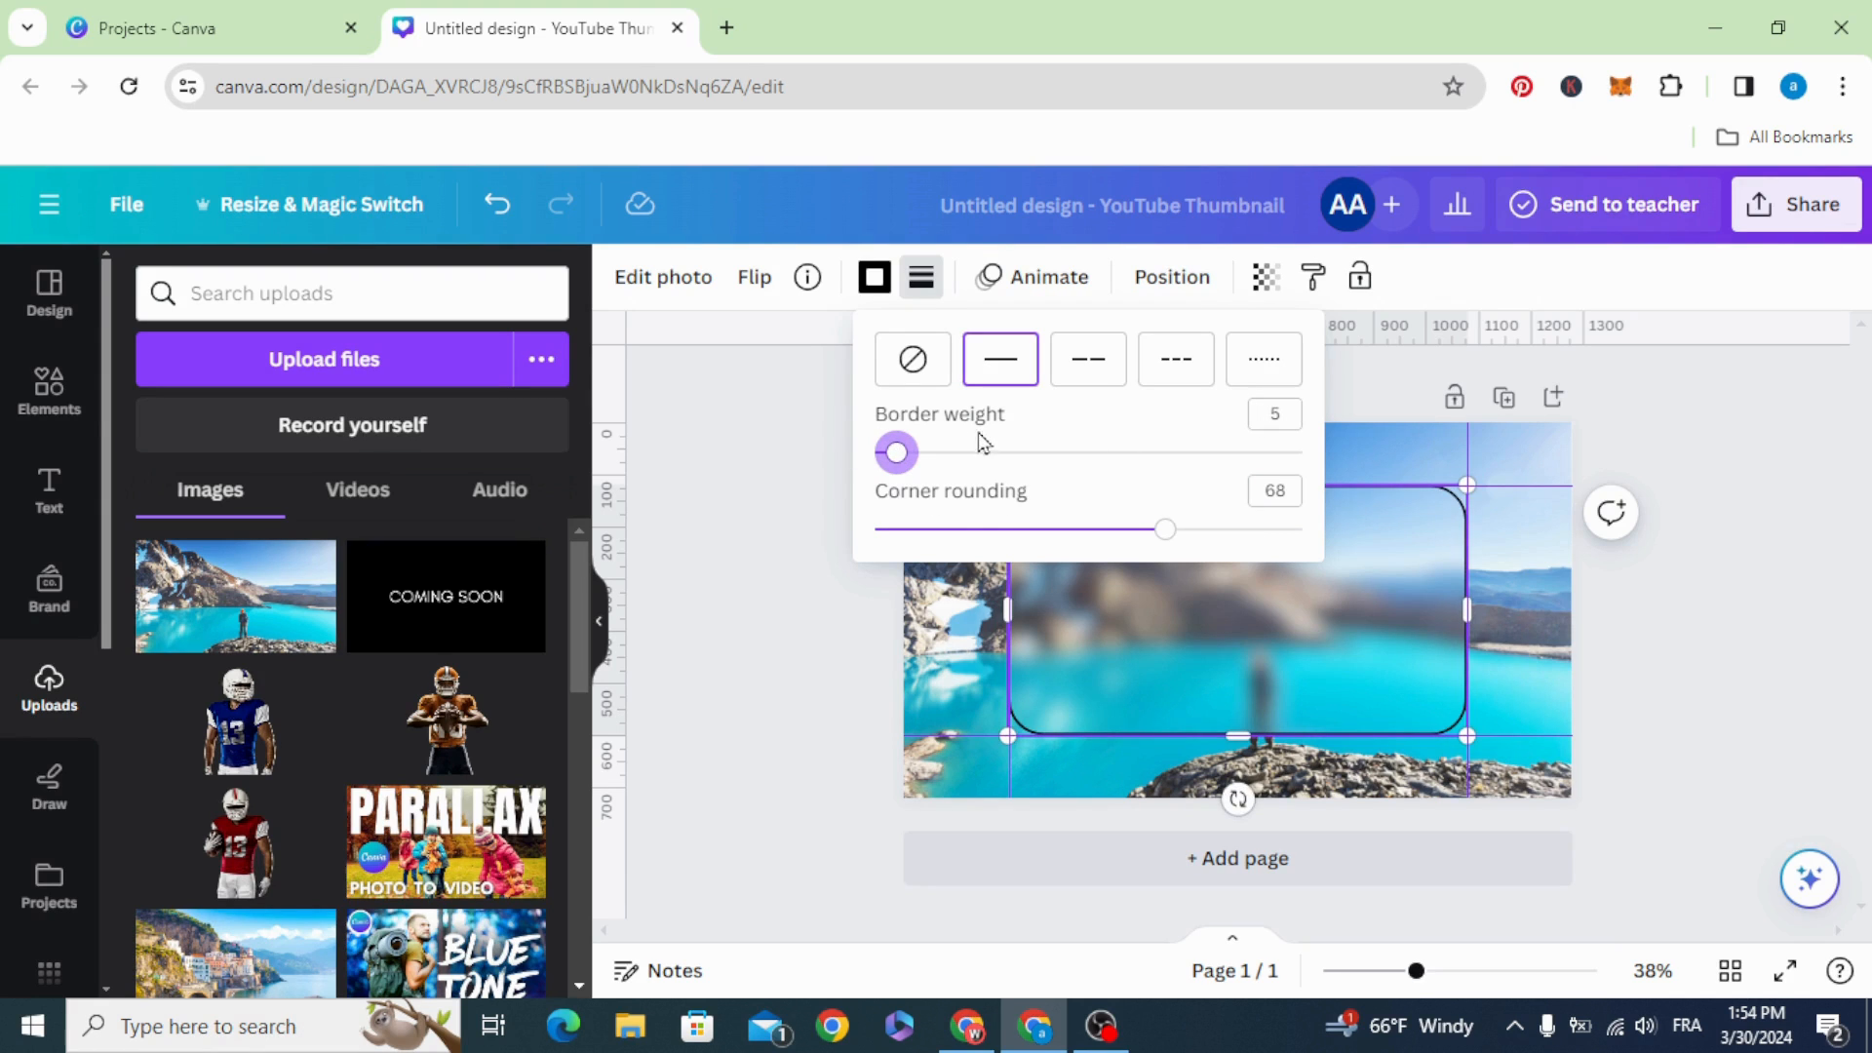
pyautogui.click(875, 277)
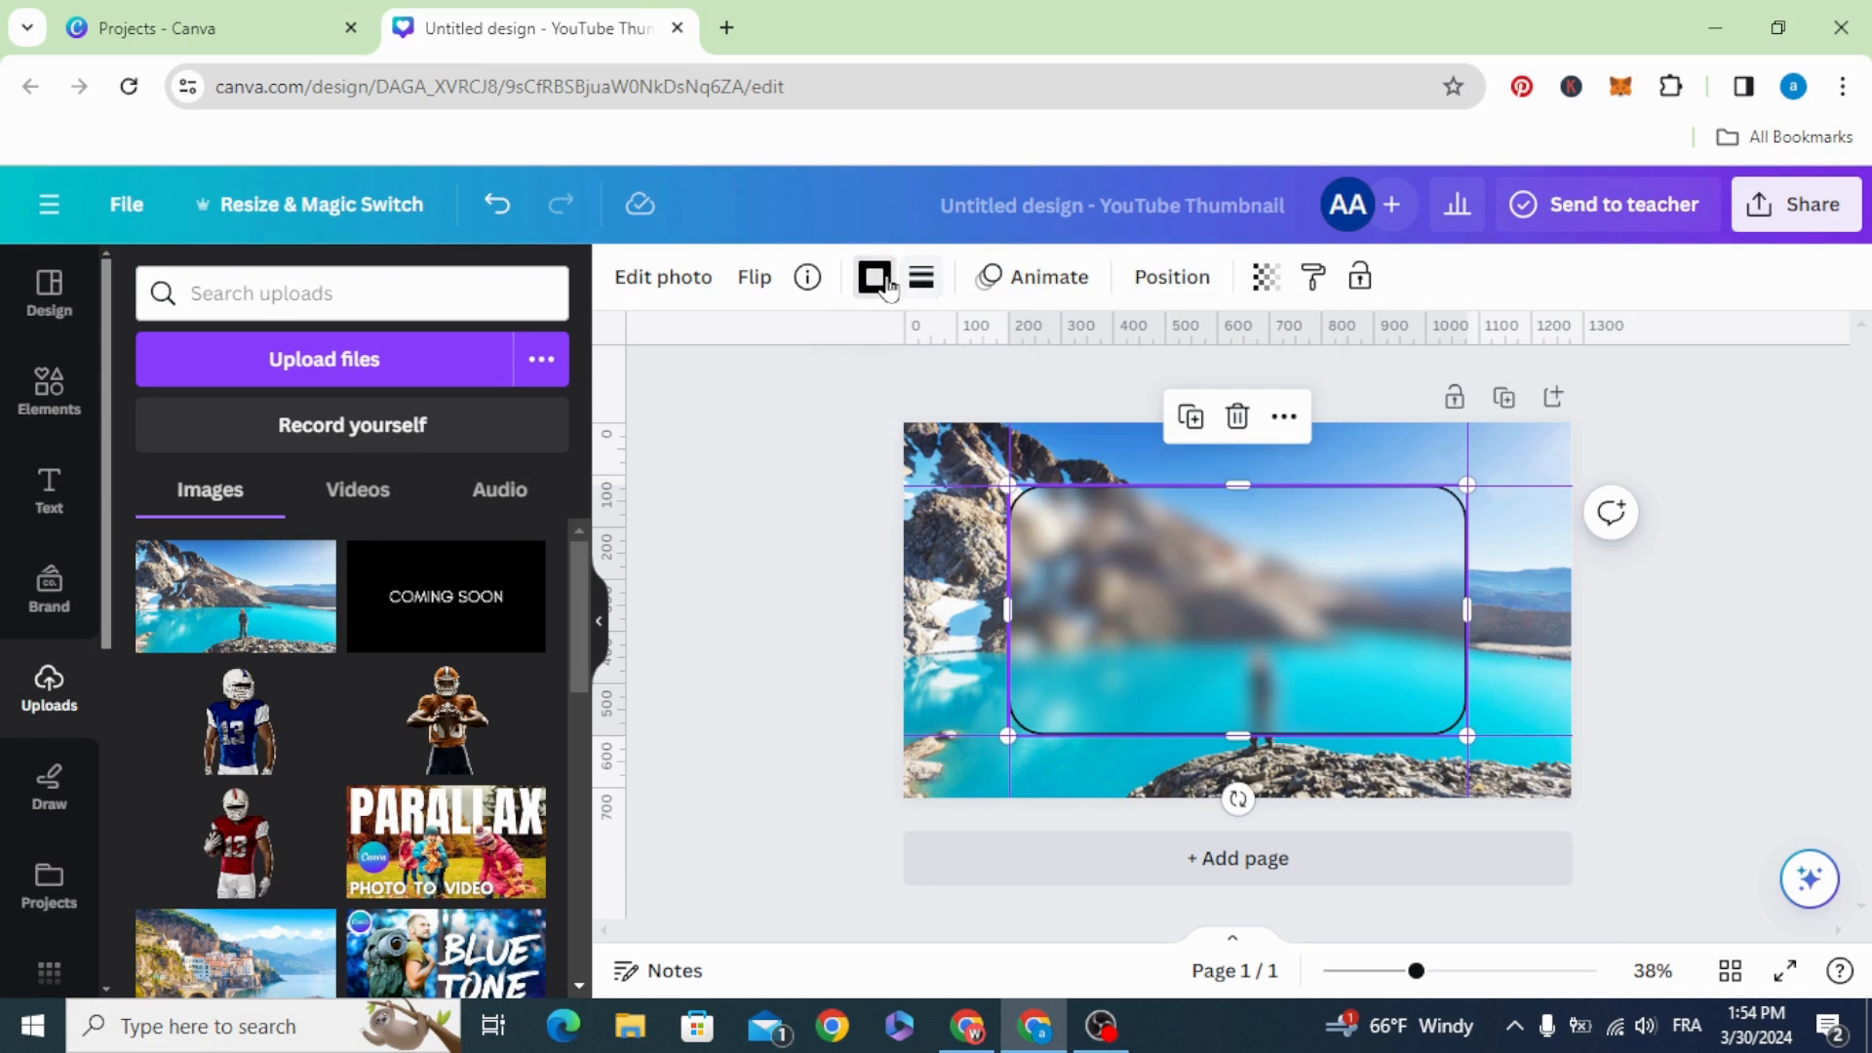
pyautogui.click(875, 277)
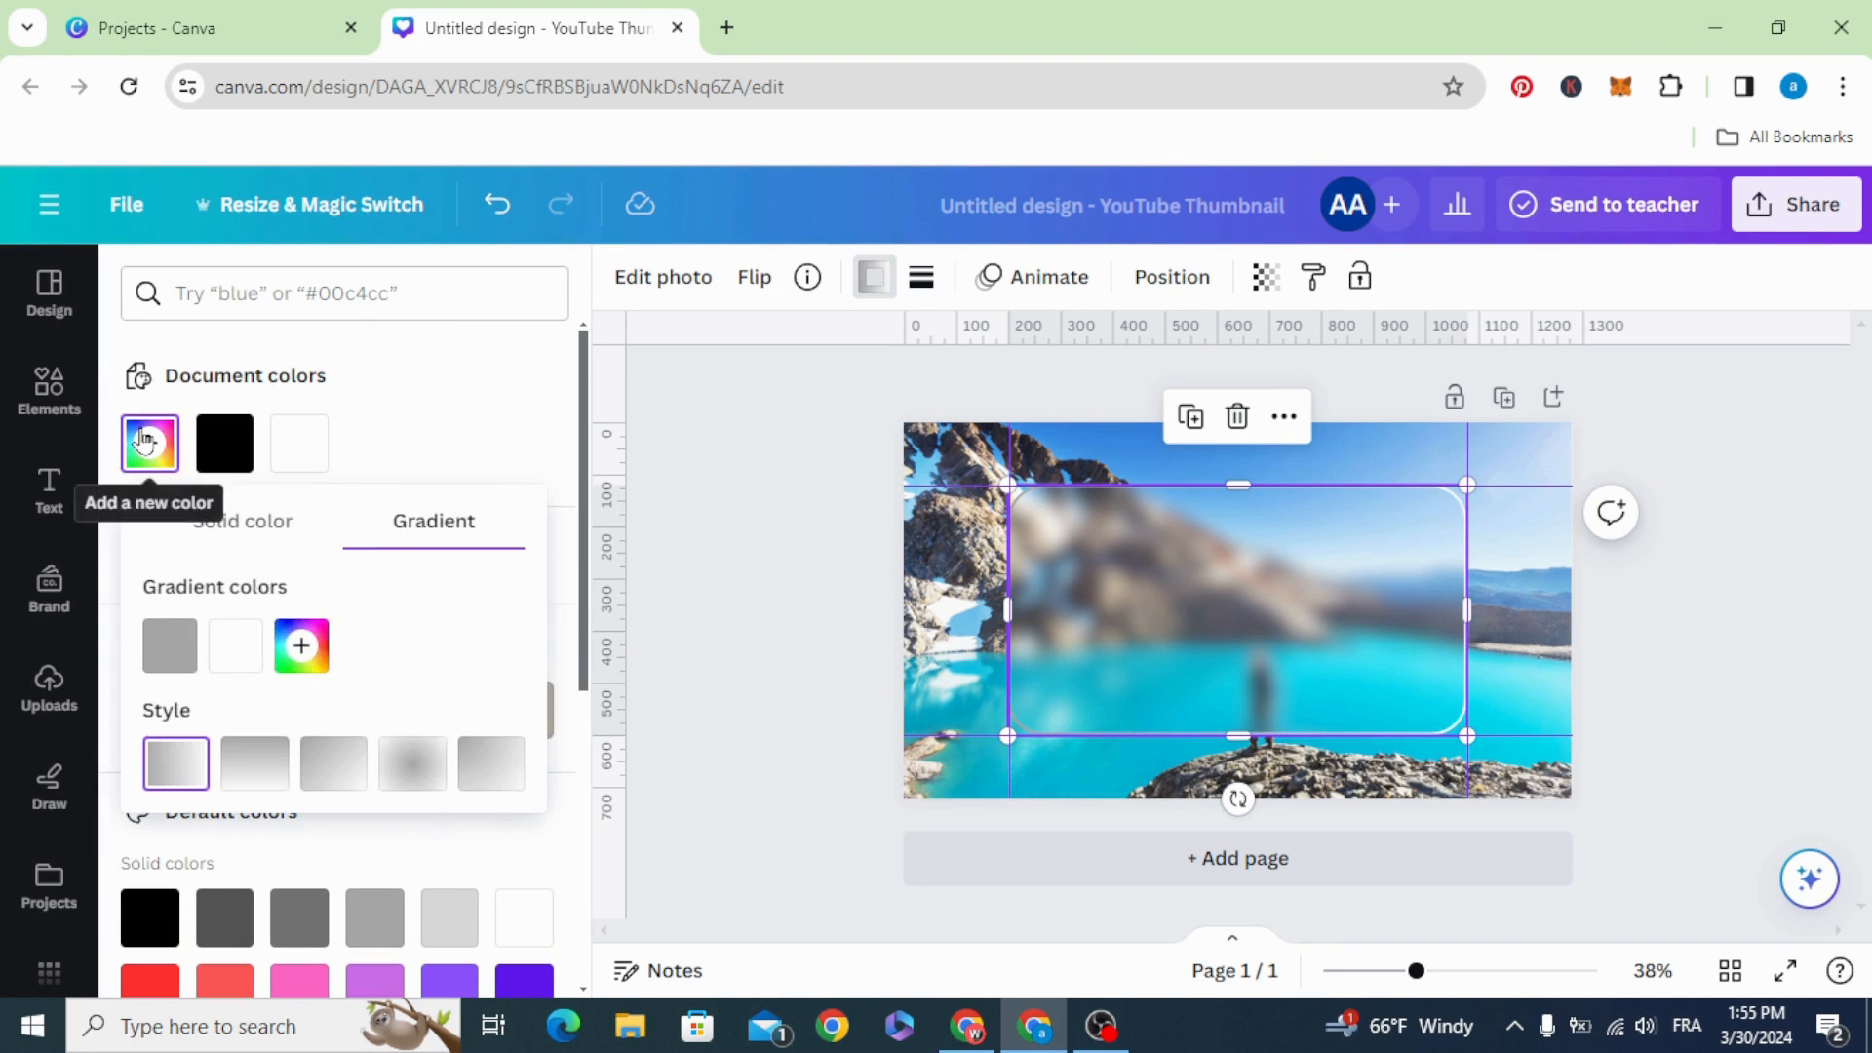
pyautogui.moveTo(505, 759)
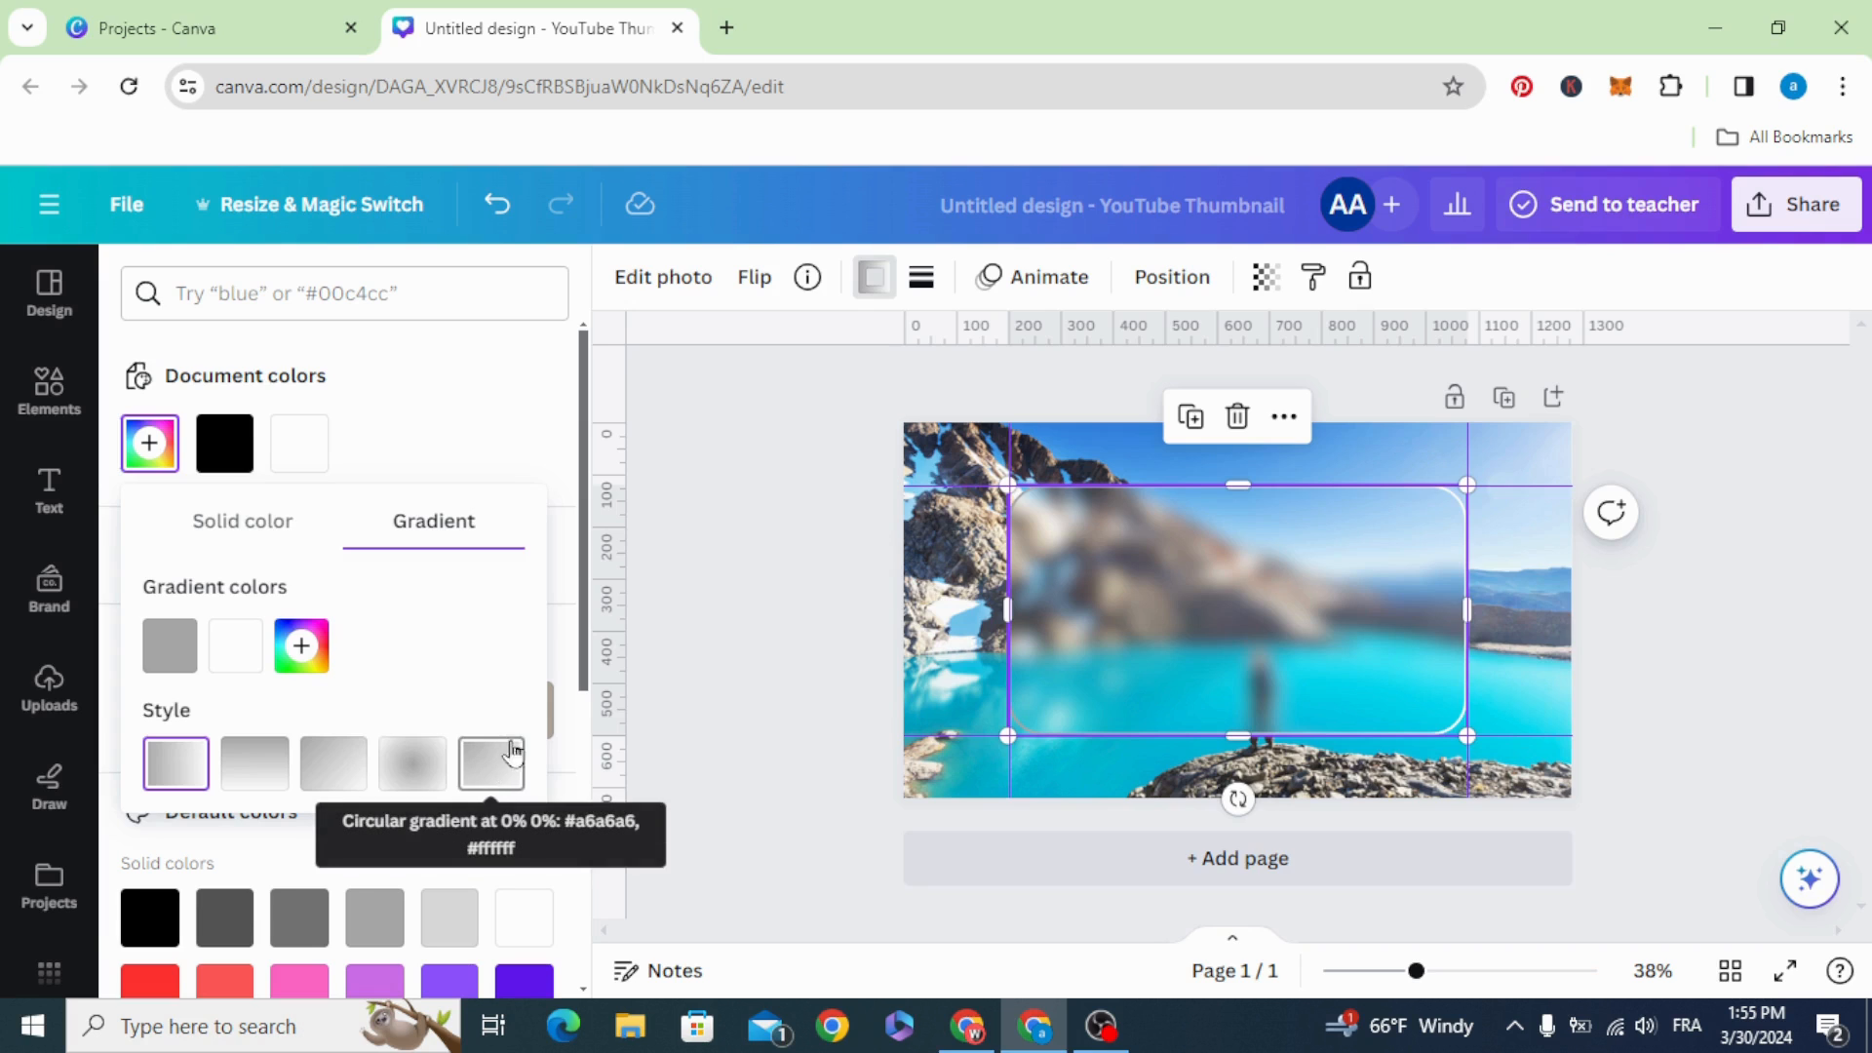
# Switch the grey-to-white border gradient to circular style and deselect the frame.
pyautogui.click(491, 763)
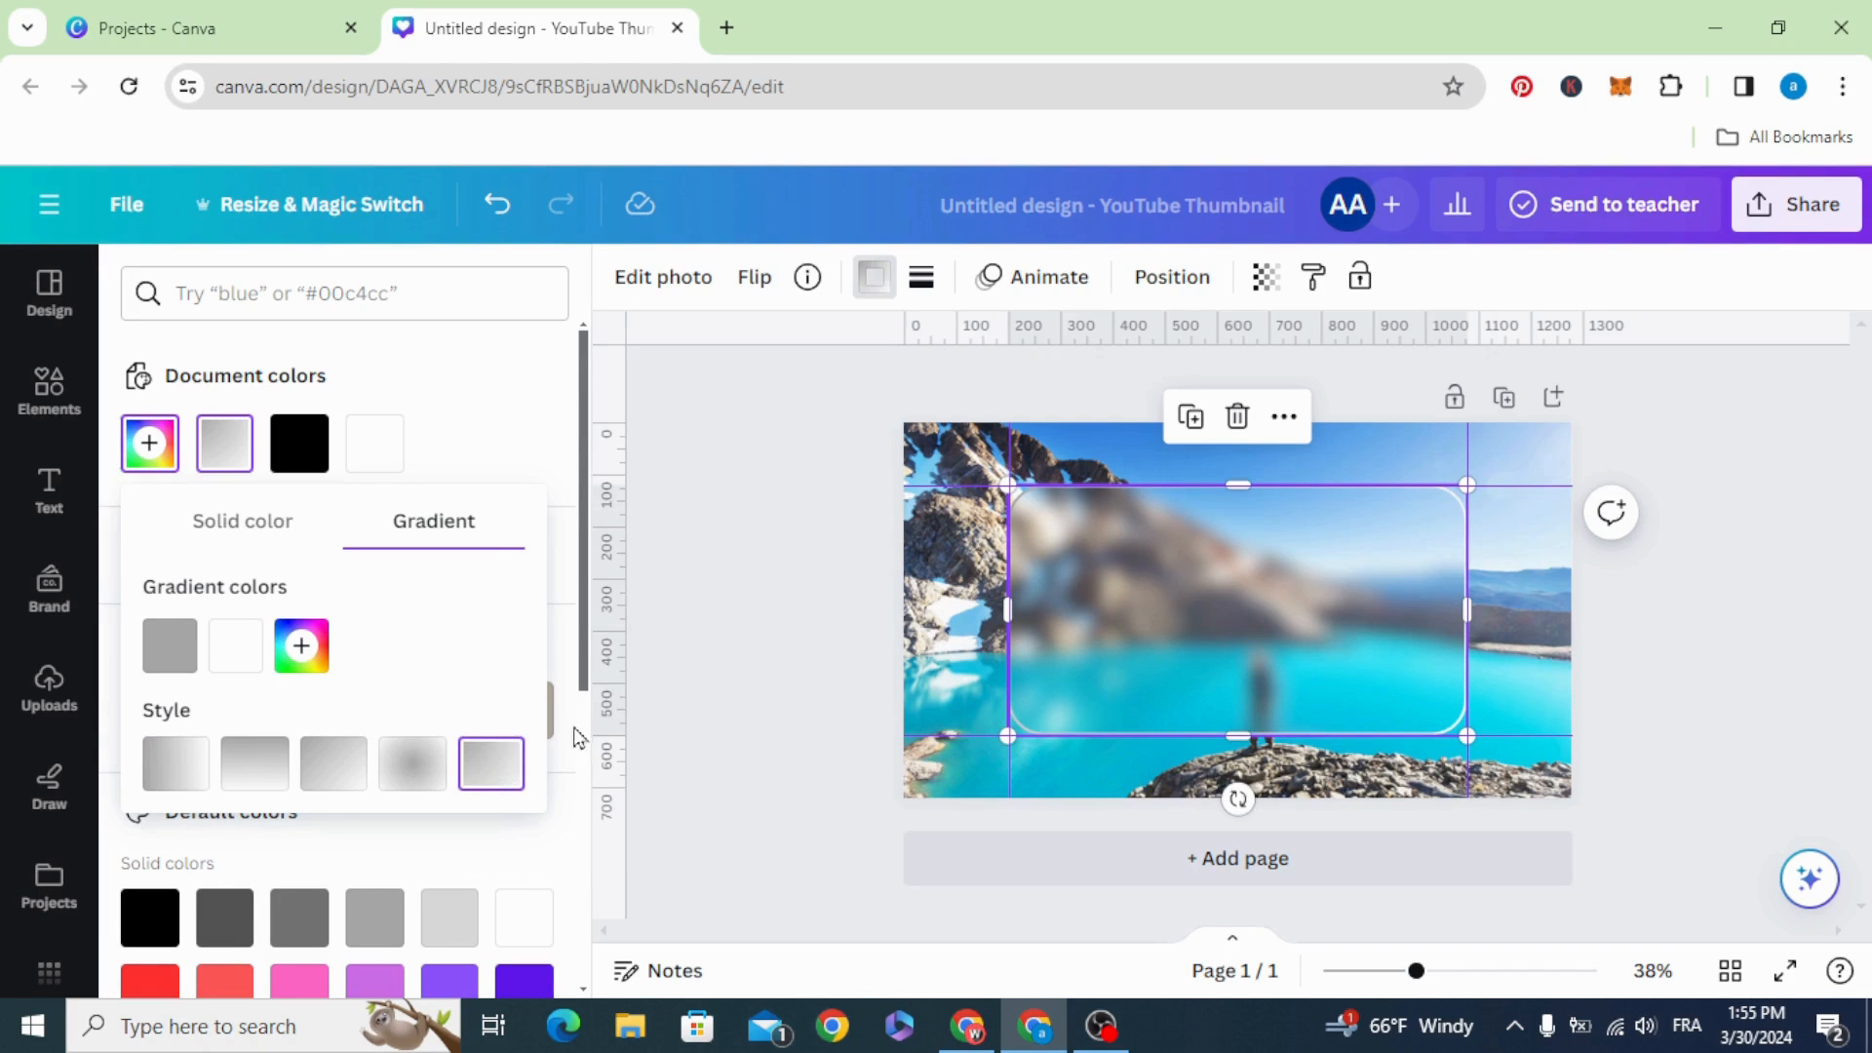
pyautogui.click(48, 691)
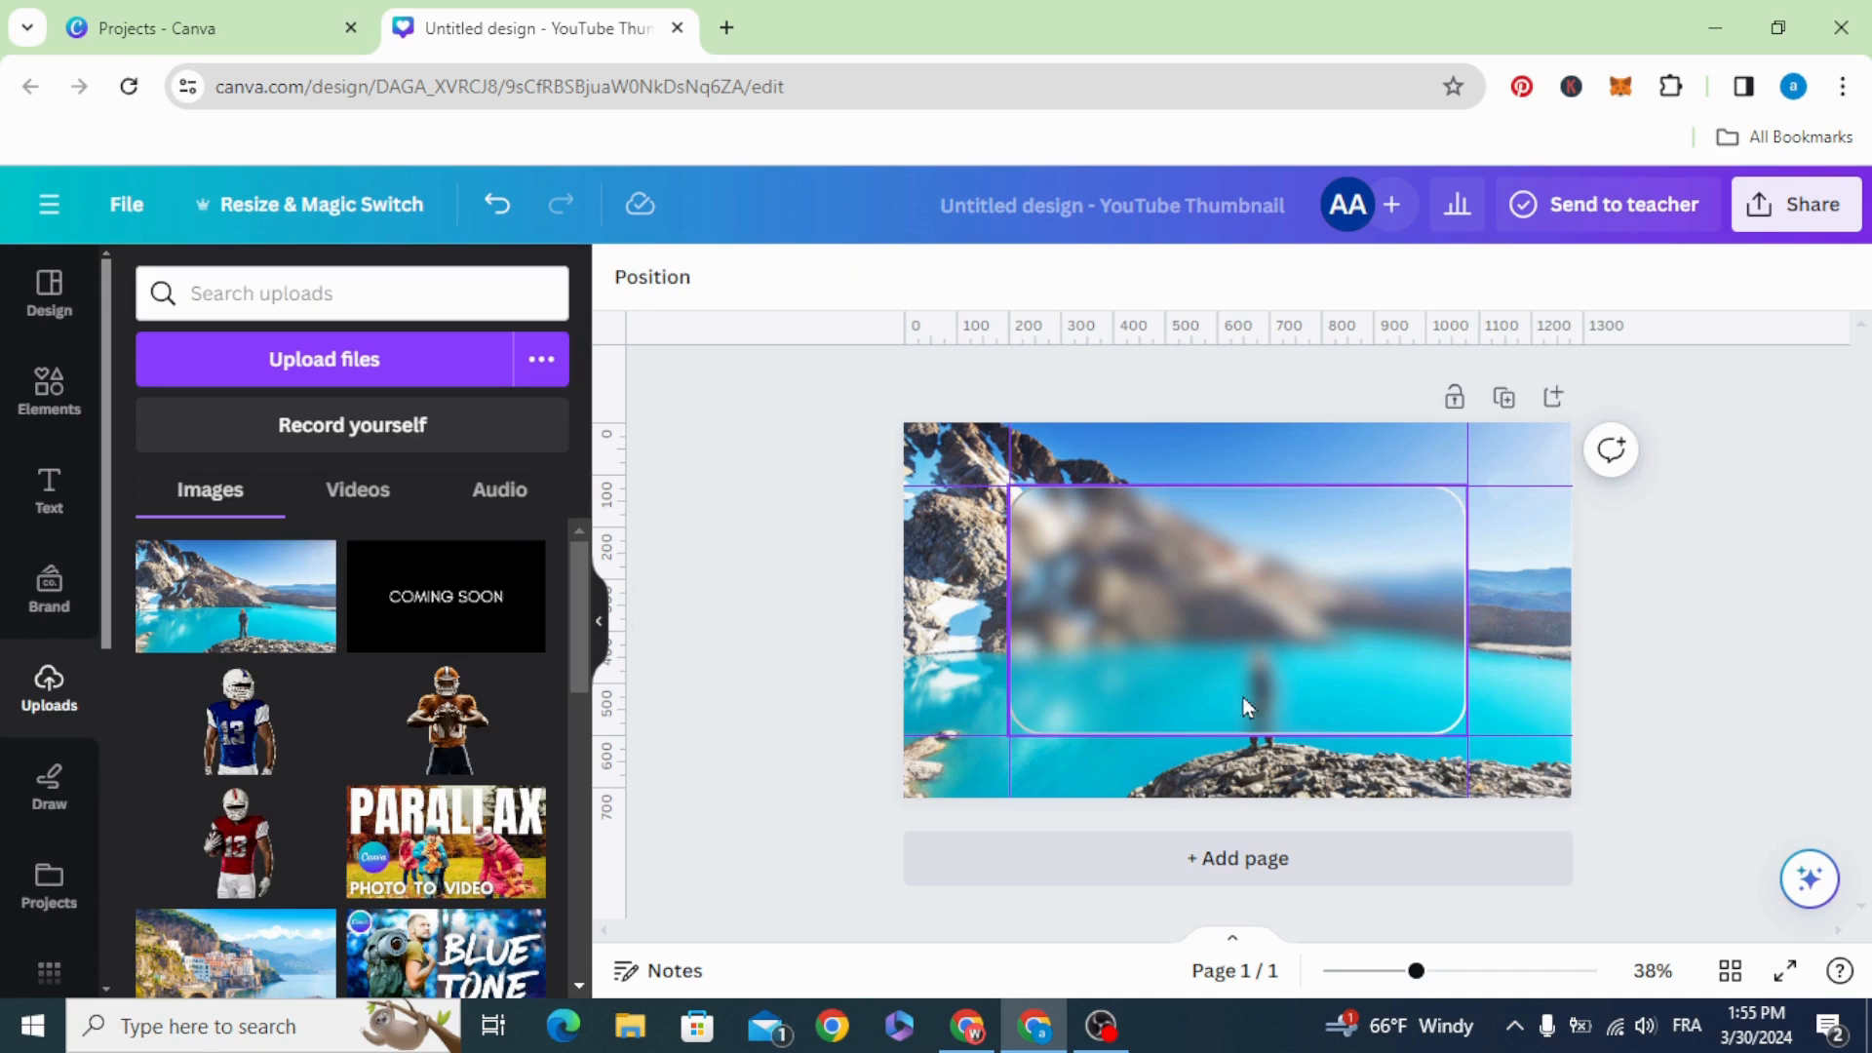
pyautogui.moveTo(1455, 397)
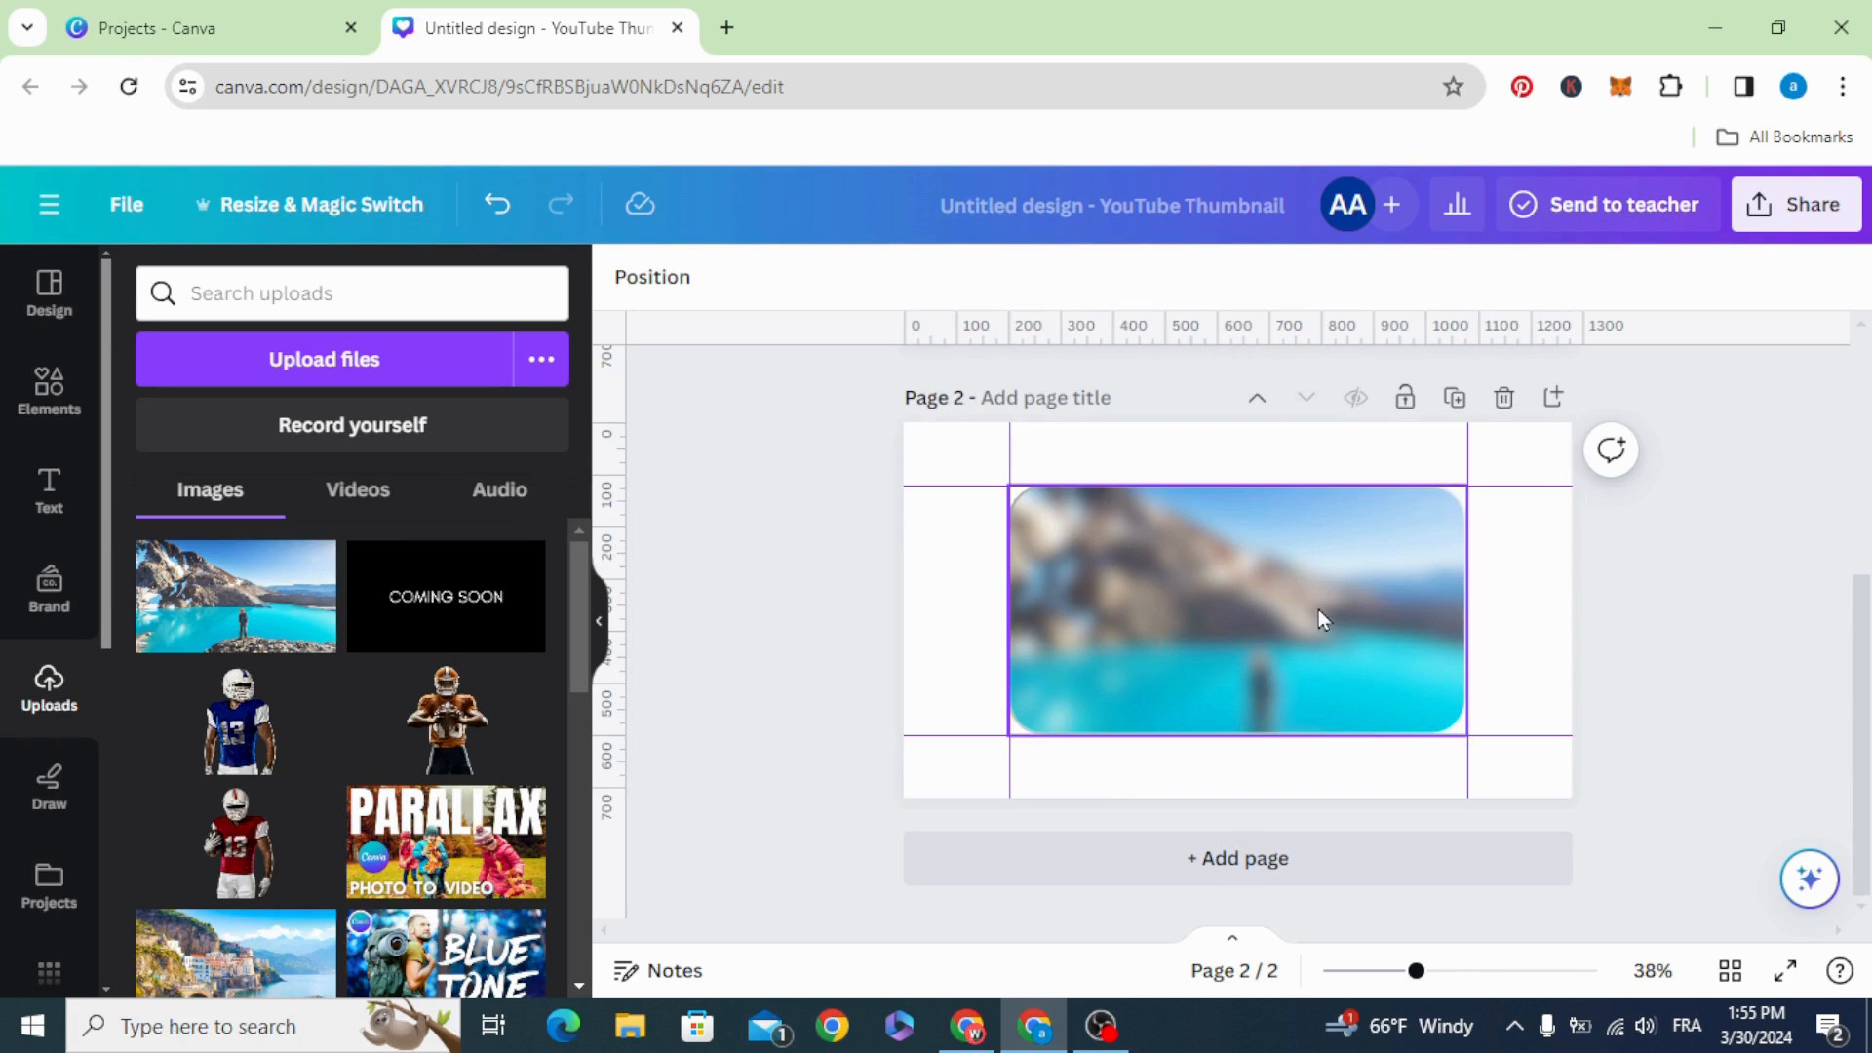
# Open the Share options for the frame-only second page.
pyautogui.click(1796, 204)
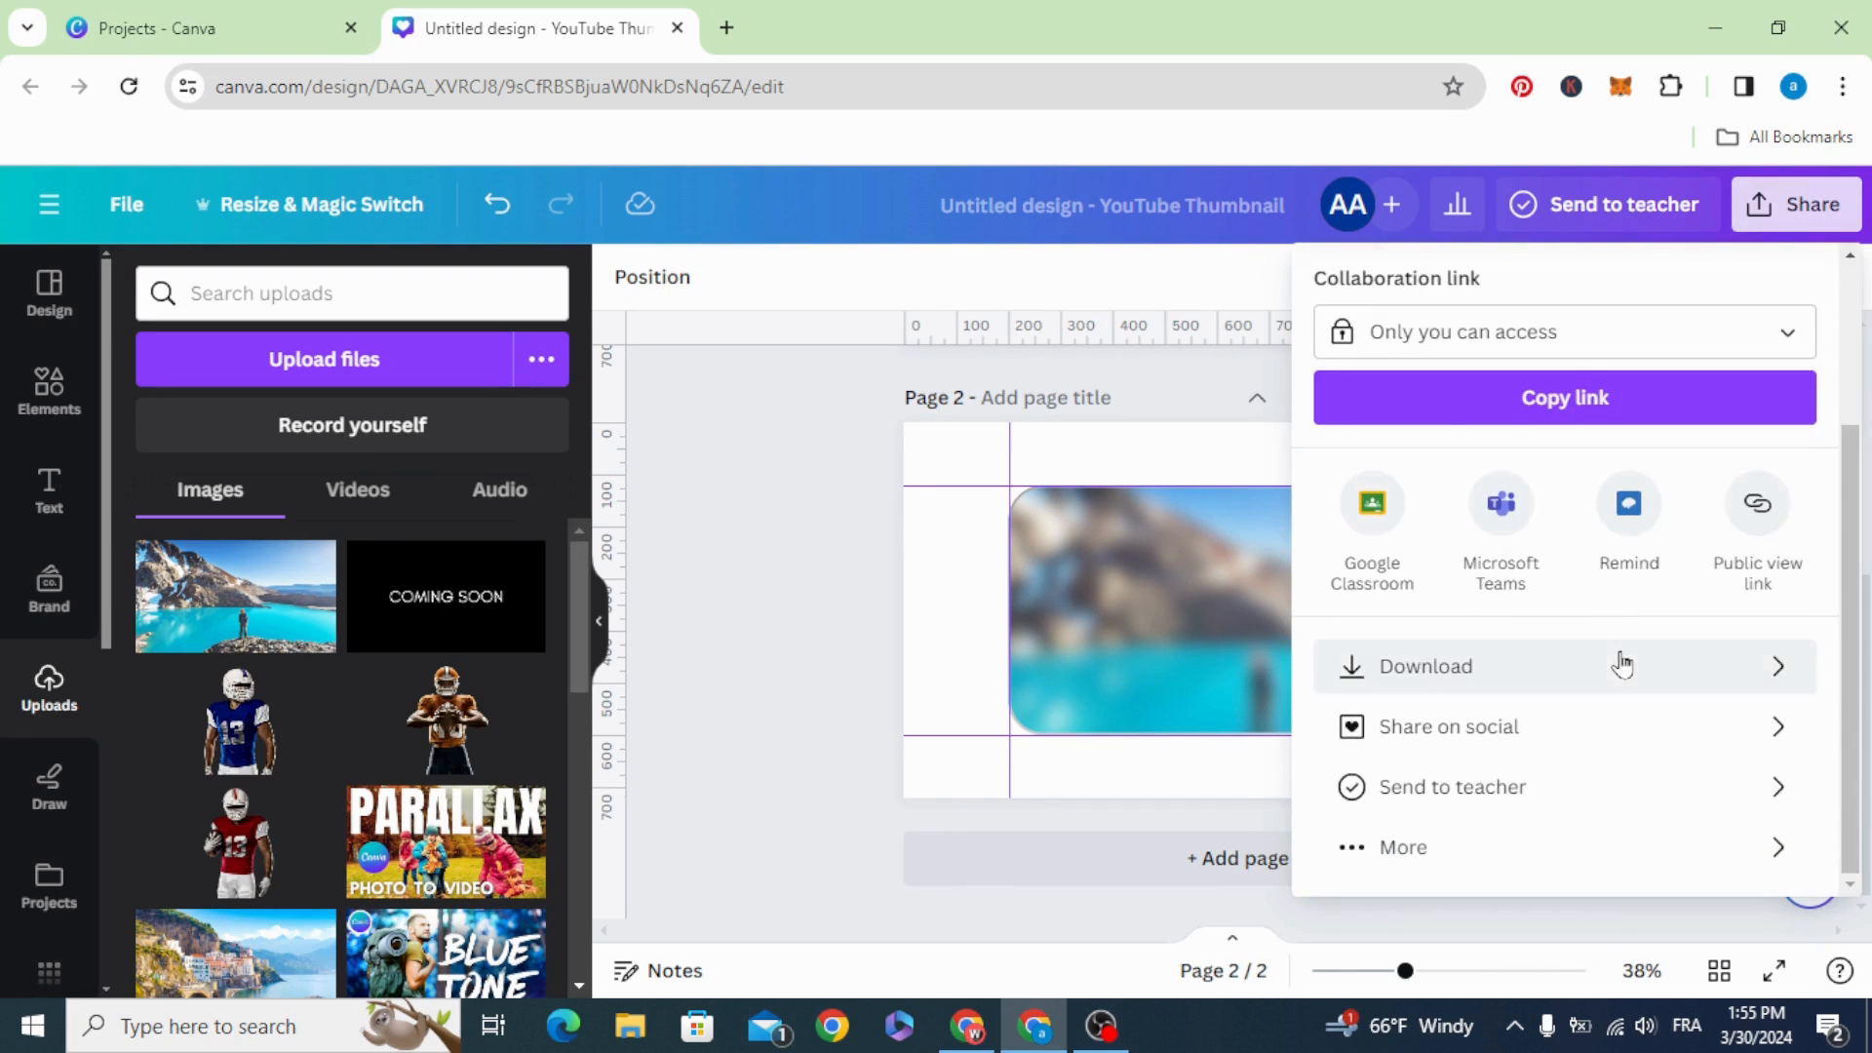
# Download page 2 as a transparent-background PNG and add it to Uploads.
pyautogui.click(1426, 667)
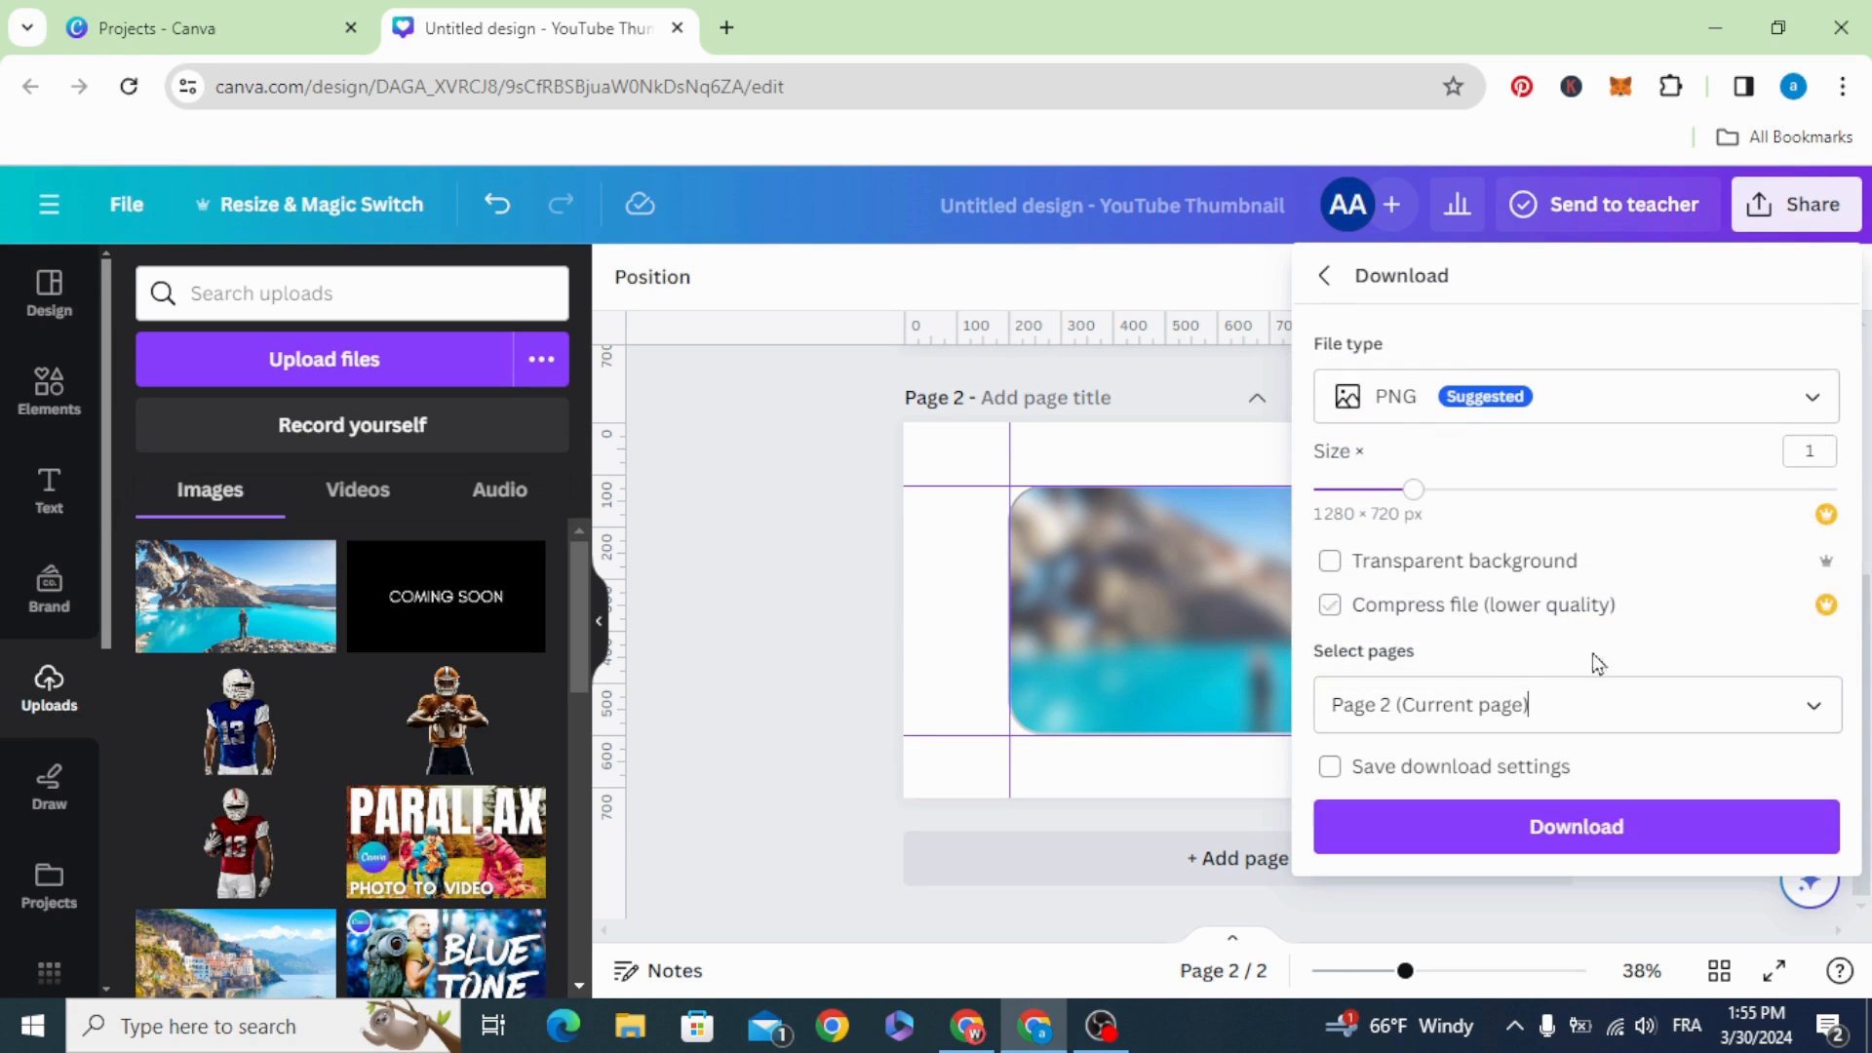
pyautogui.click(1328, 561)
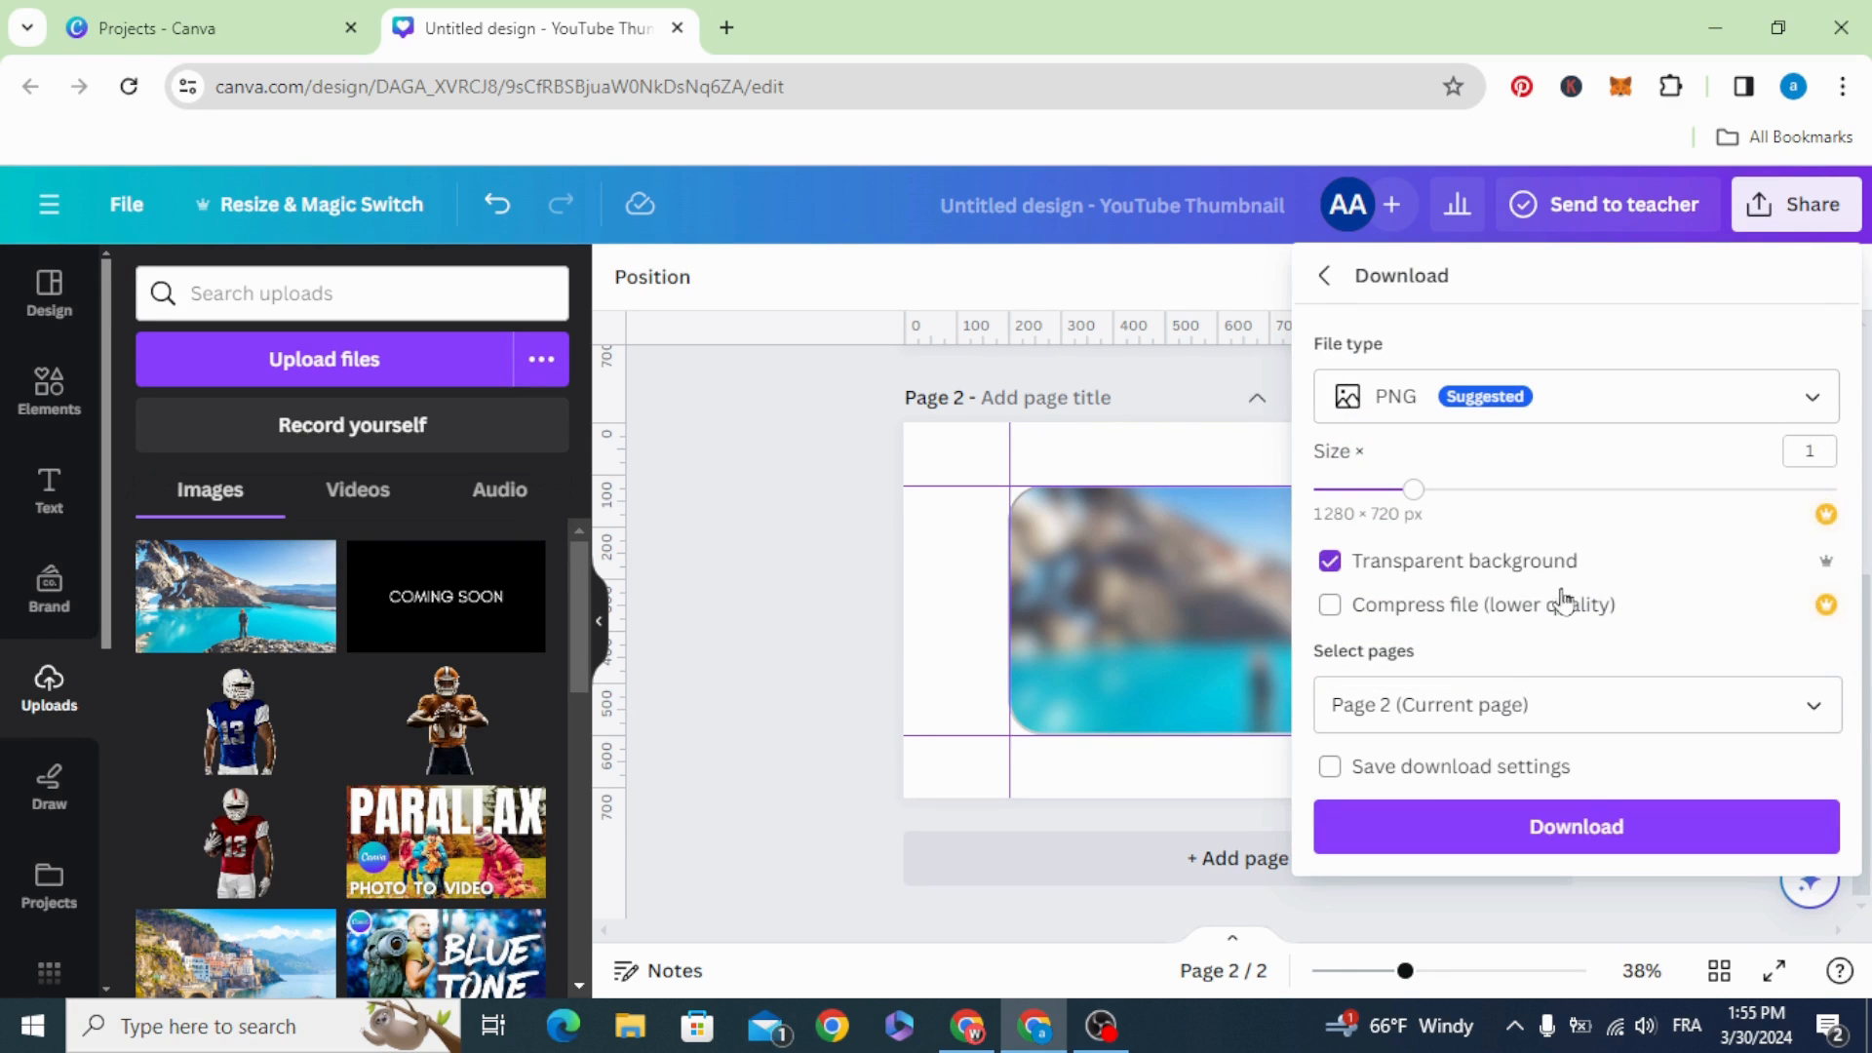
pyautogui.click(1576, 826)
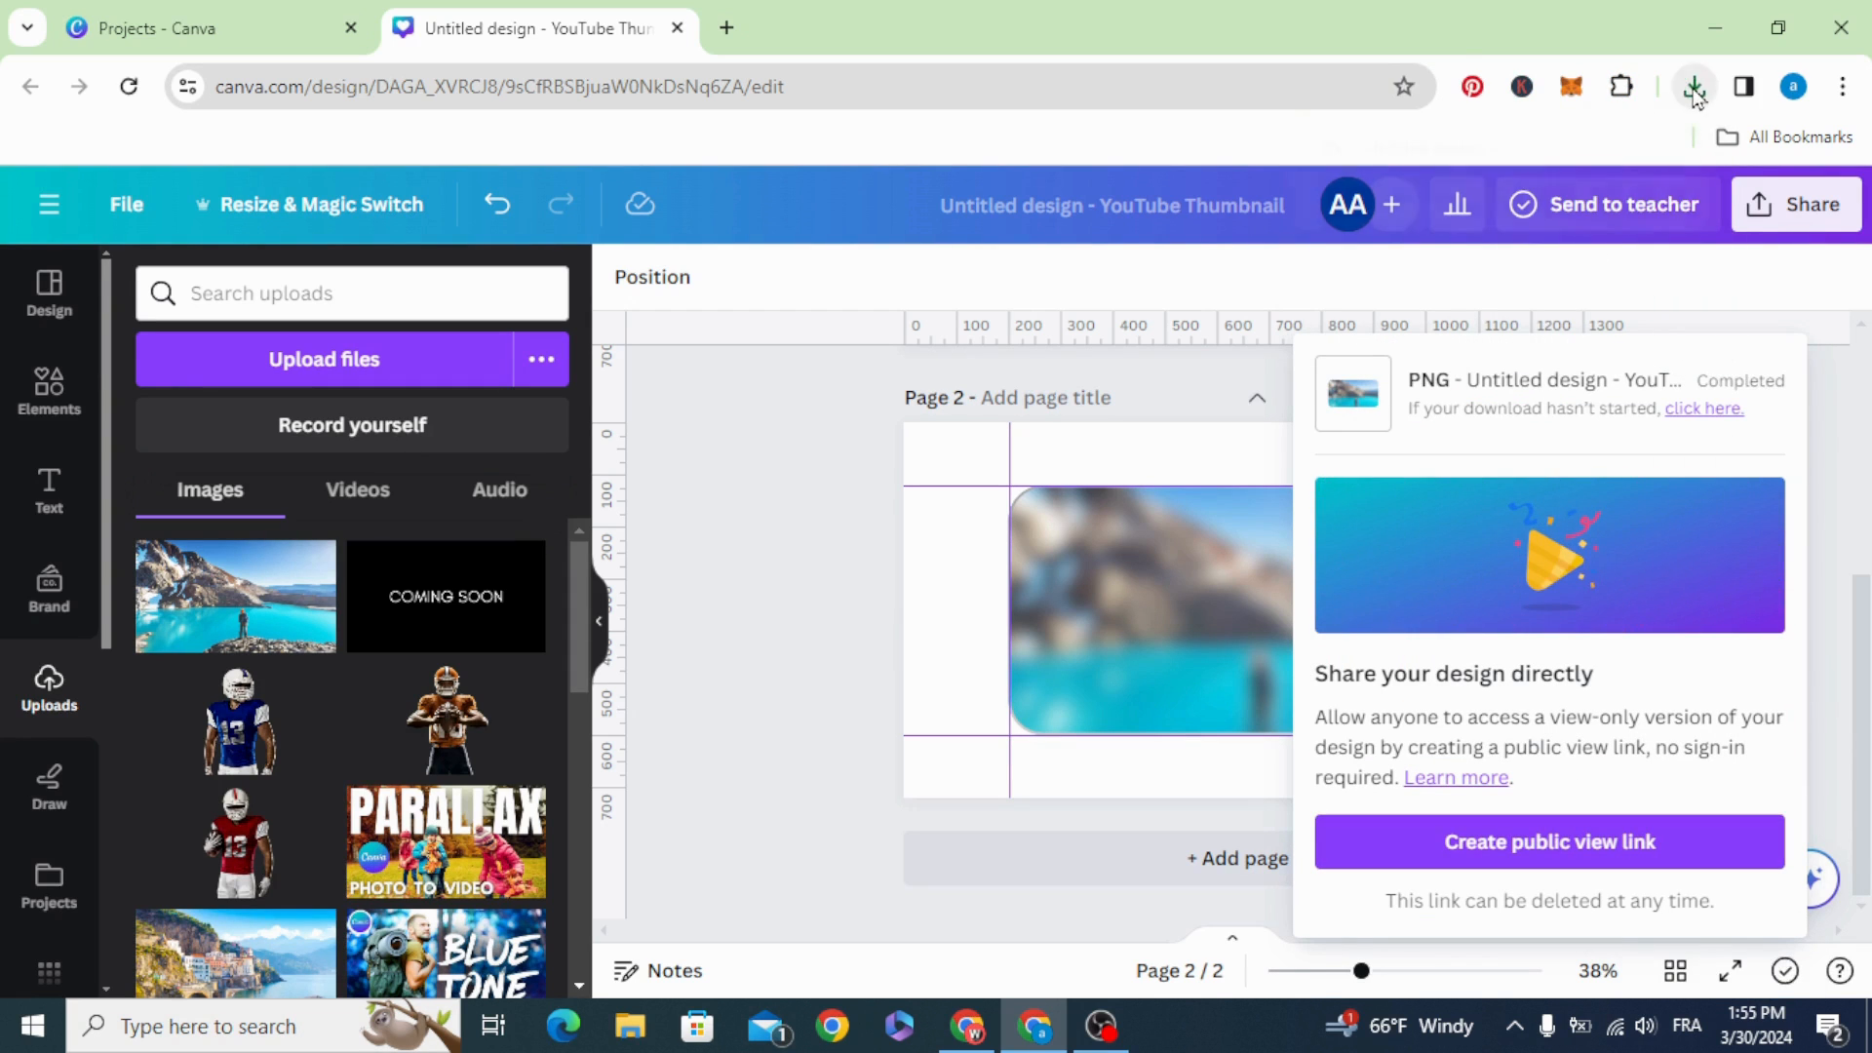
pyautogui.click(1693, 86)
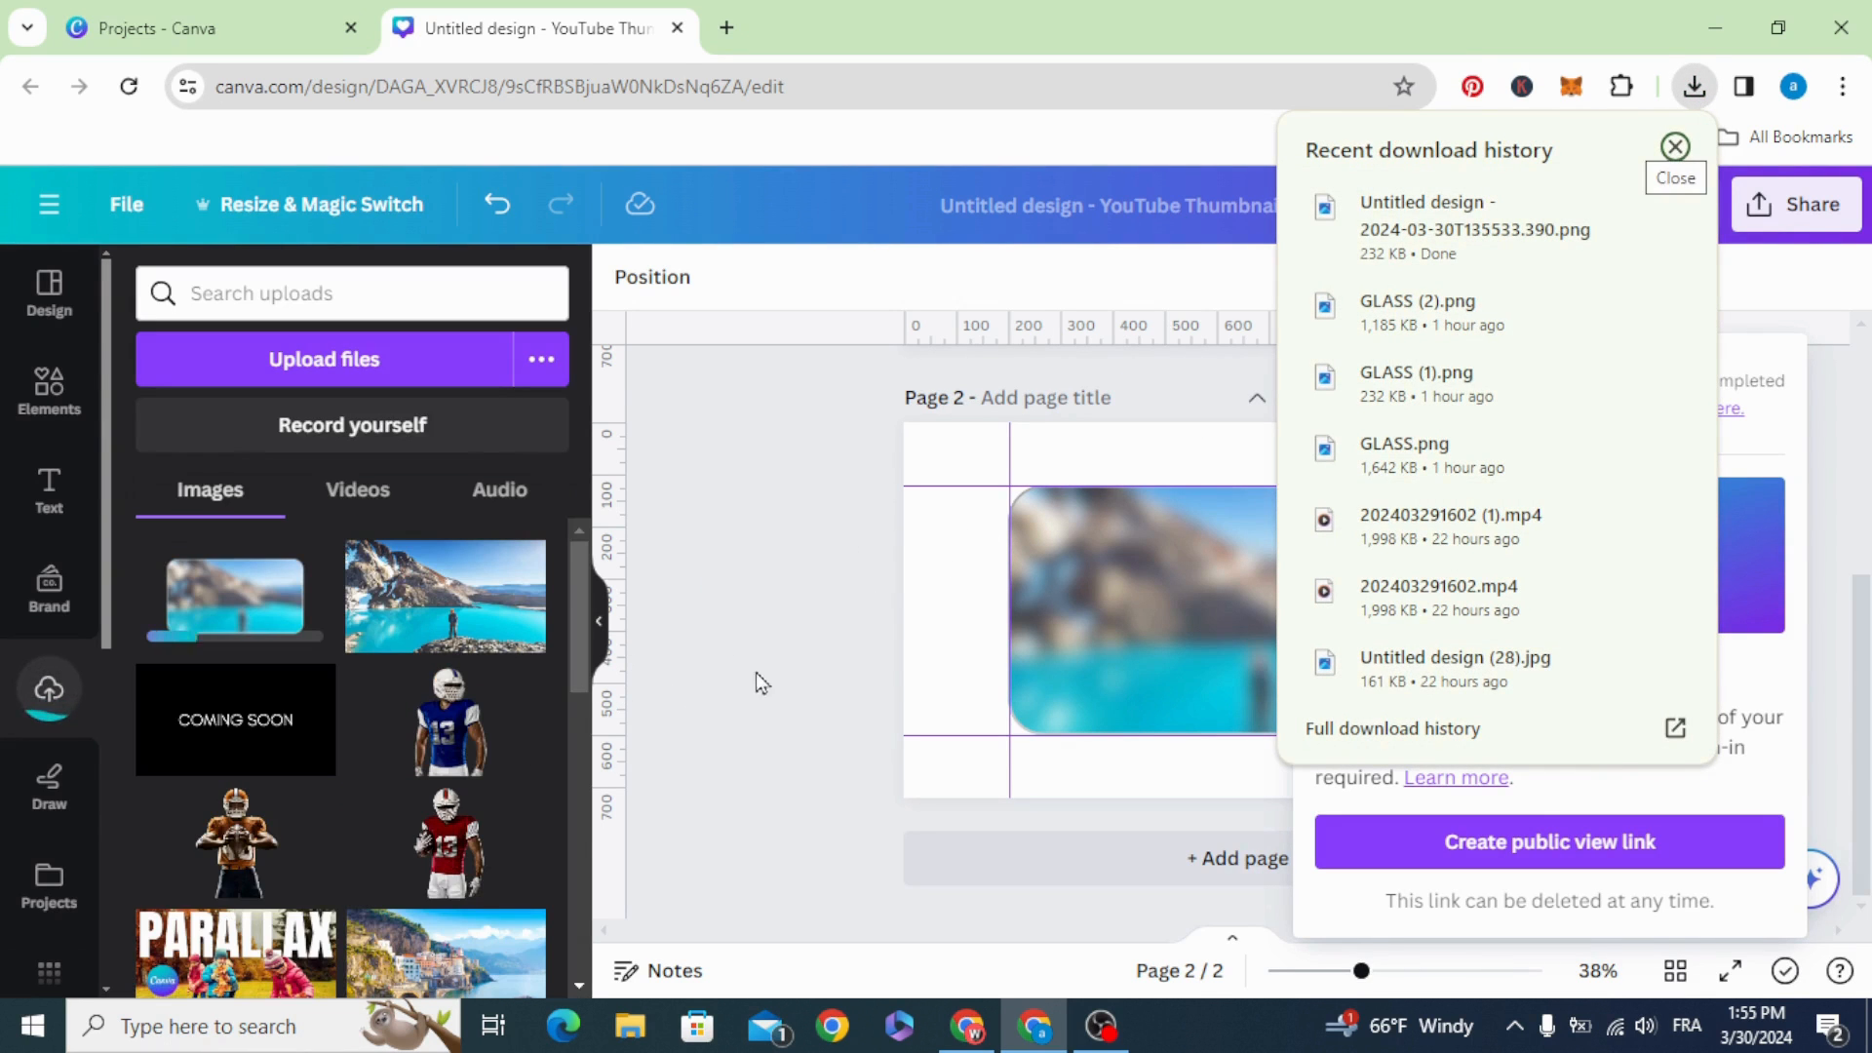
pyautogui.click(1674, 146)
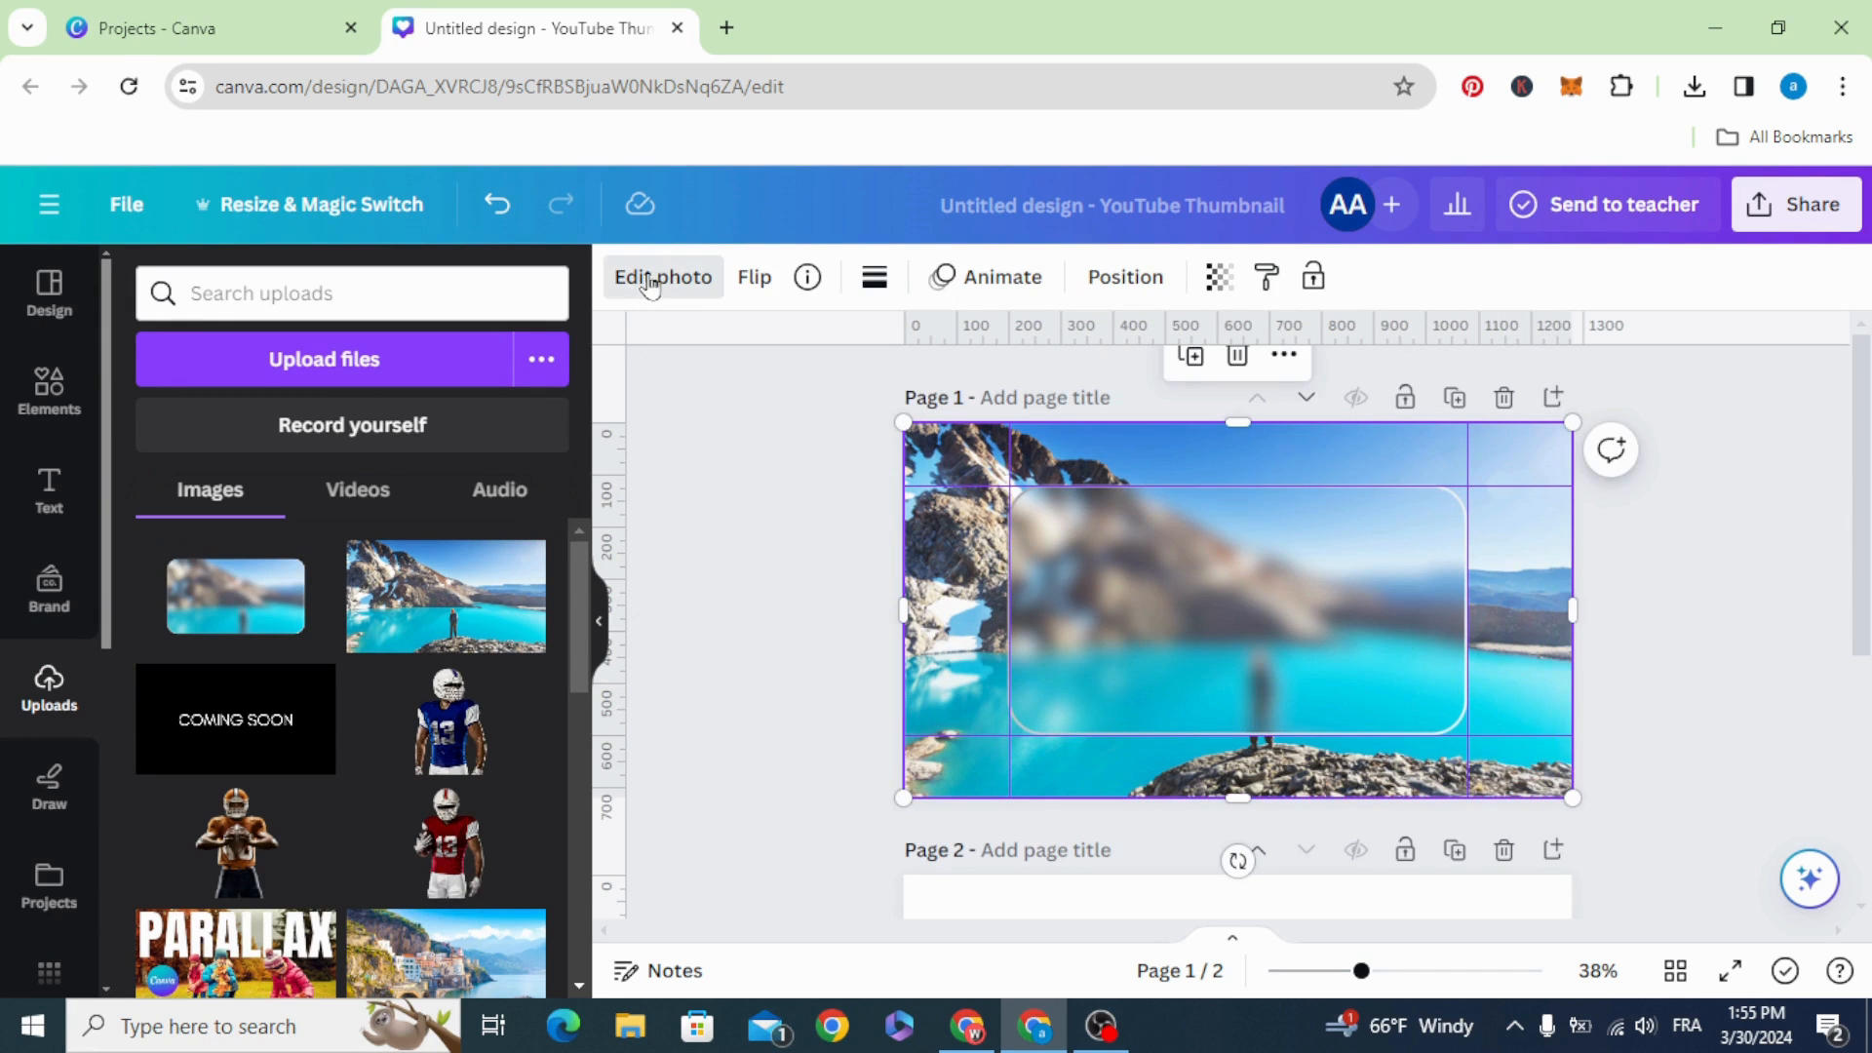
# Open the Edit photo effects panel on page 1.
pyautogui.click(662, 278)
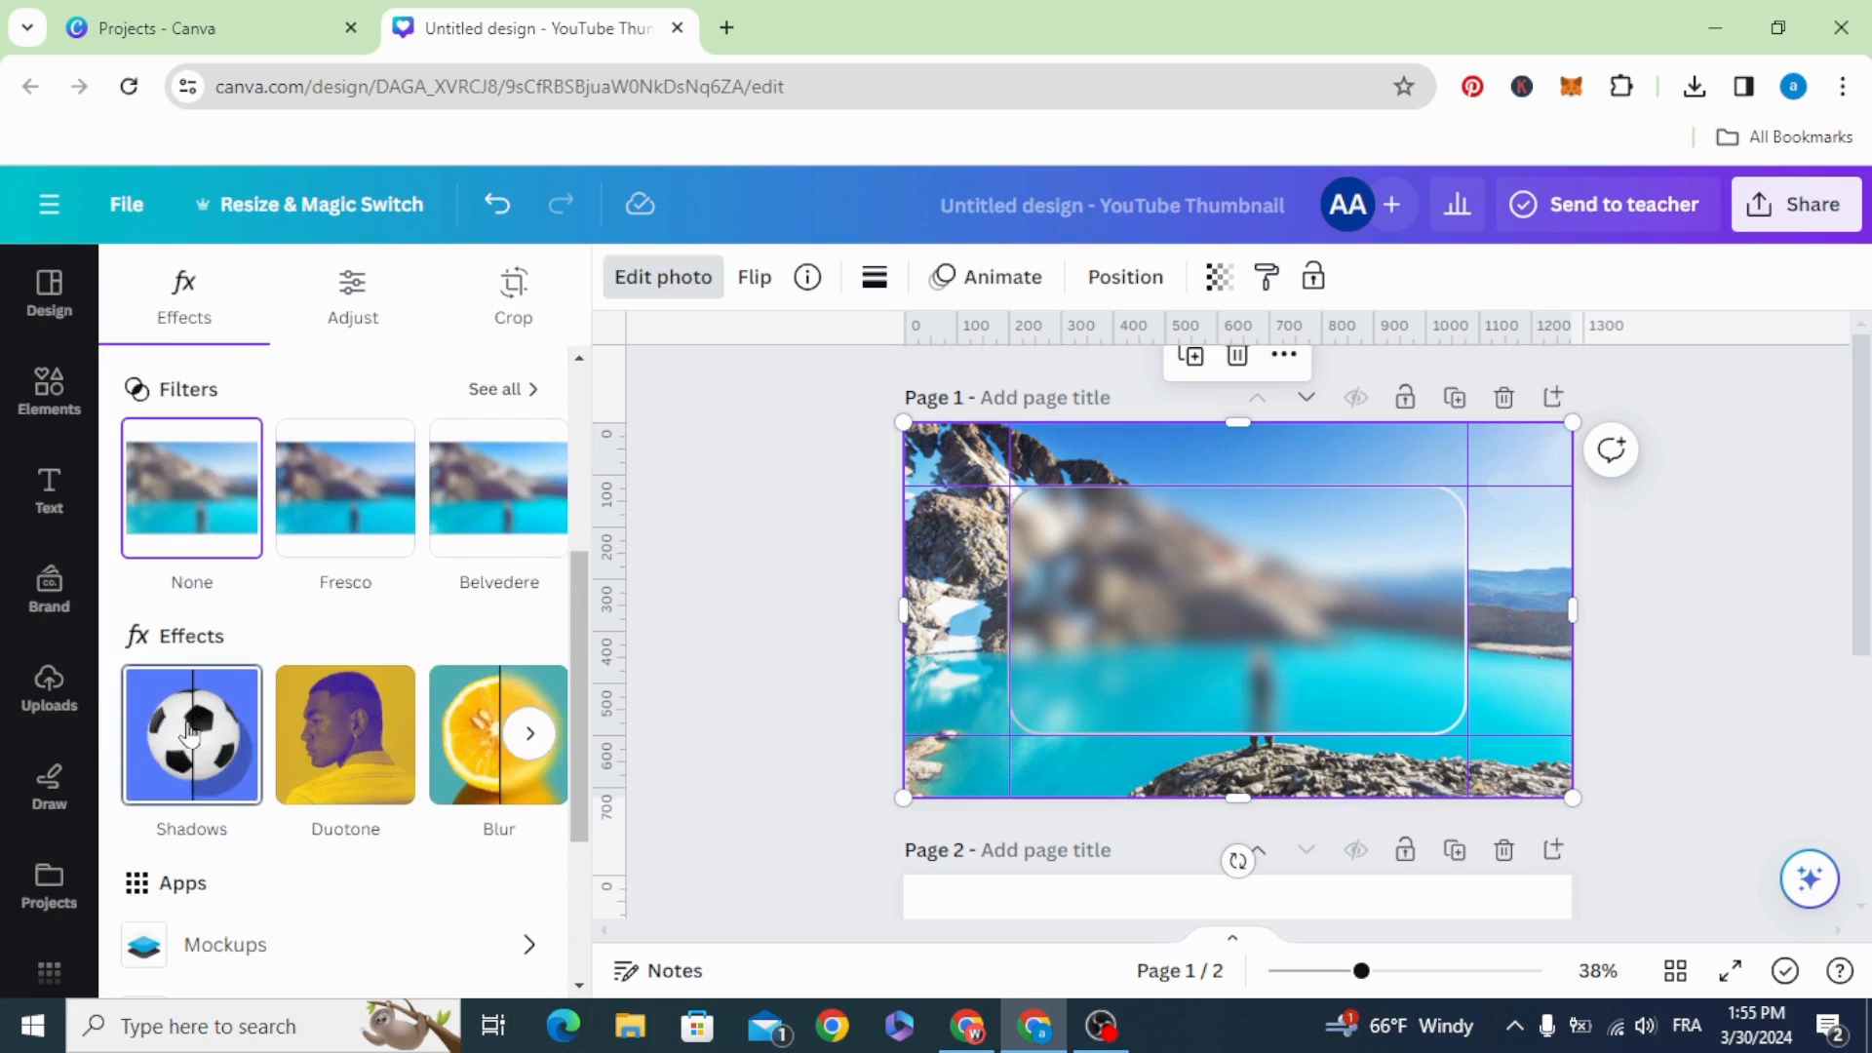
# Apply a Drop shadow to the frame image with size about 1, blur 8 and distance 28.
pyautogui.click(191, 735)
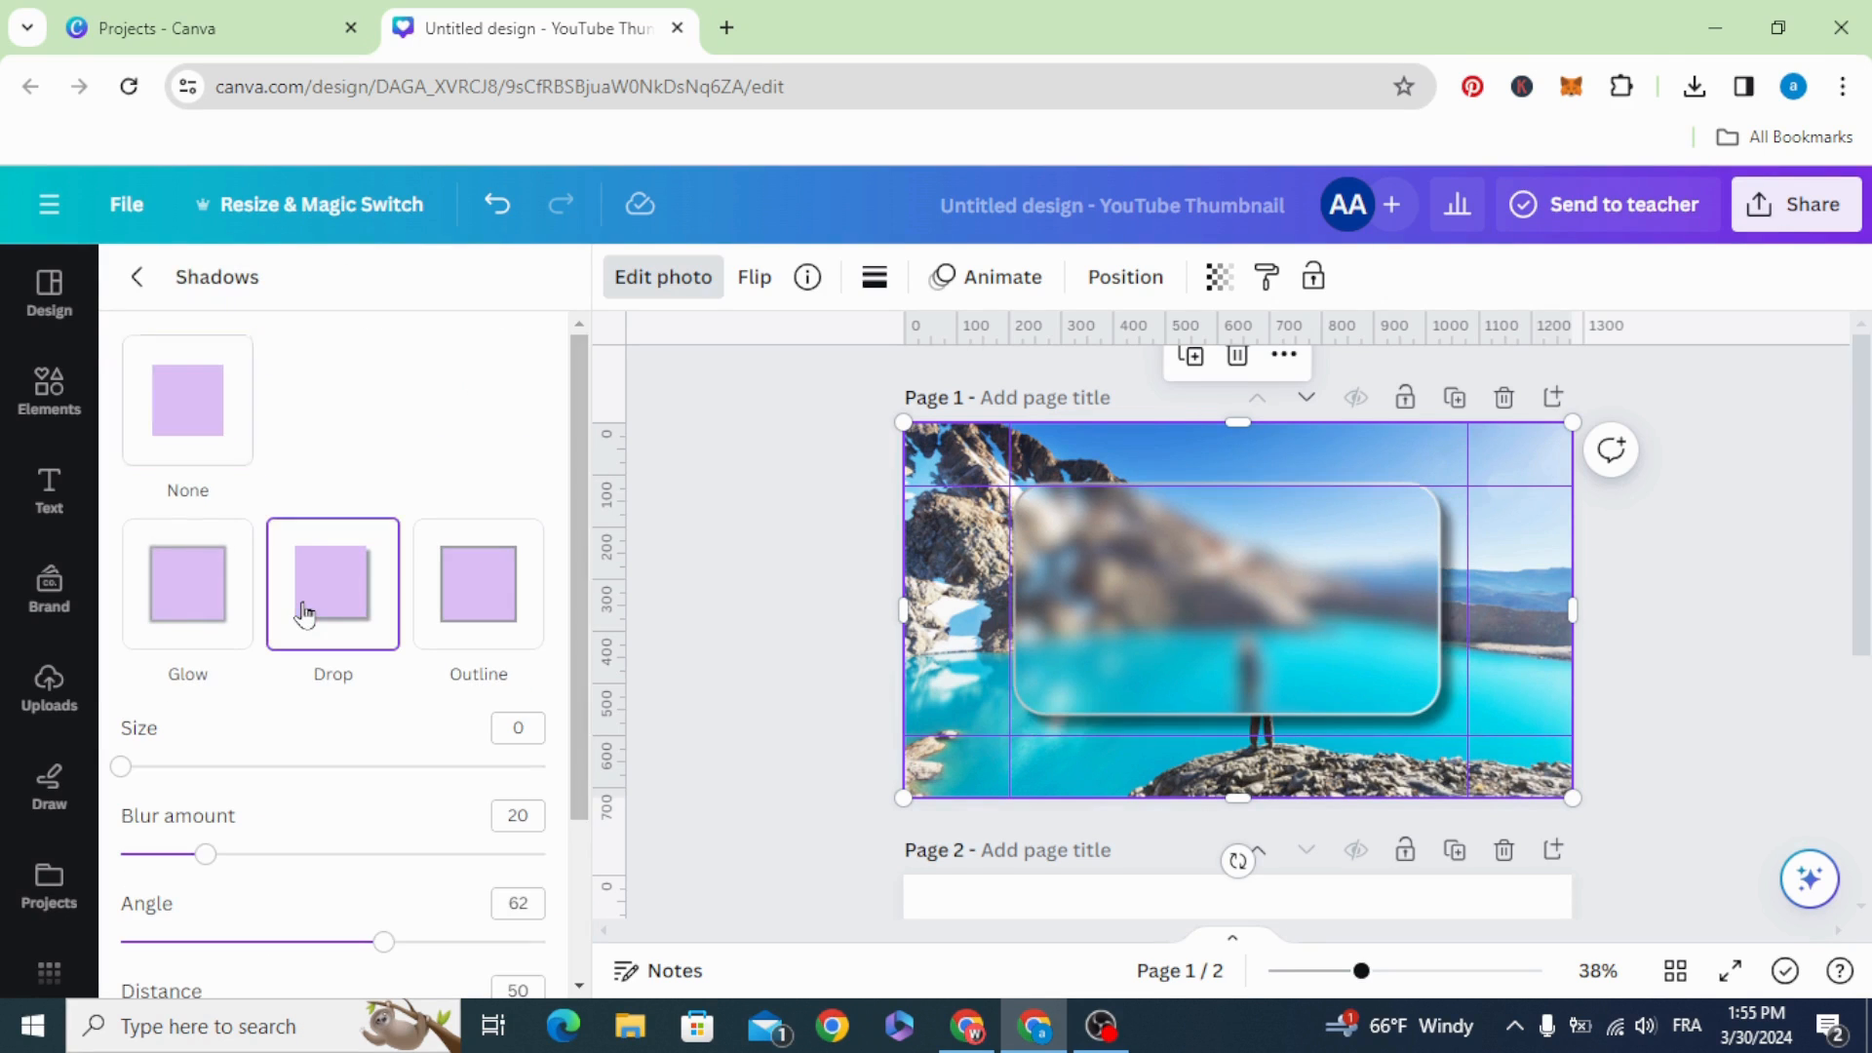
pyautogui.moveTo(118, 766); pyautogui.dragTo(152, 766)
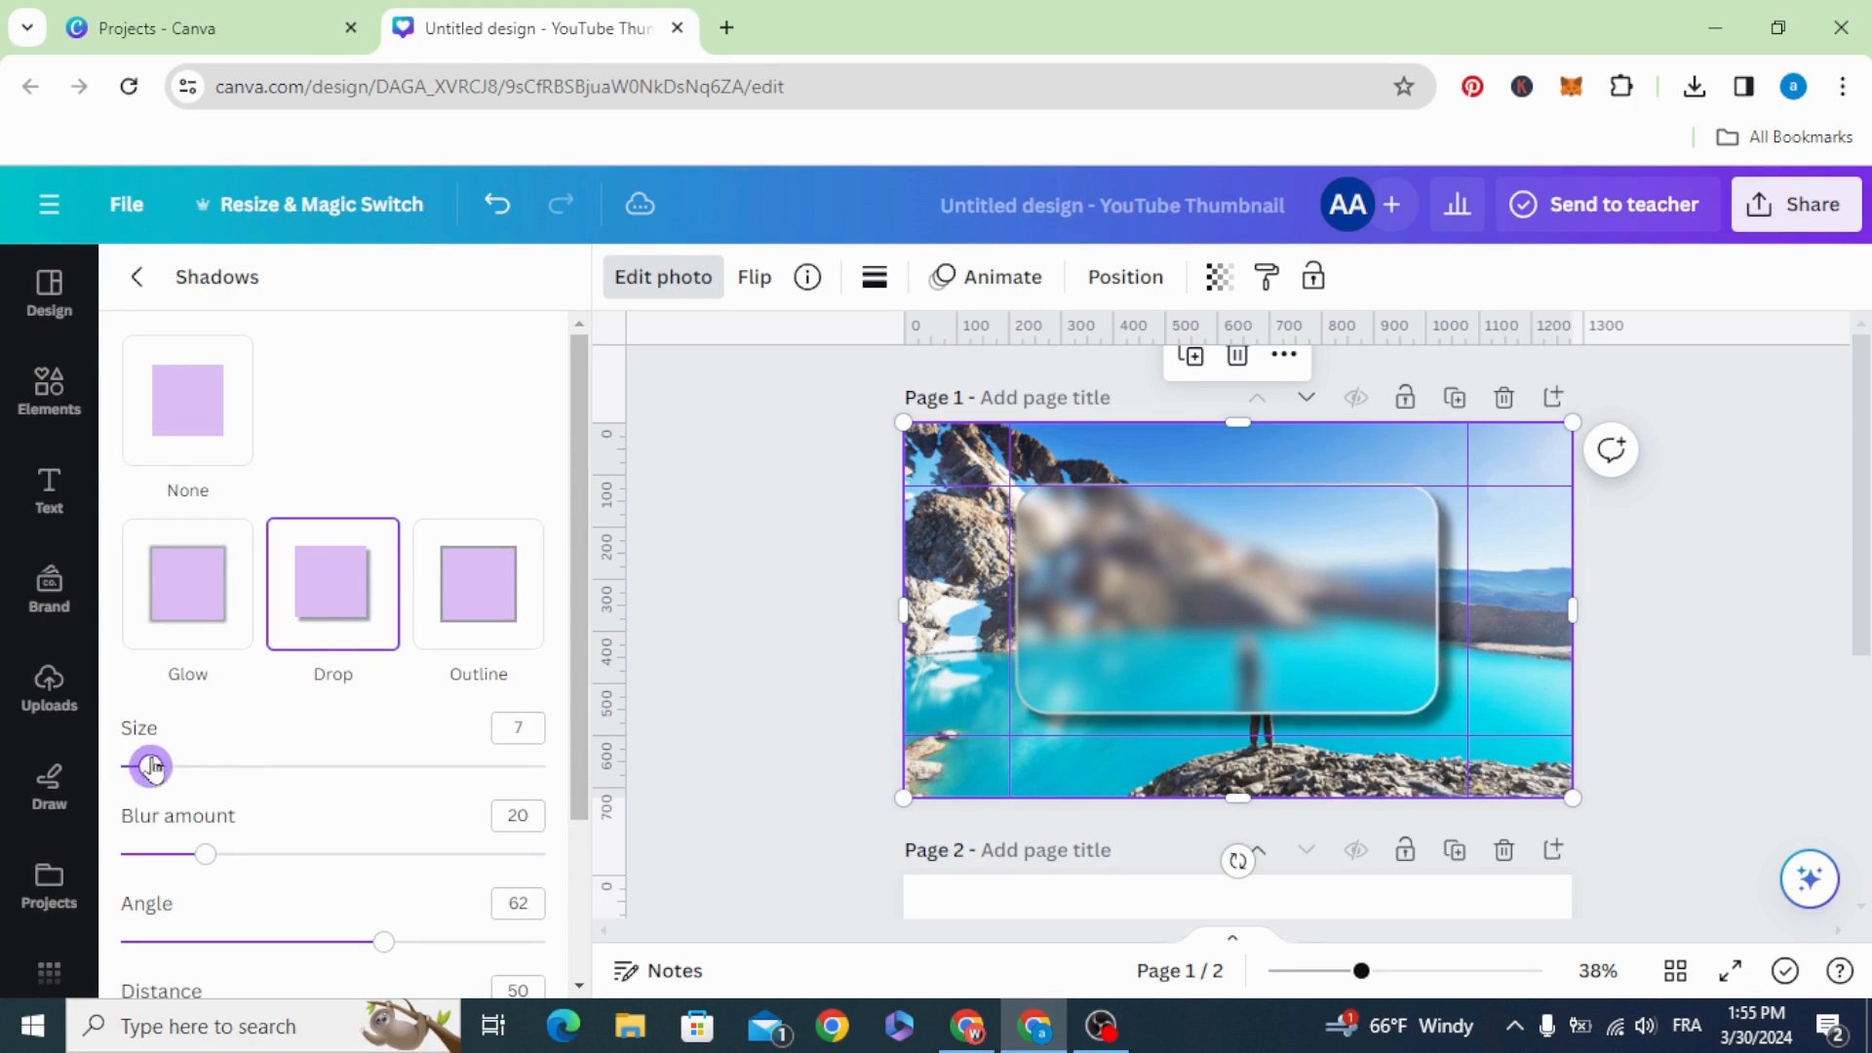
pyautogui.moveTo(152, 766); pyautogui.dragTo(123, 766)
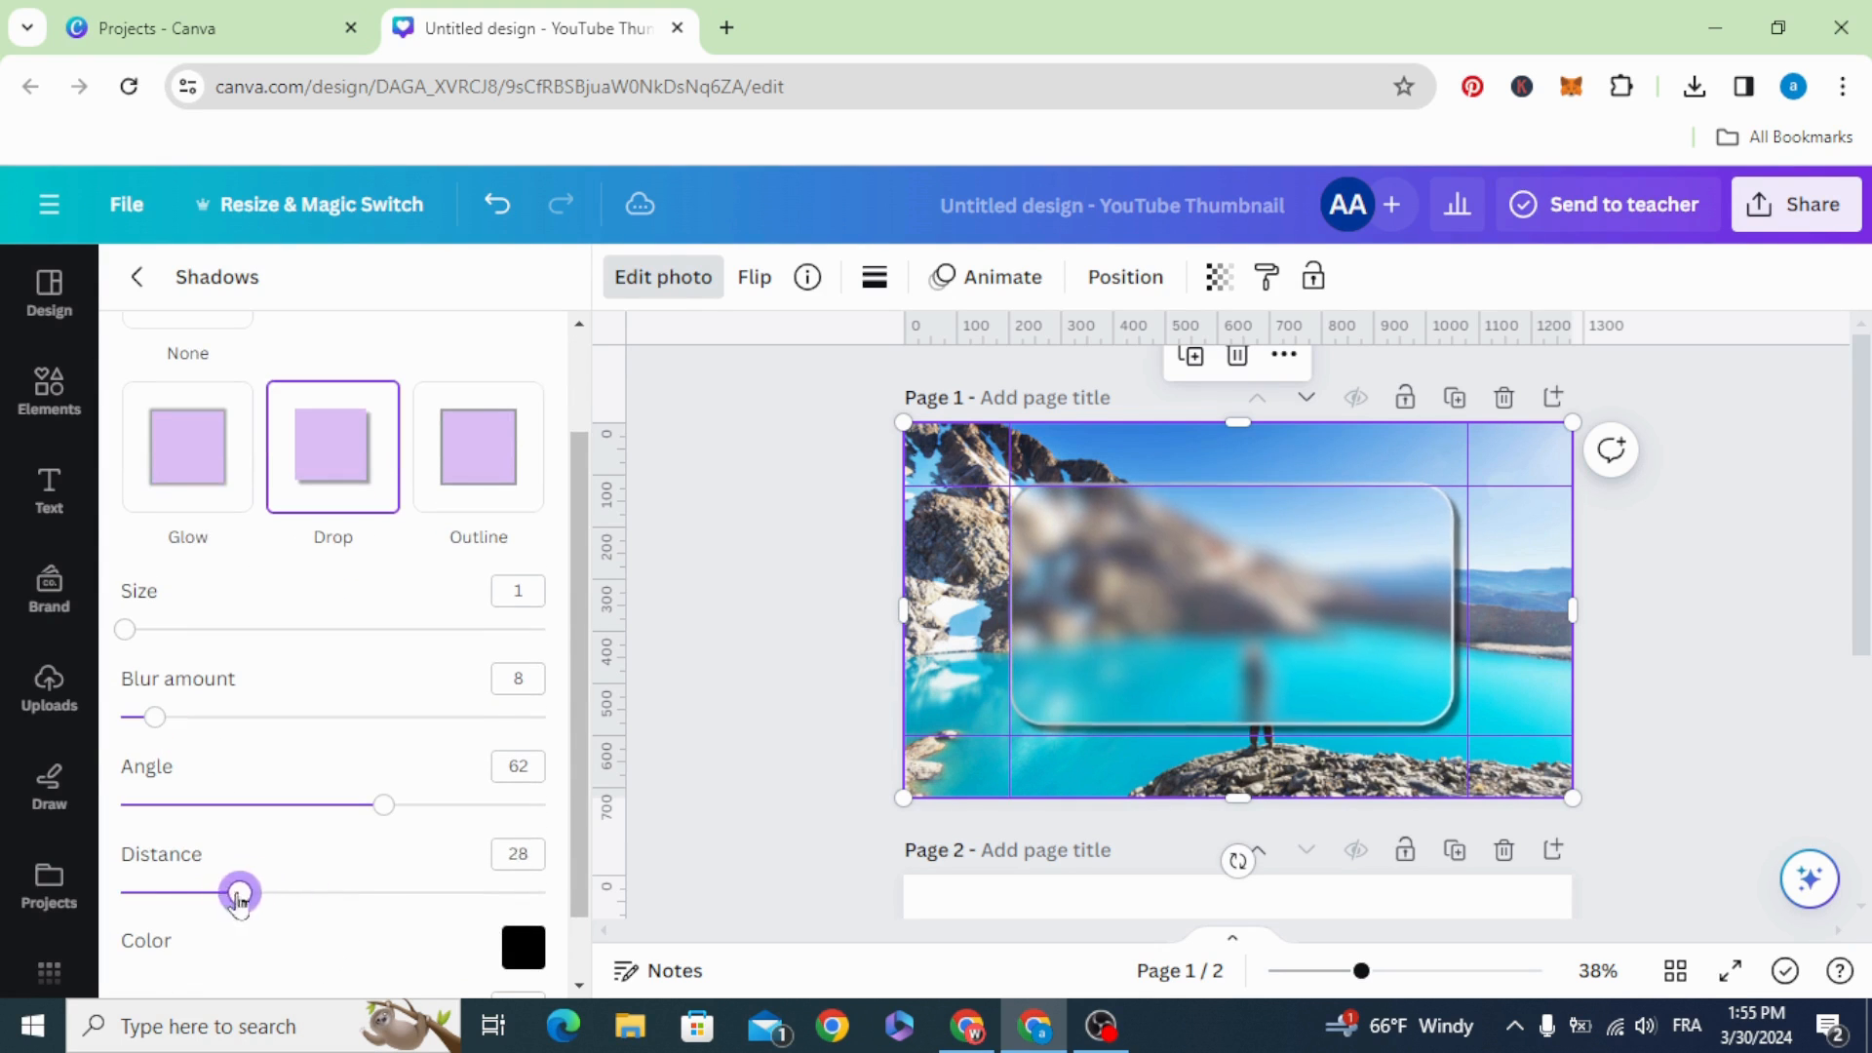
pyautogui.moveTo(239, 892); pyautogui.dragTo(174, 892)
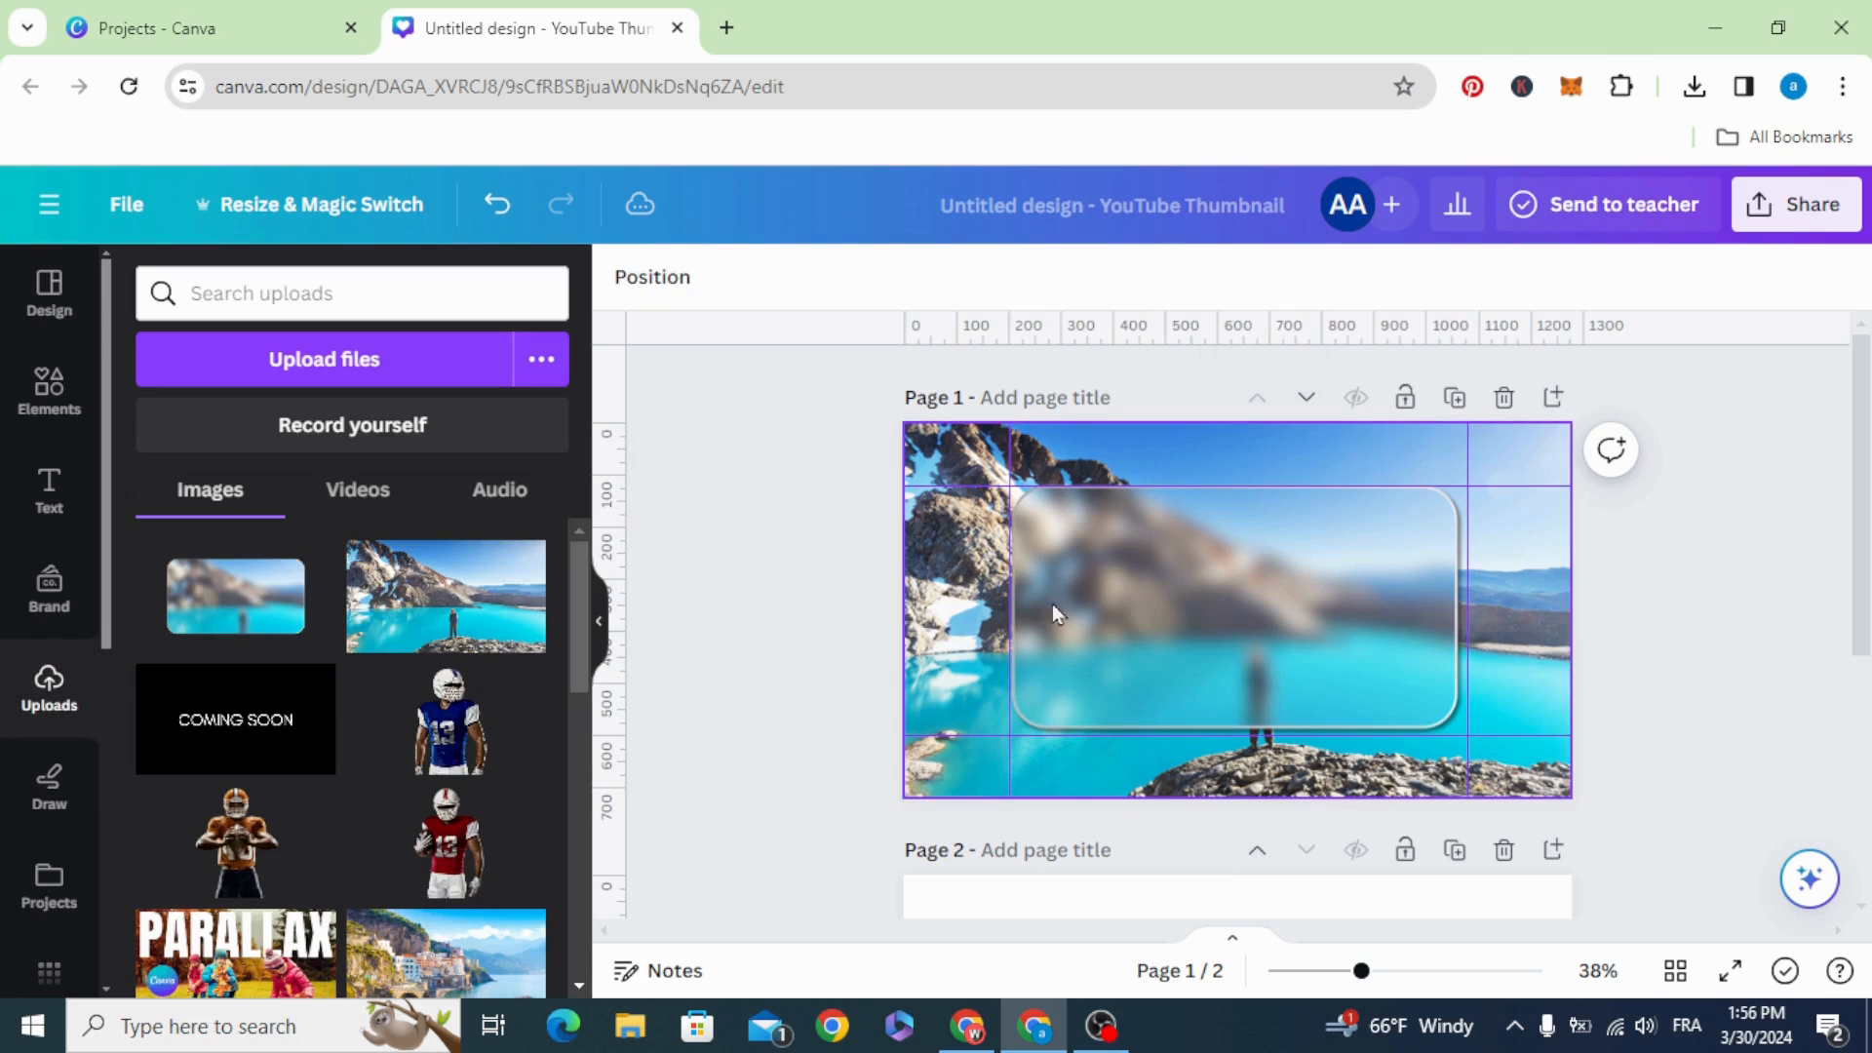
# Select the shadowed frame image and drag its corner handles to enlarge it slightly.
pyautogui.click(1059, 614)
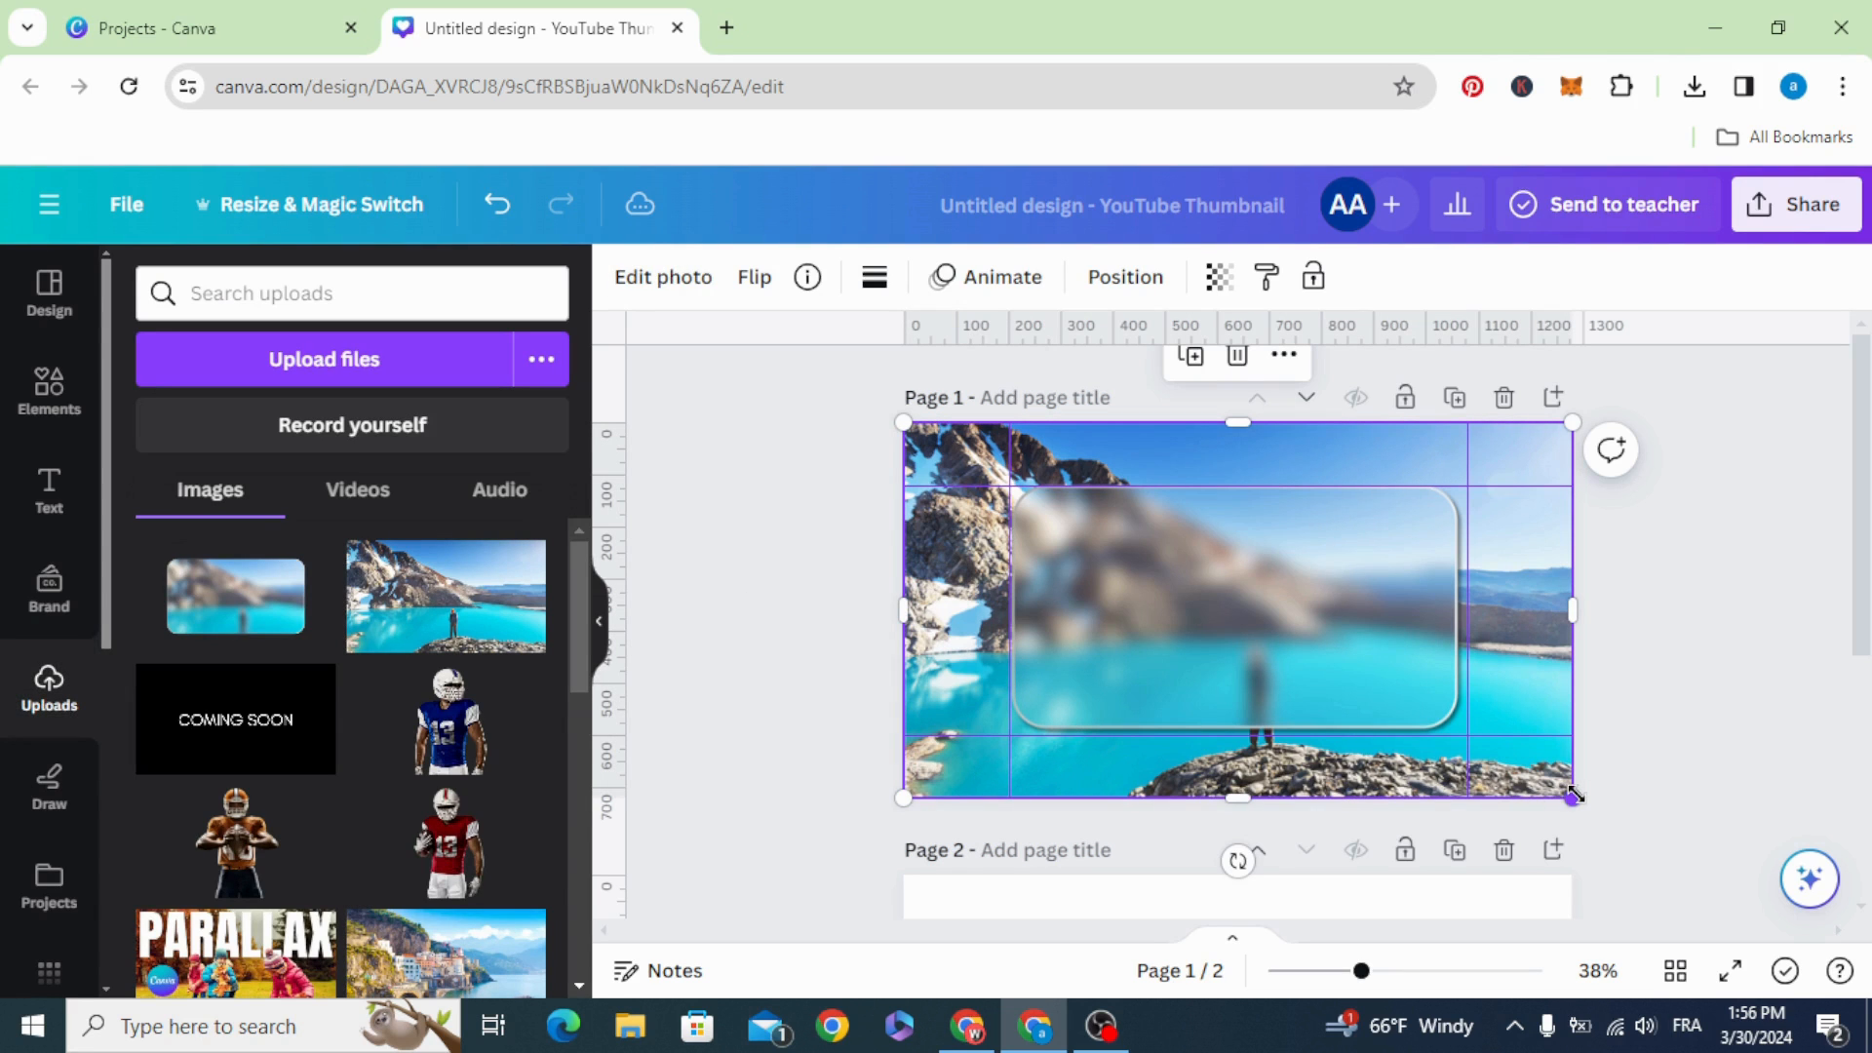
pyautogui.moveTo(1573, 798); pyautogui.dragTo(1584, 804)
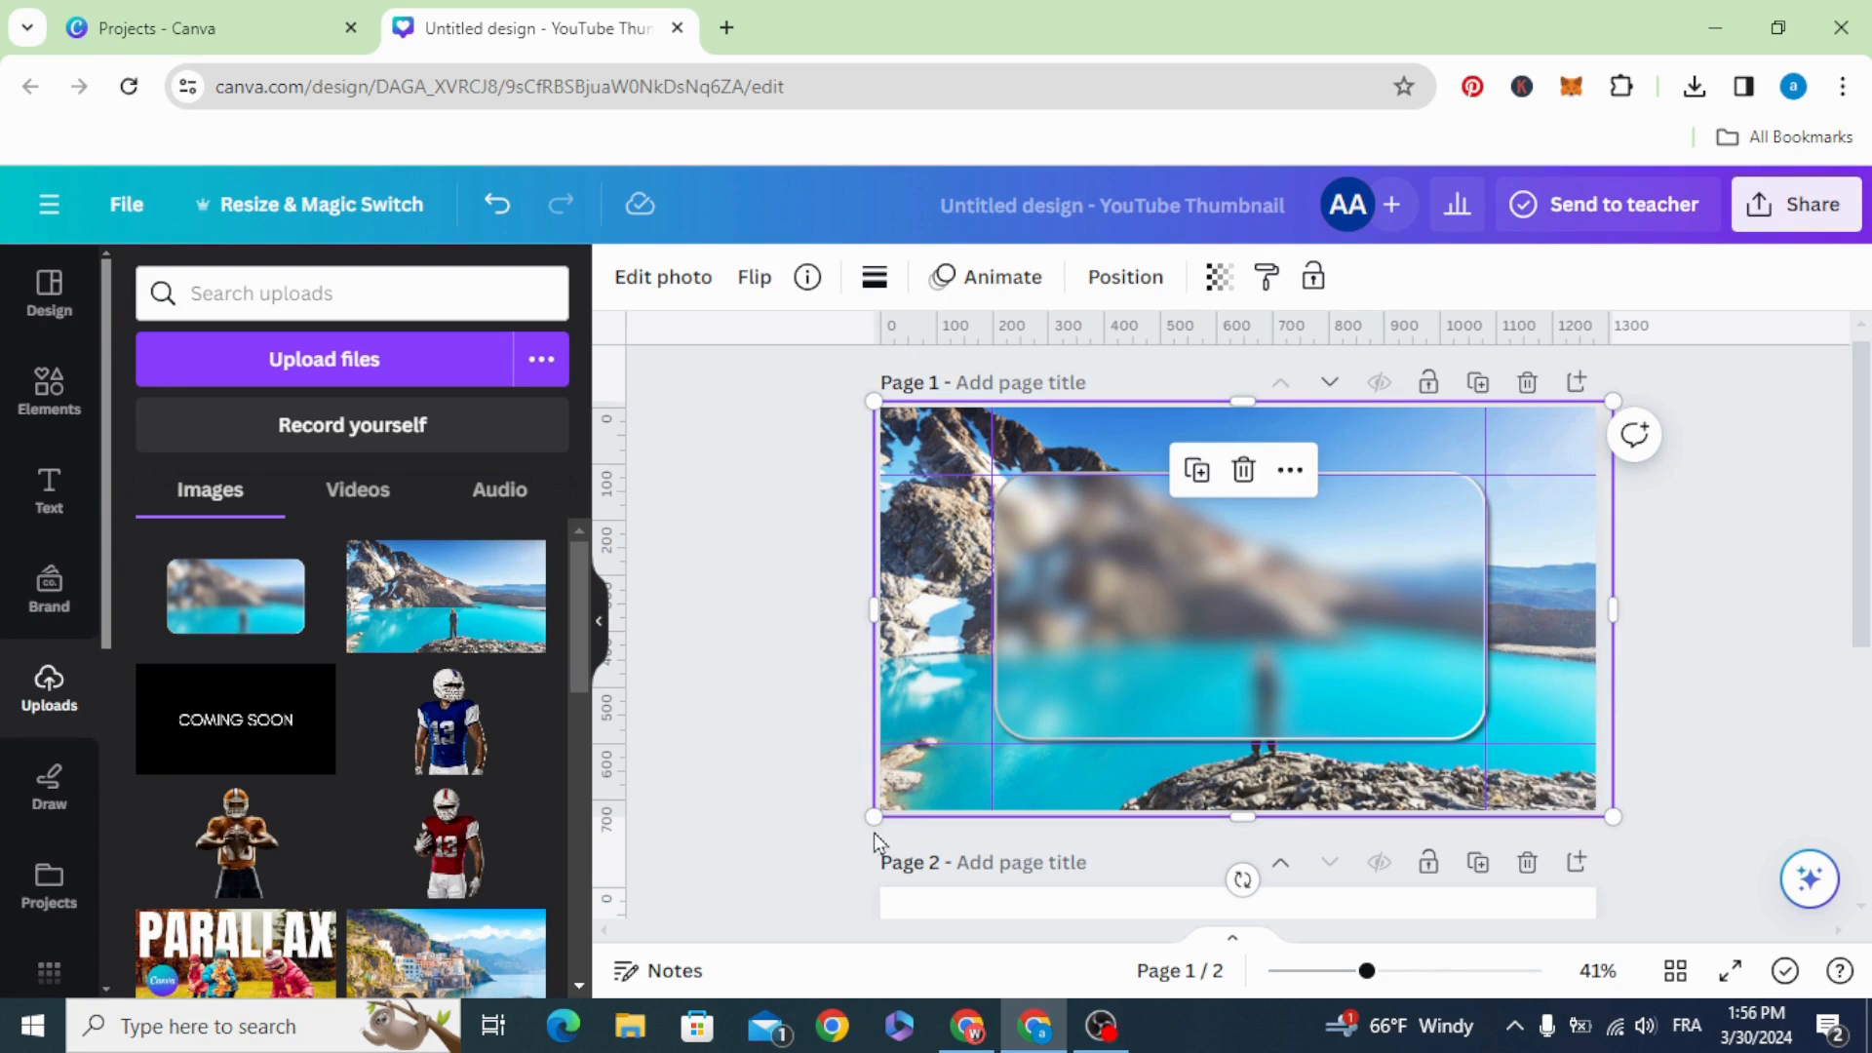
pyautogui.moveTo(868, 819); pyautogui.dragTo(872, 820)
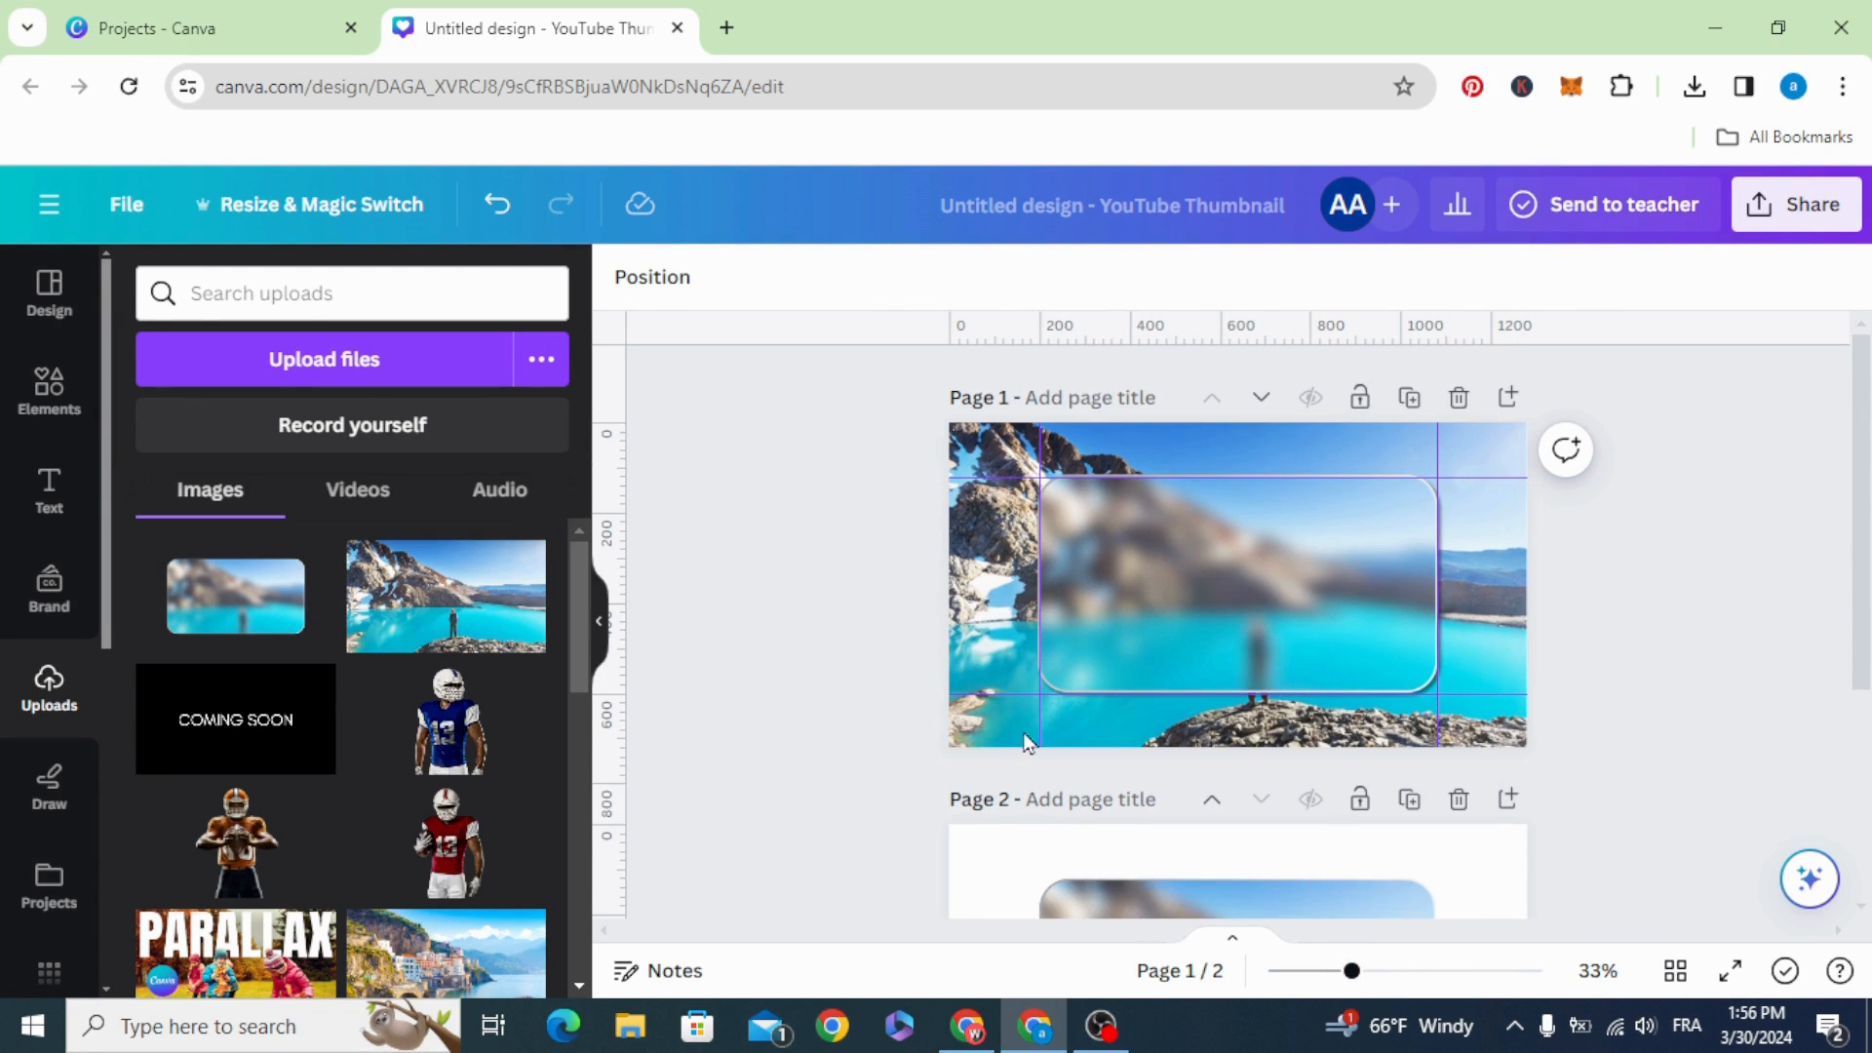
pyautogui.moveTo(736, 575)
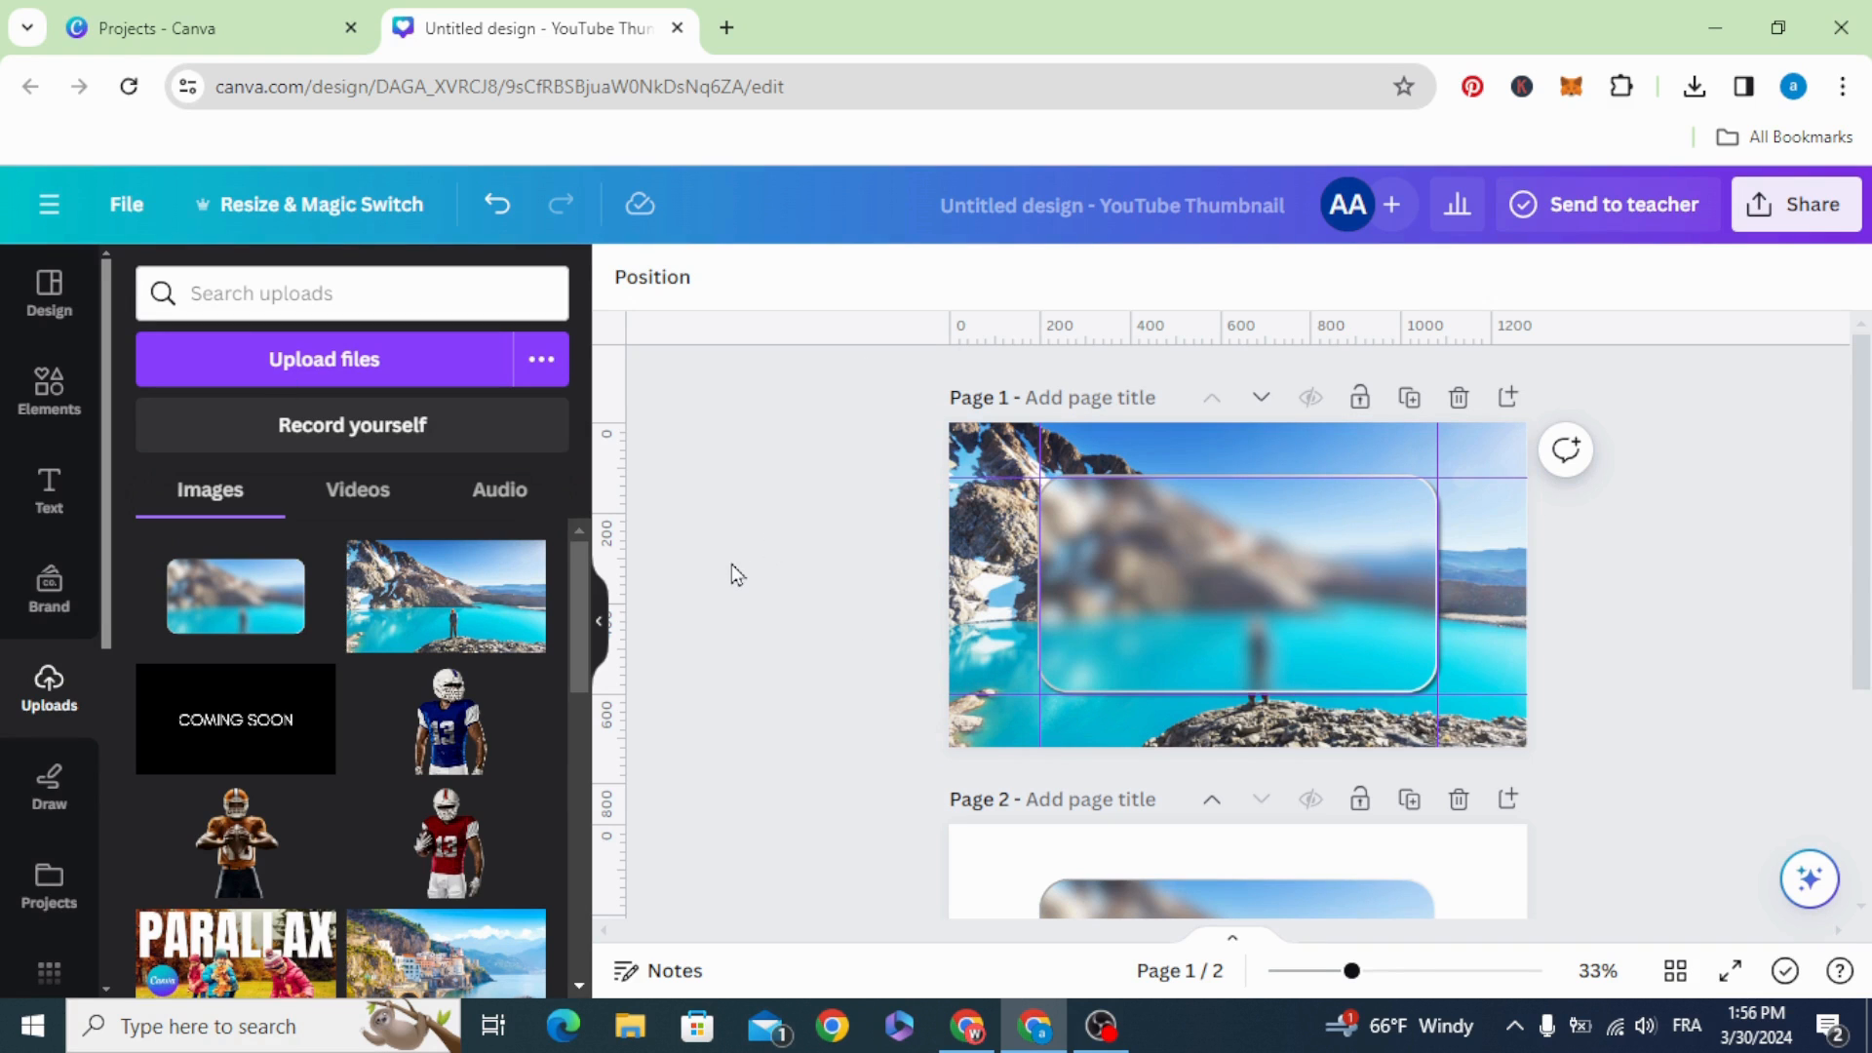